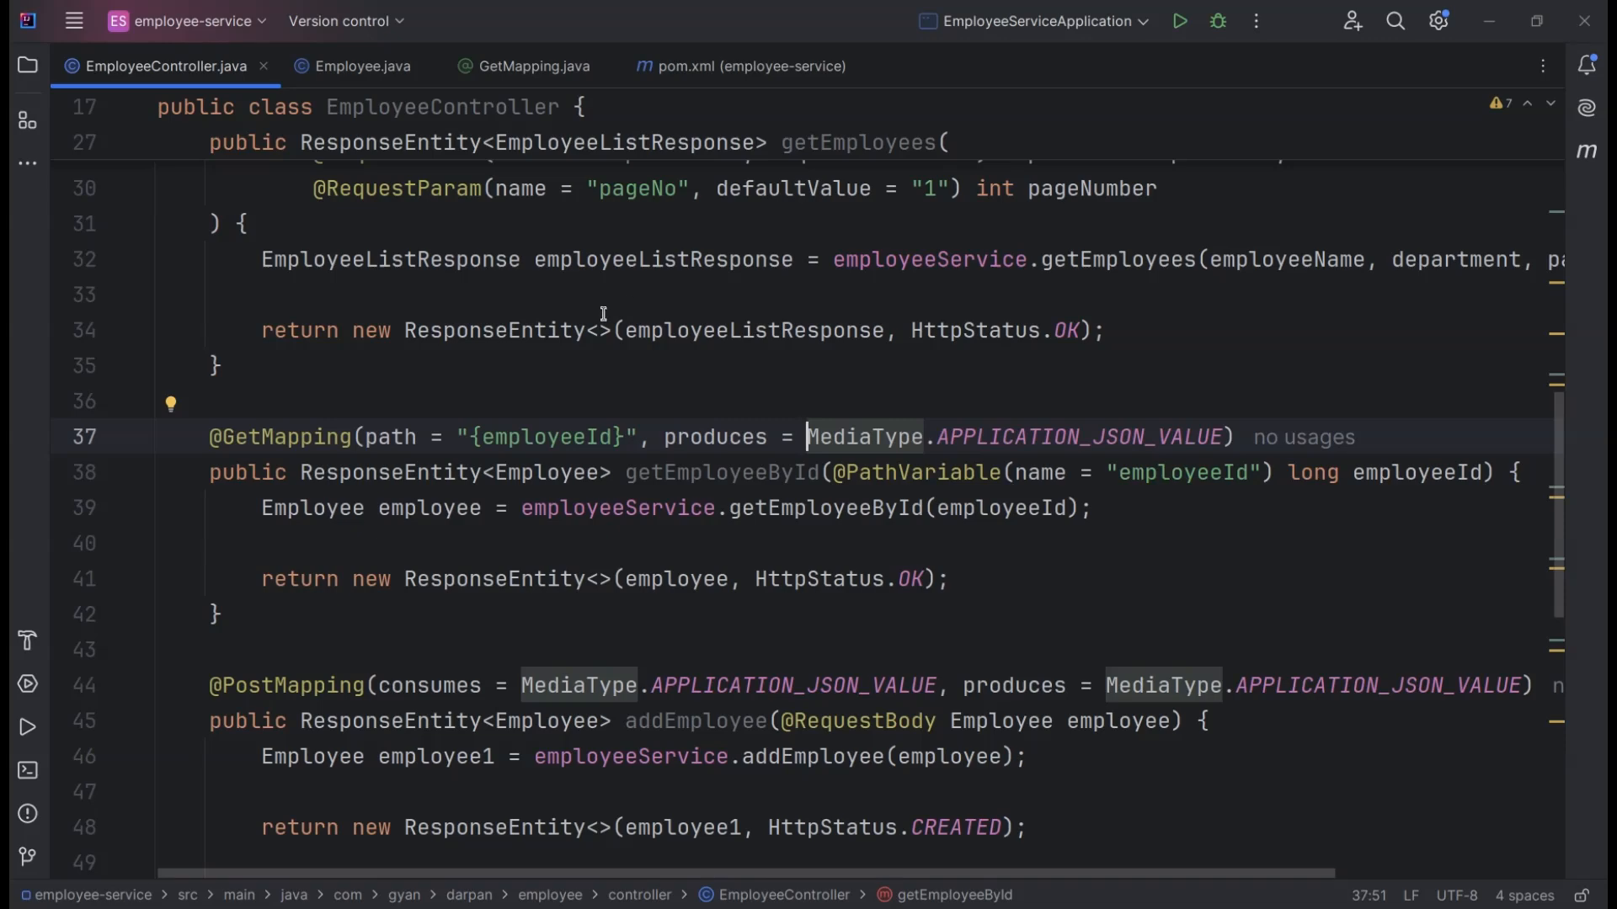
{"action": "mouse_move", "coordinate": [254, 369]}
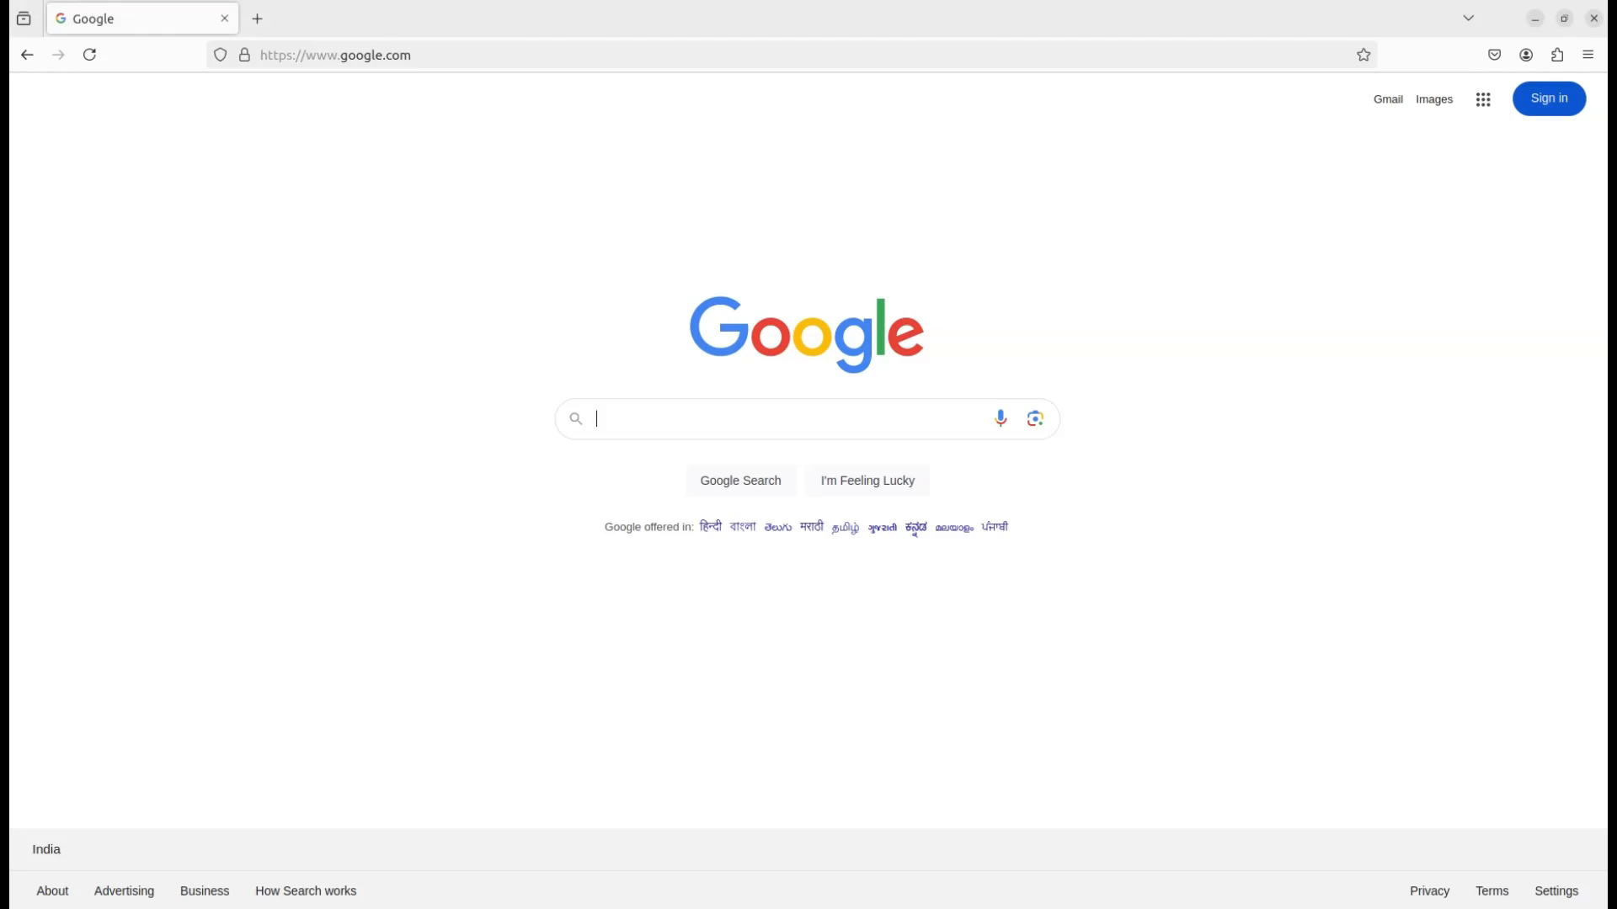
Run a Google search for "maven repository" in Firefox
{"action": "type", "text": "maven repository"}
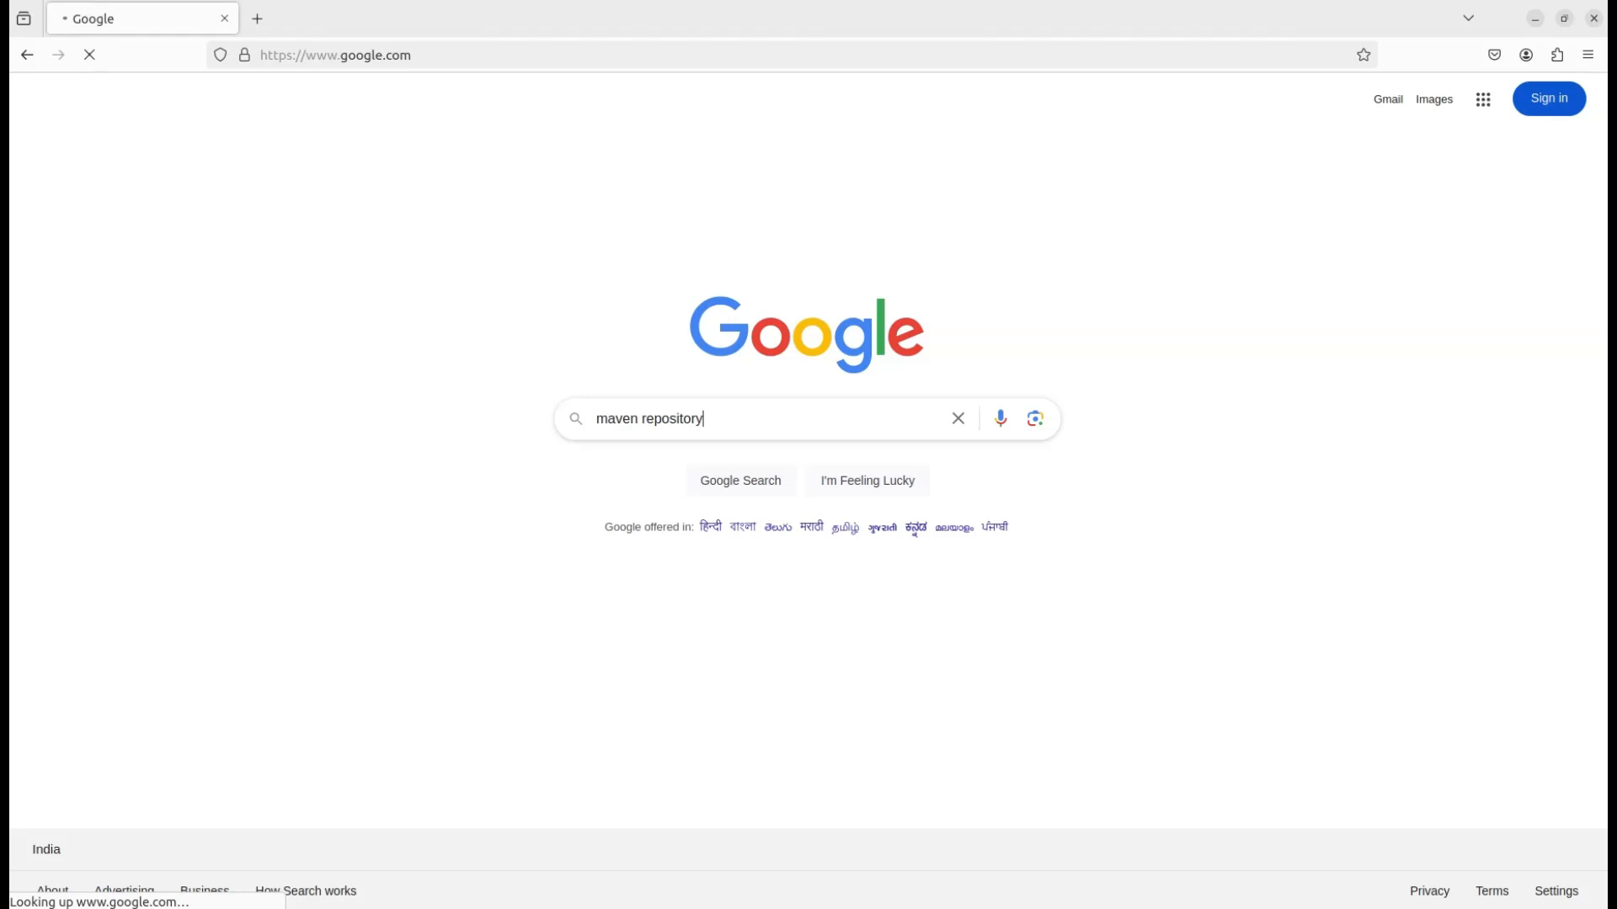
{"action": "key", "text": "Enter"}
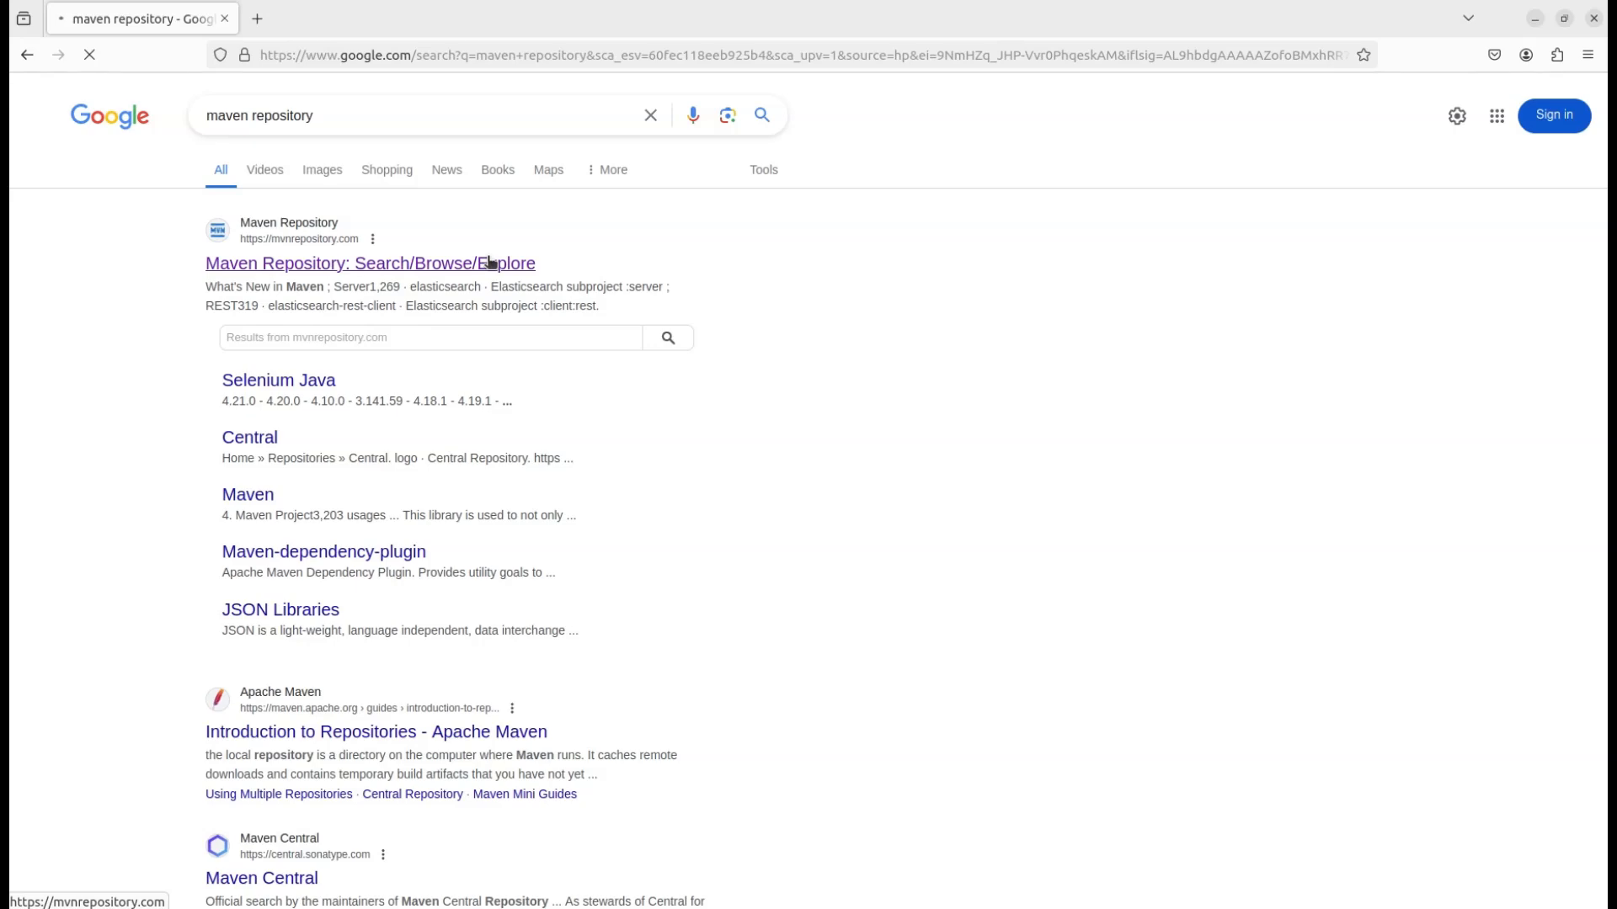
Search mvnrepository.com for "jackson dataformat xml"
{"action": "left_click", "coordinate": [369, 262]}
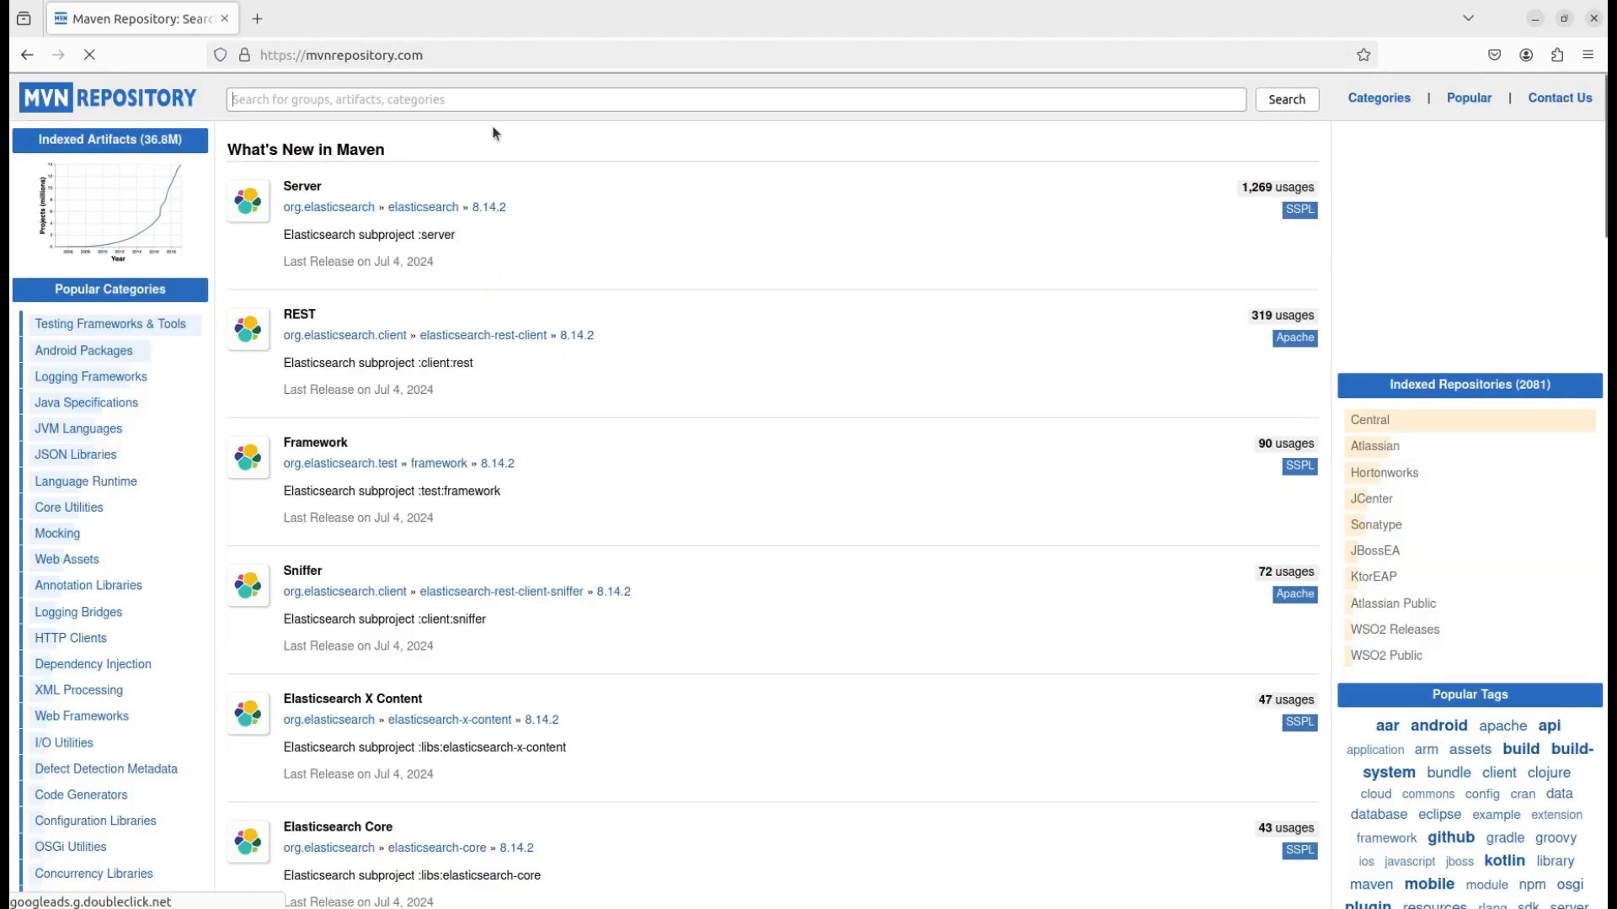
{"action": "left_click", "coordinate": [738, 99]}
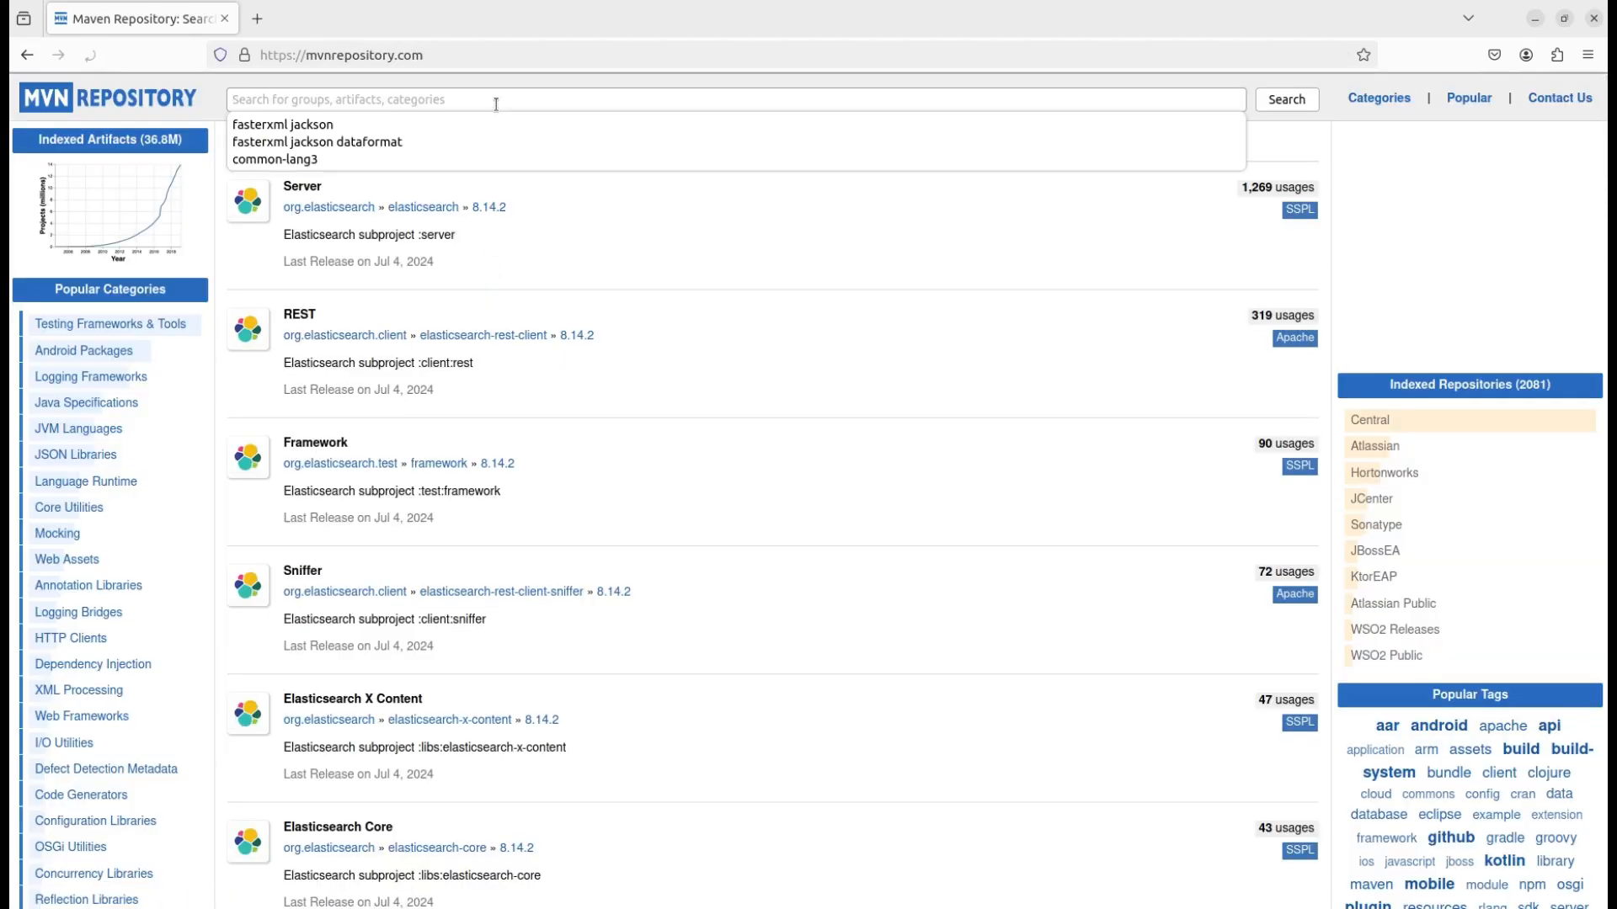
{"action": "type", "text": "jad"}
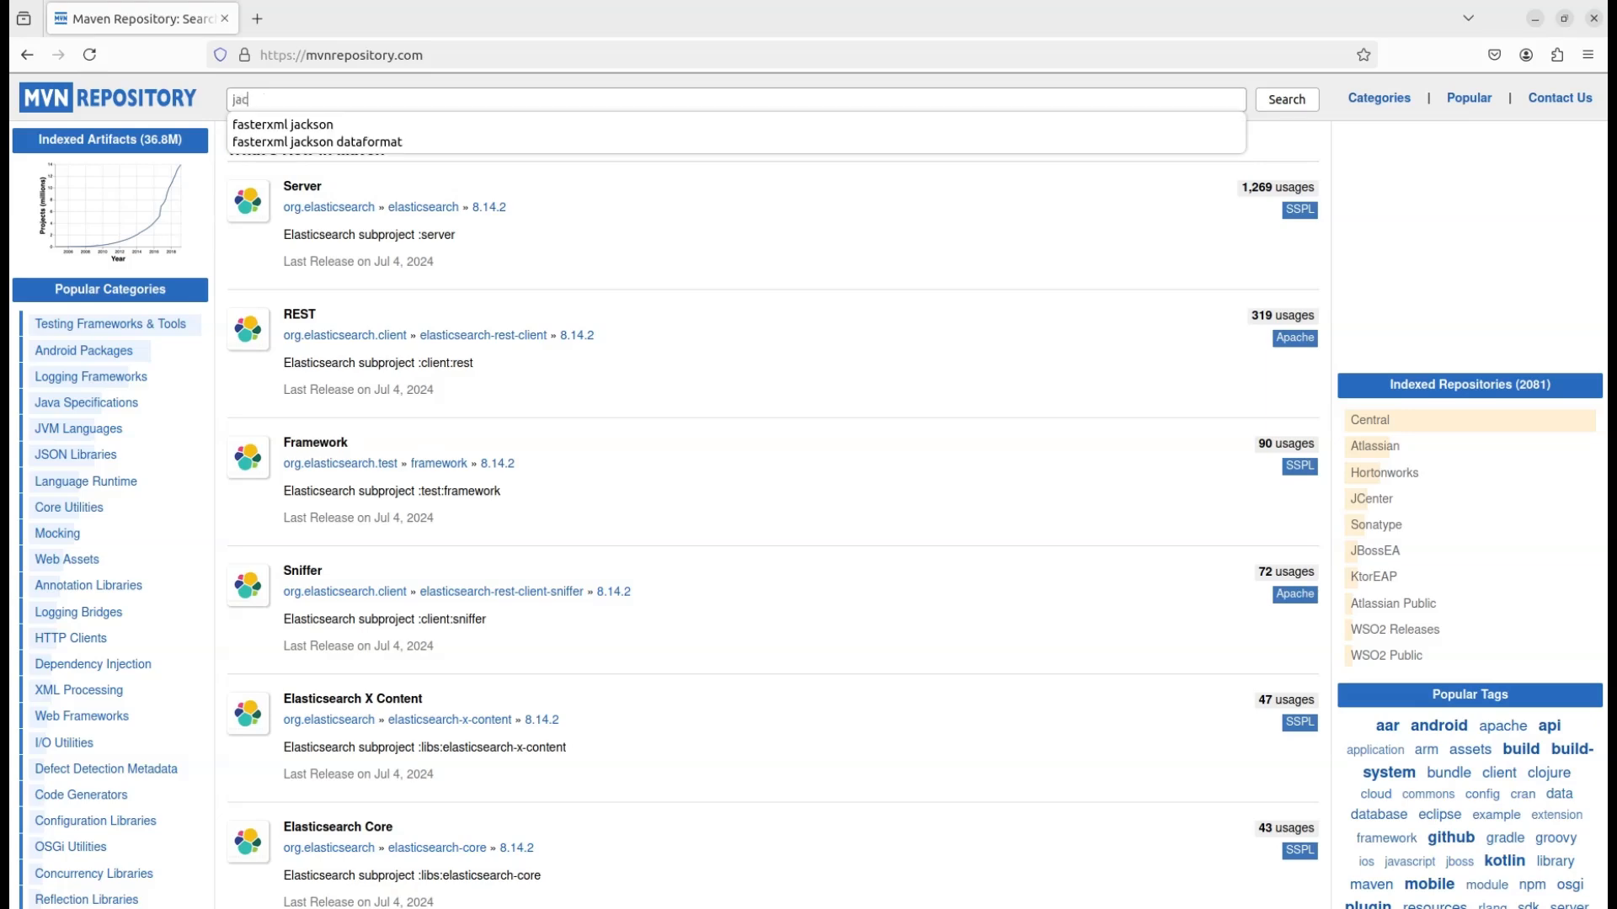
{"action": "type", "text": "jackson dat"}
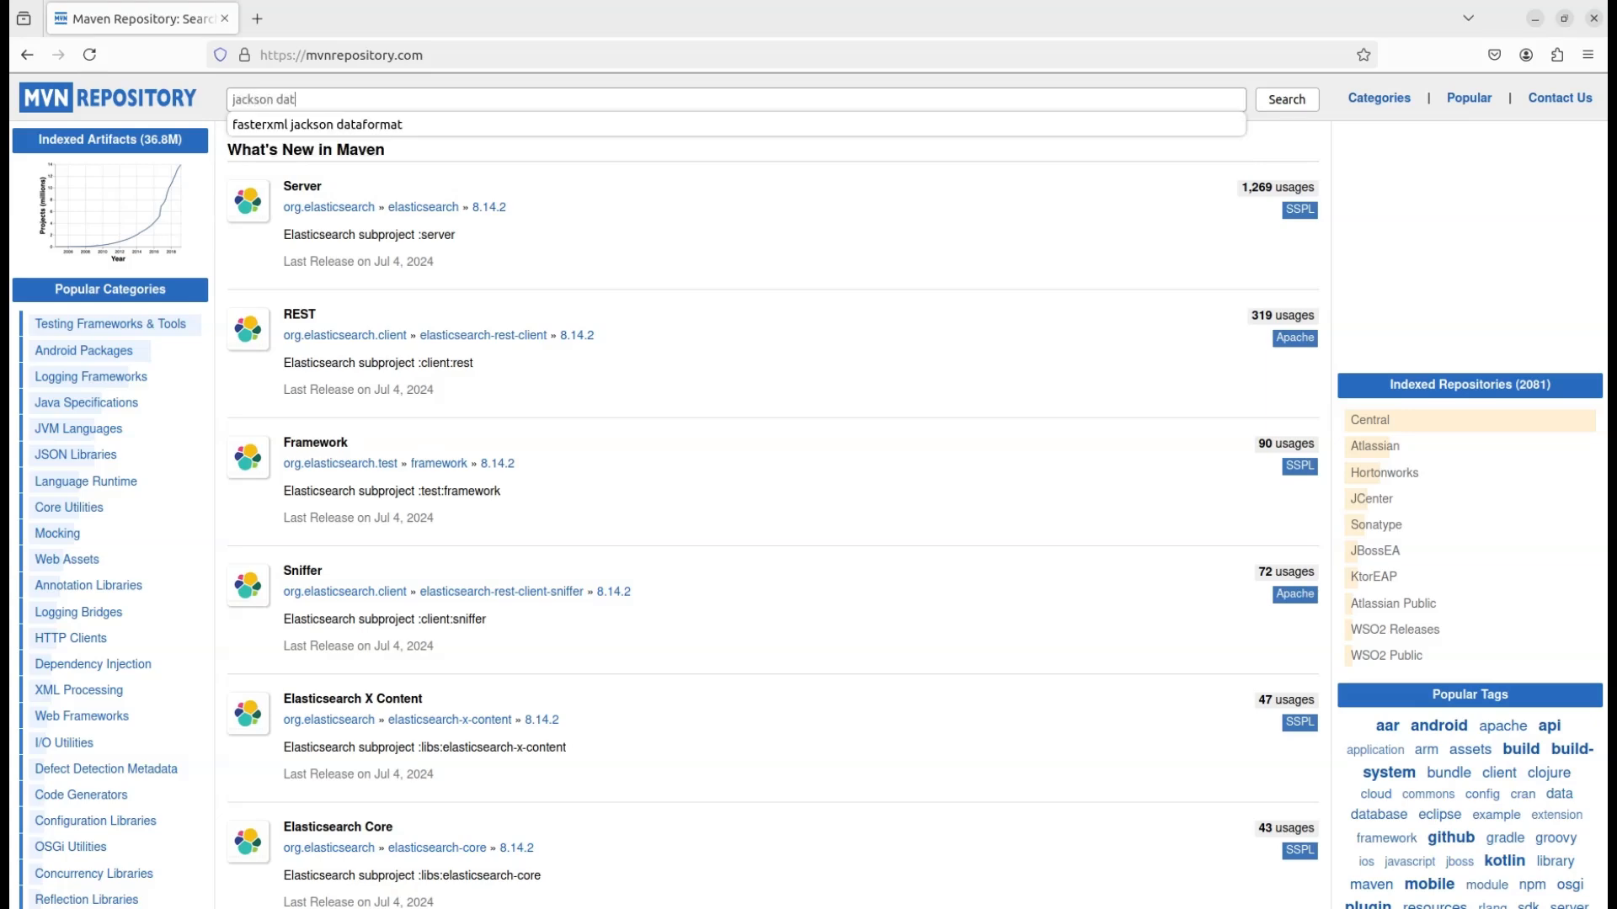
{"action": "type", "text": "aformat xml"}
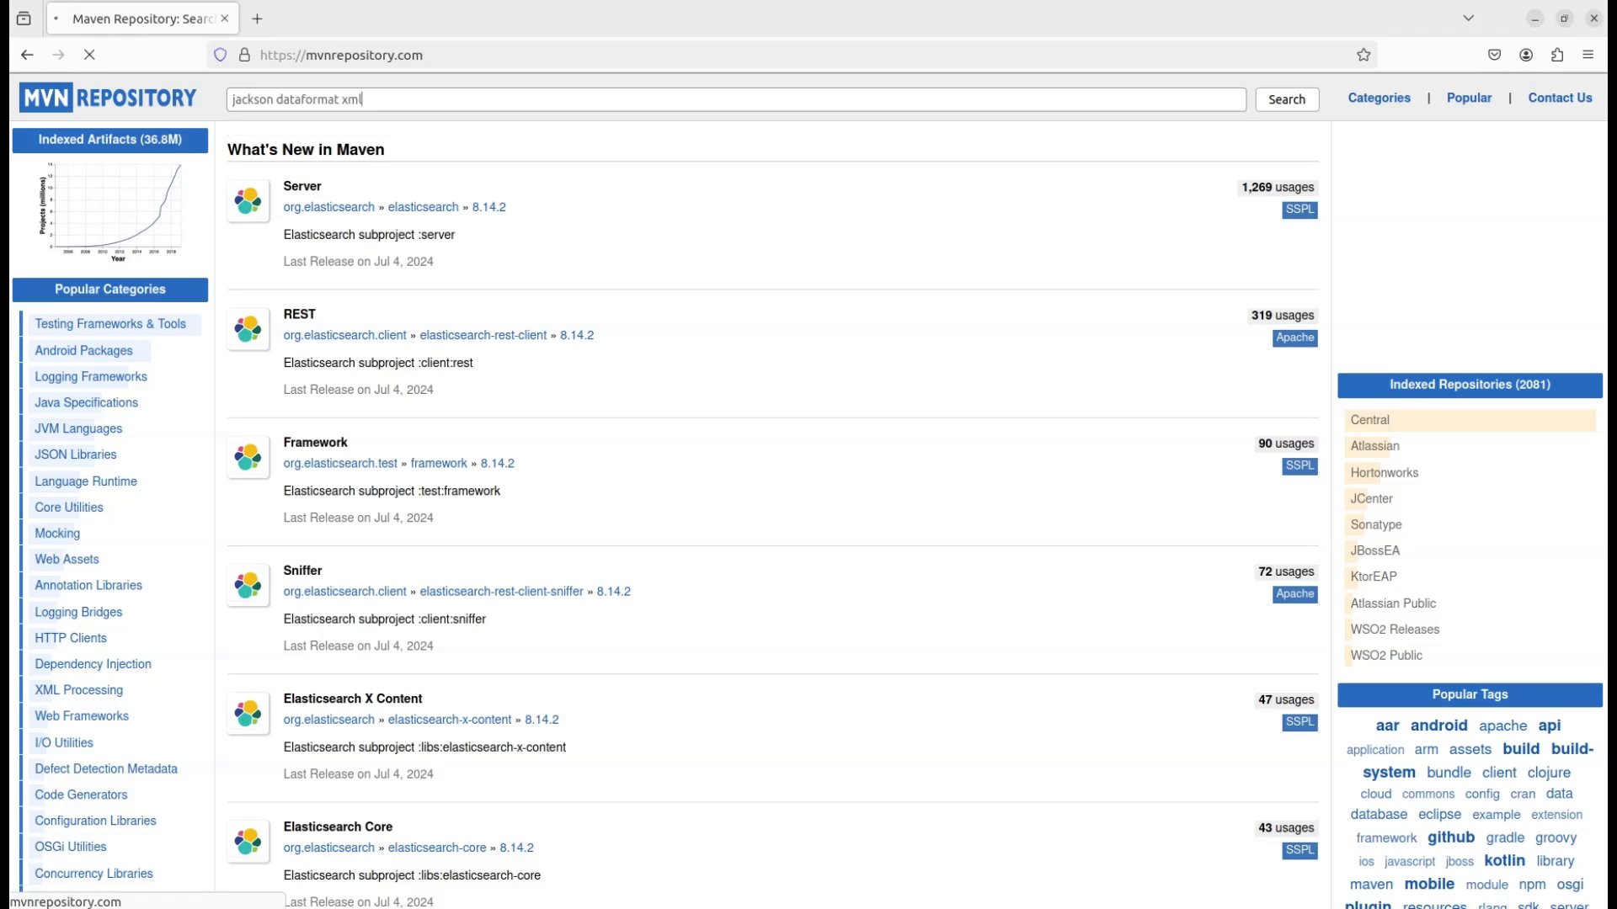
{"action": "left_click", "coordinate": [1285, 99]}
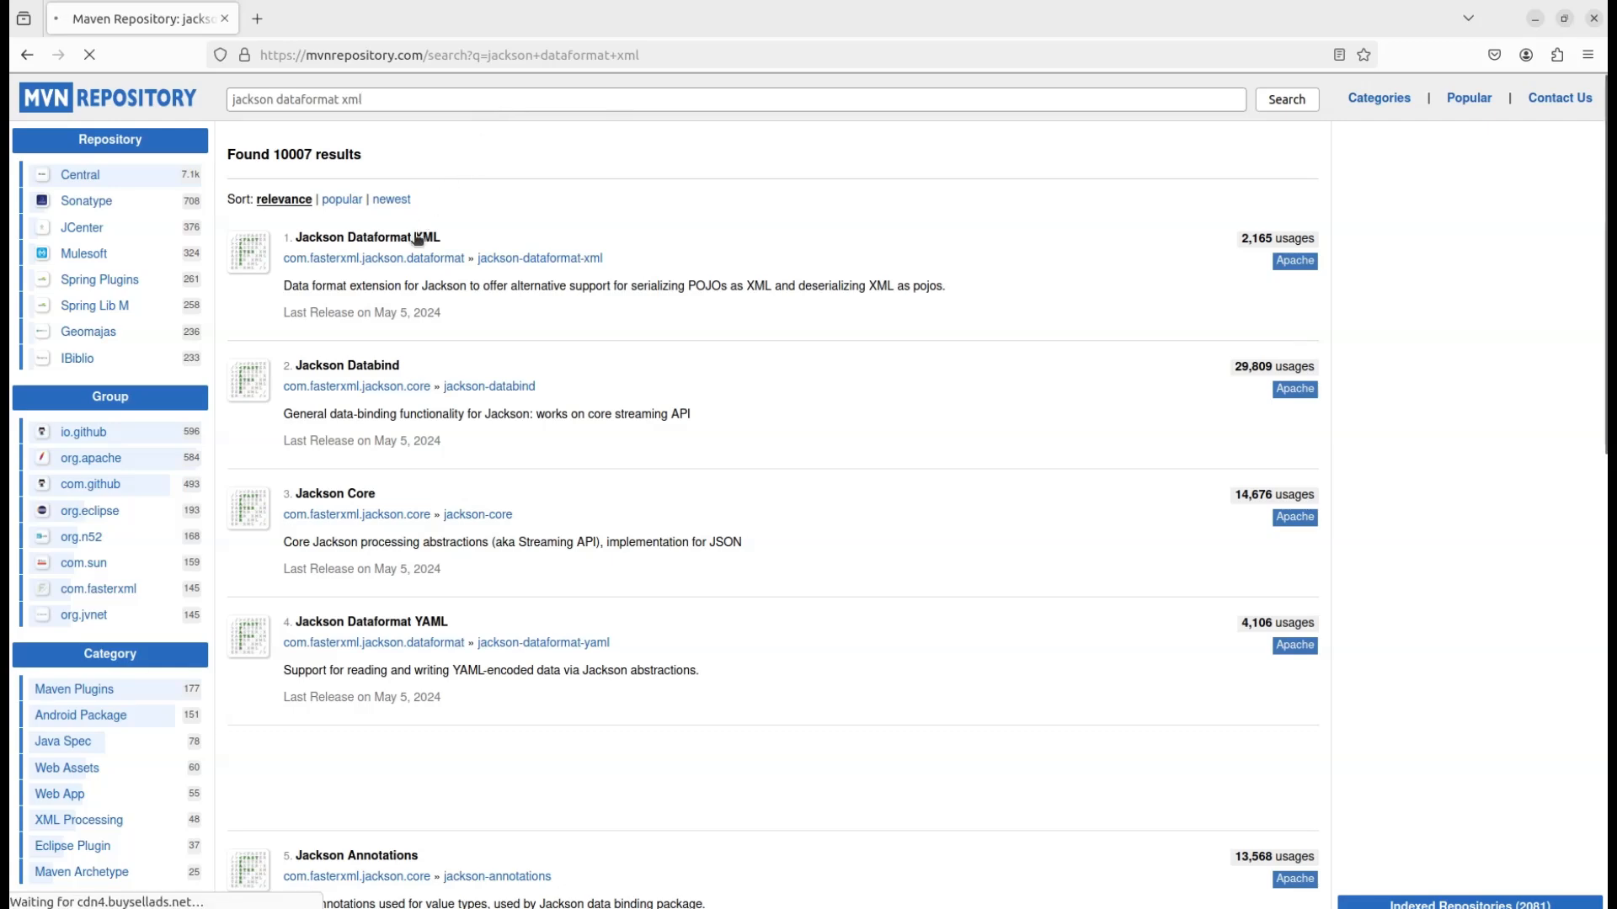
Copy the Maven dependency snippet for Jackson Dataformat XML version 2.17.1
{"action": "left_click", "coordinate": [358, 236]}
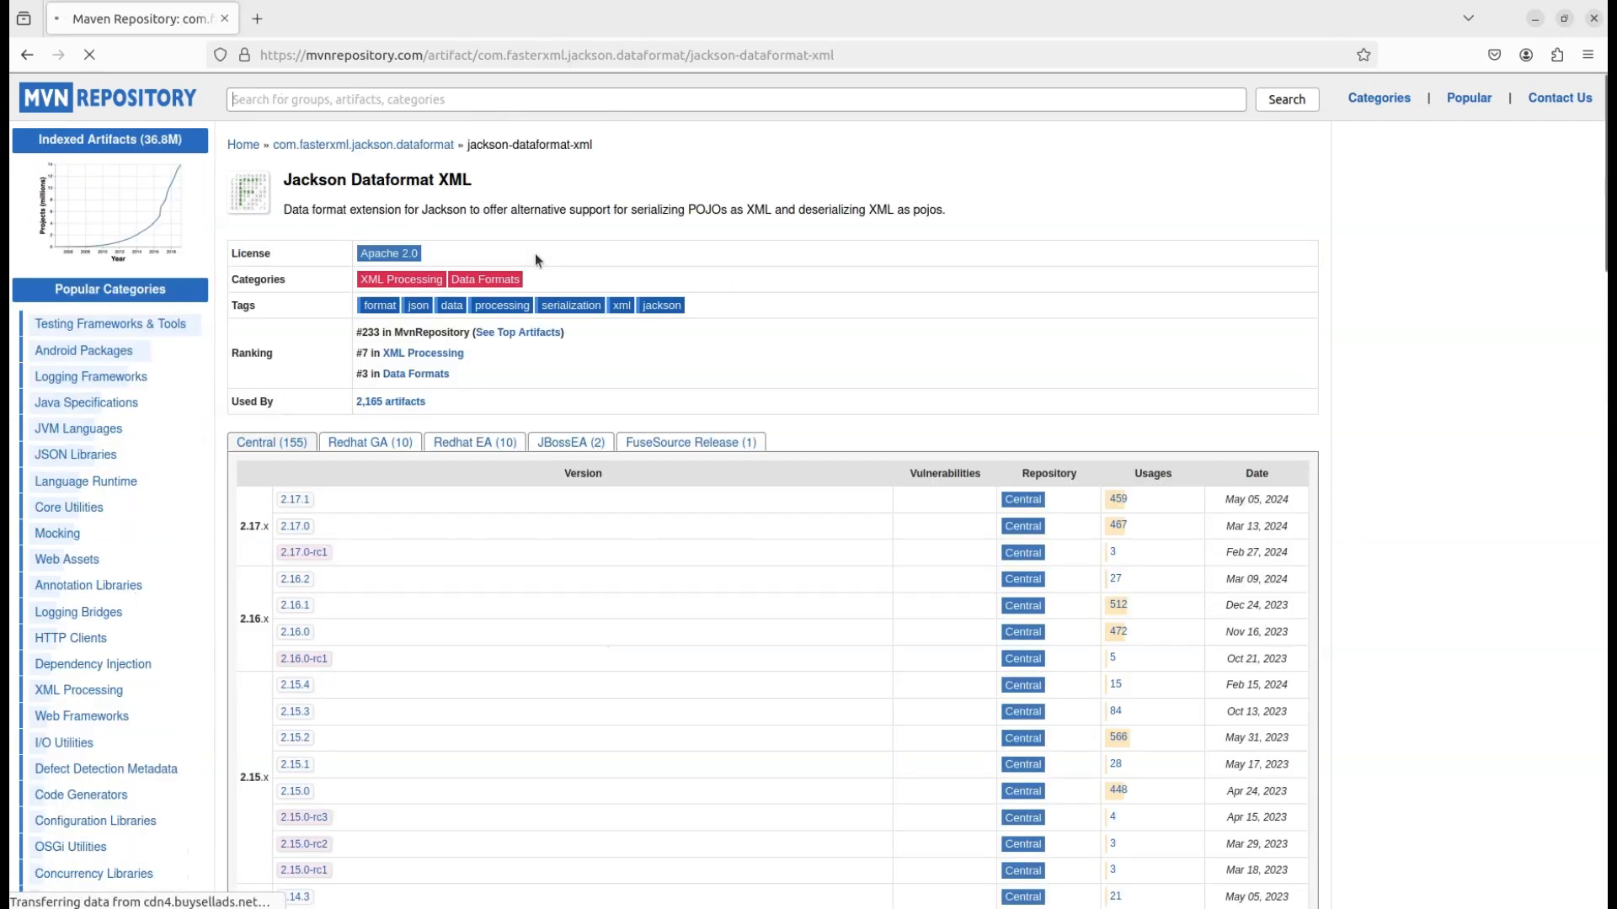
{"action": "left_click", "coordinate": [295, 500]}
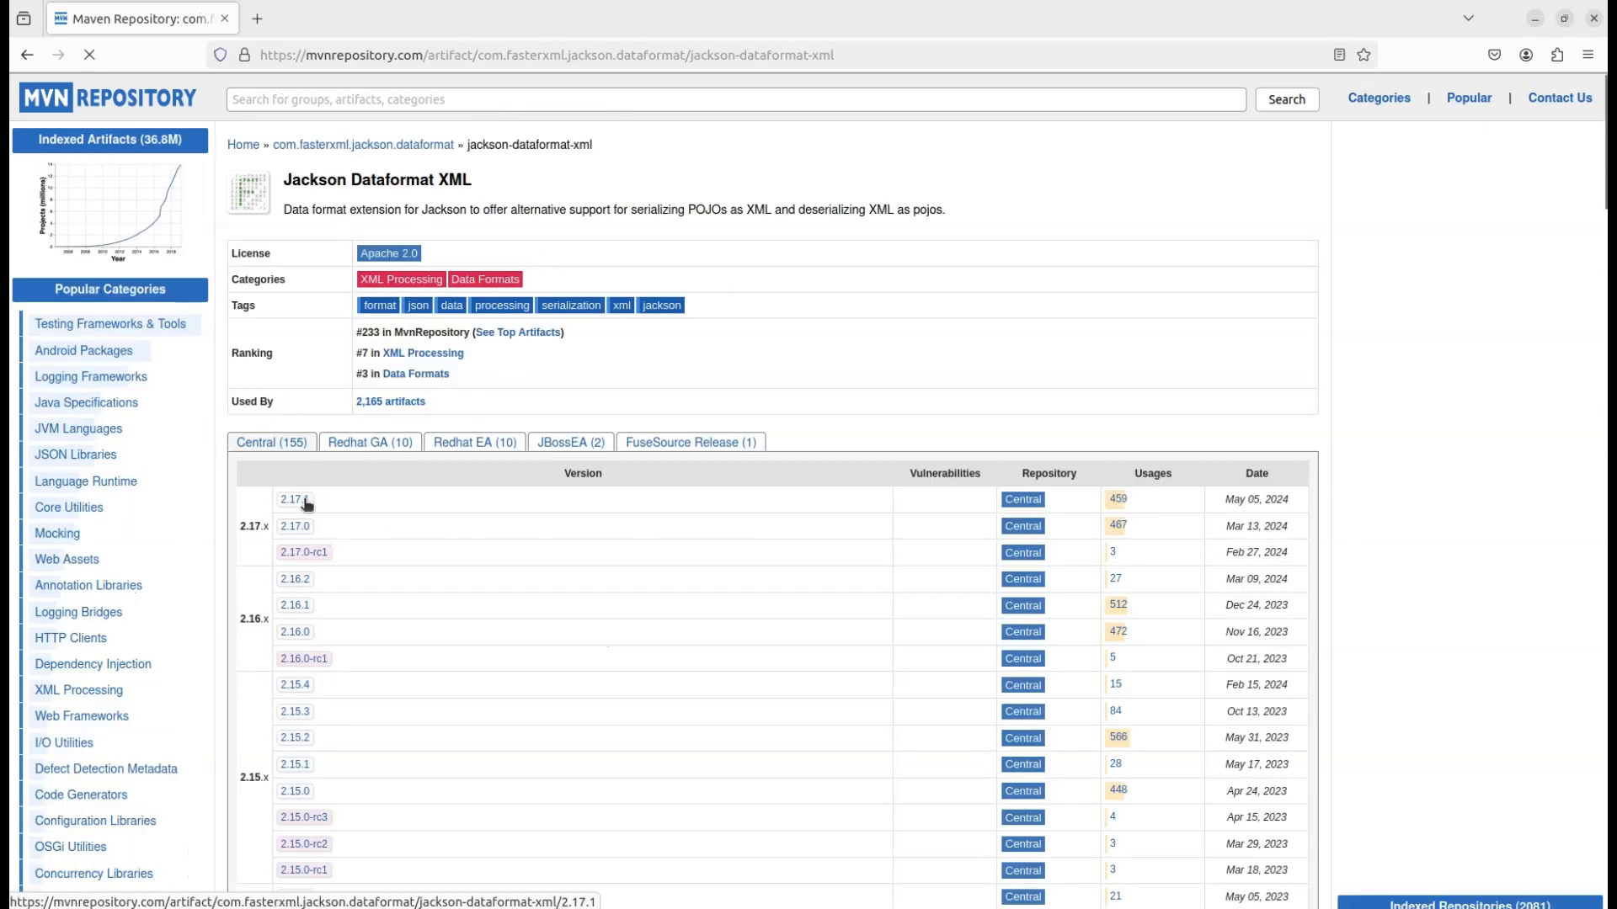
{"action": "left_click", "coordinate": [295, 500]}
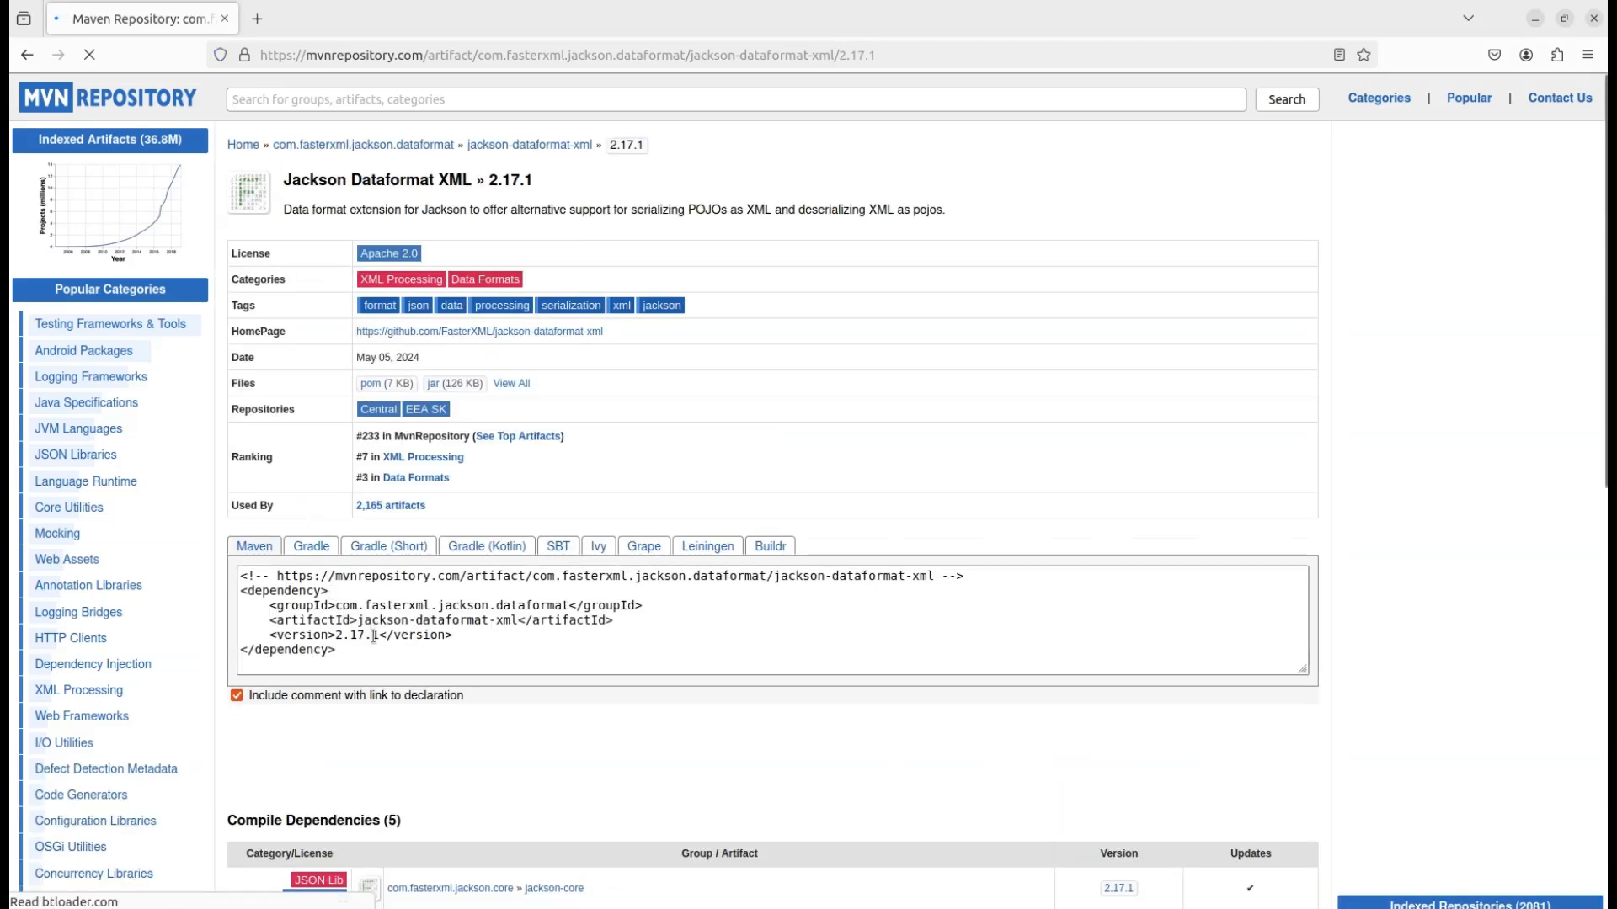
{"action": "left_click", "coordinate": [768, 618]}
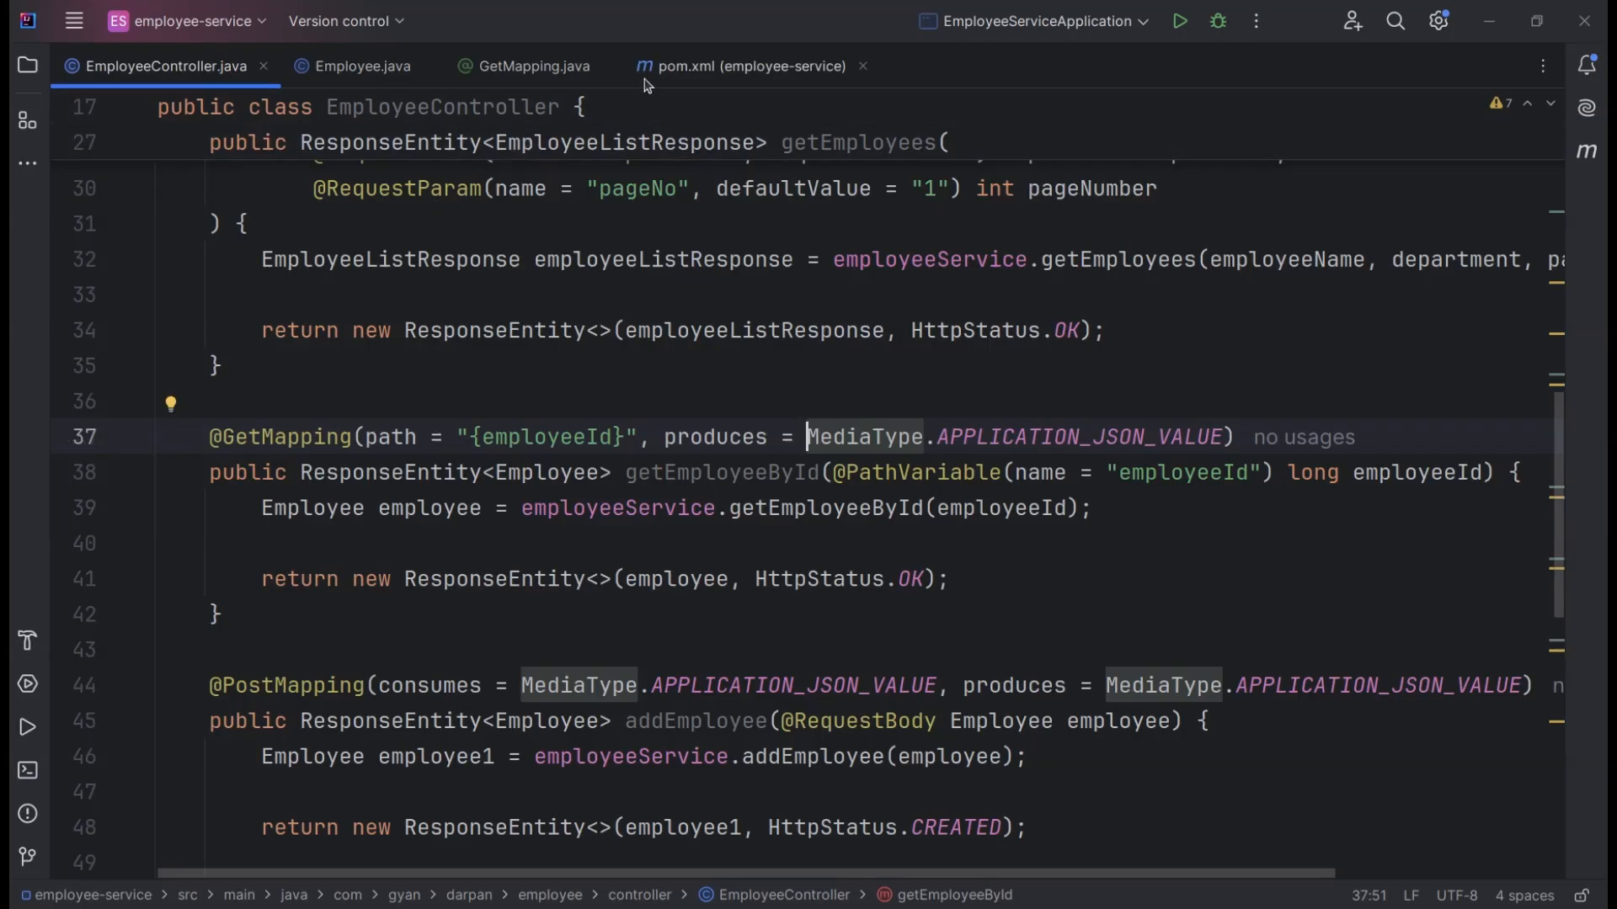
Add the jackson-dataformat-xml dependency to pom.xml and return to EmployeeController.java
{"action": "left_click", "coordinate": [744, 66]}
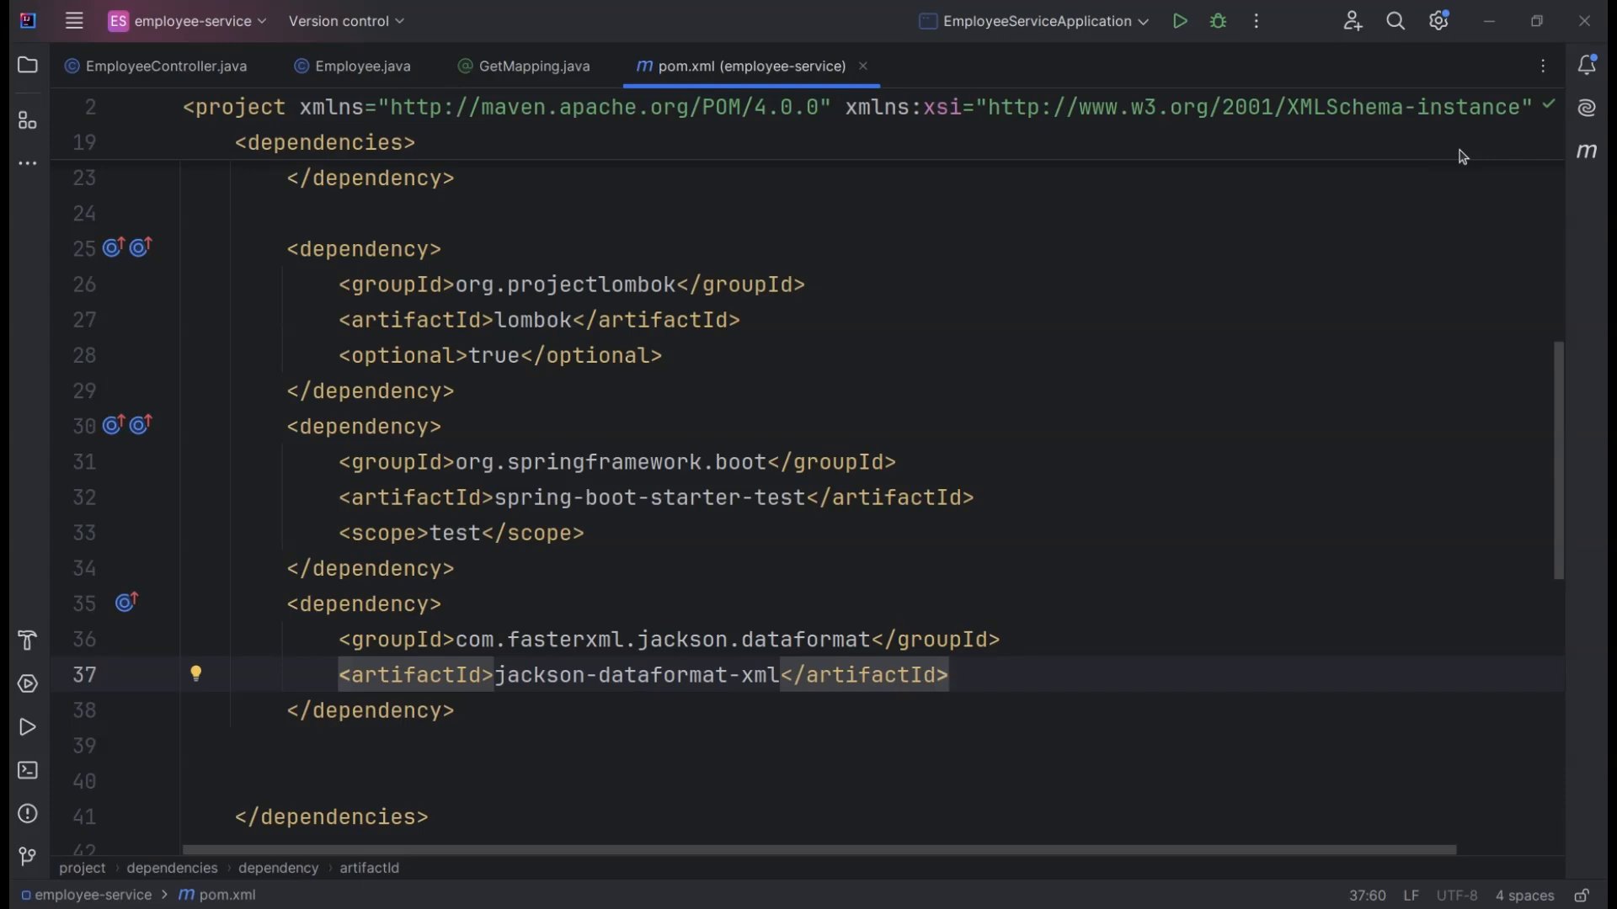
{"action": "mouse_move", "coordinate": [388, 131]}
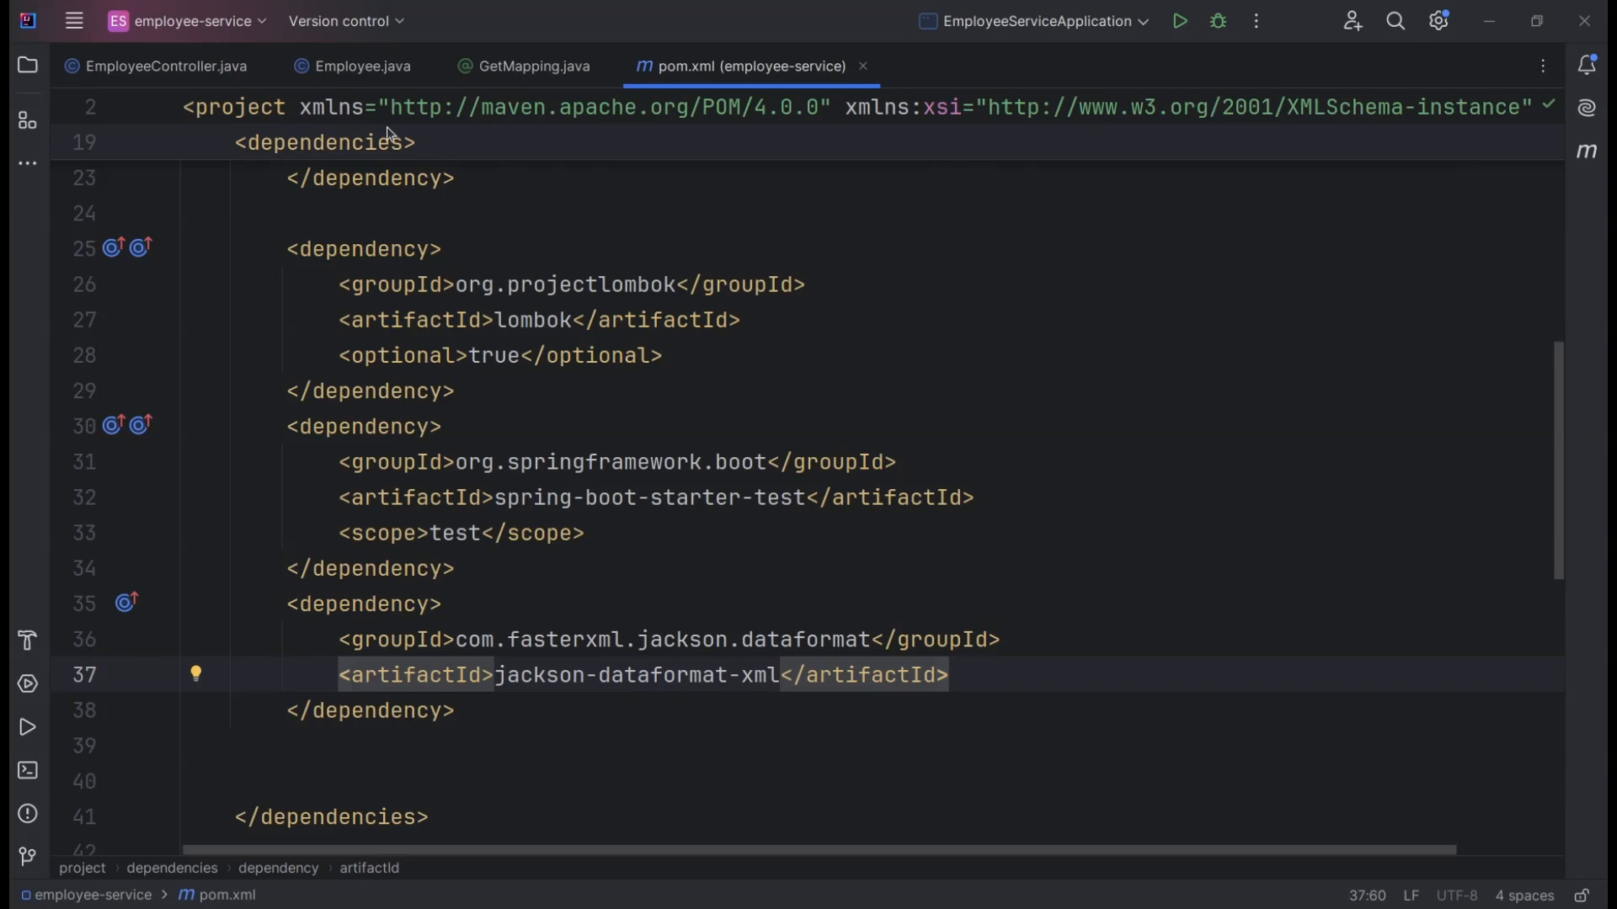
{"action": "left_click", "coordinate": [165, 65]}
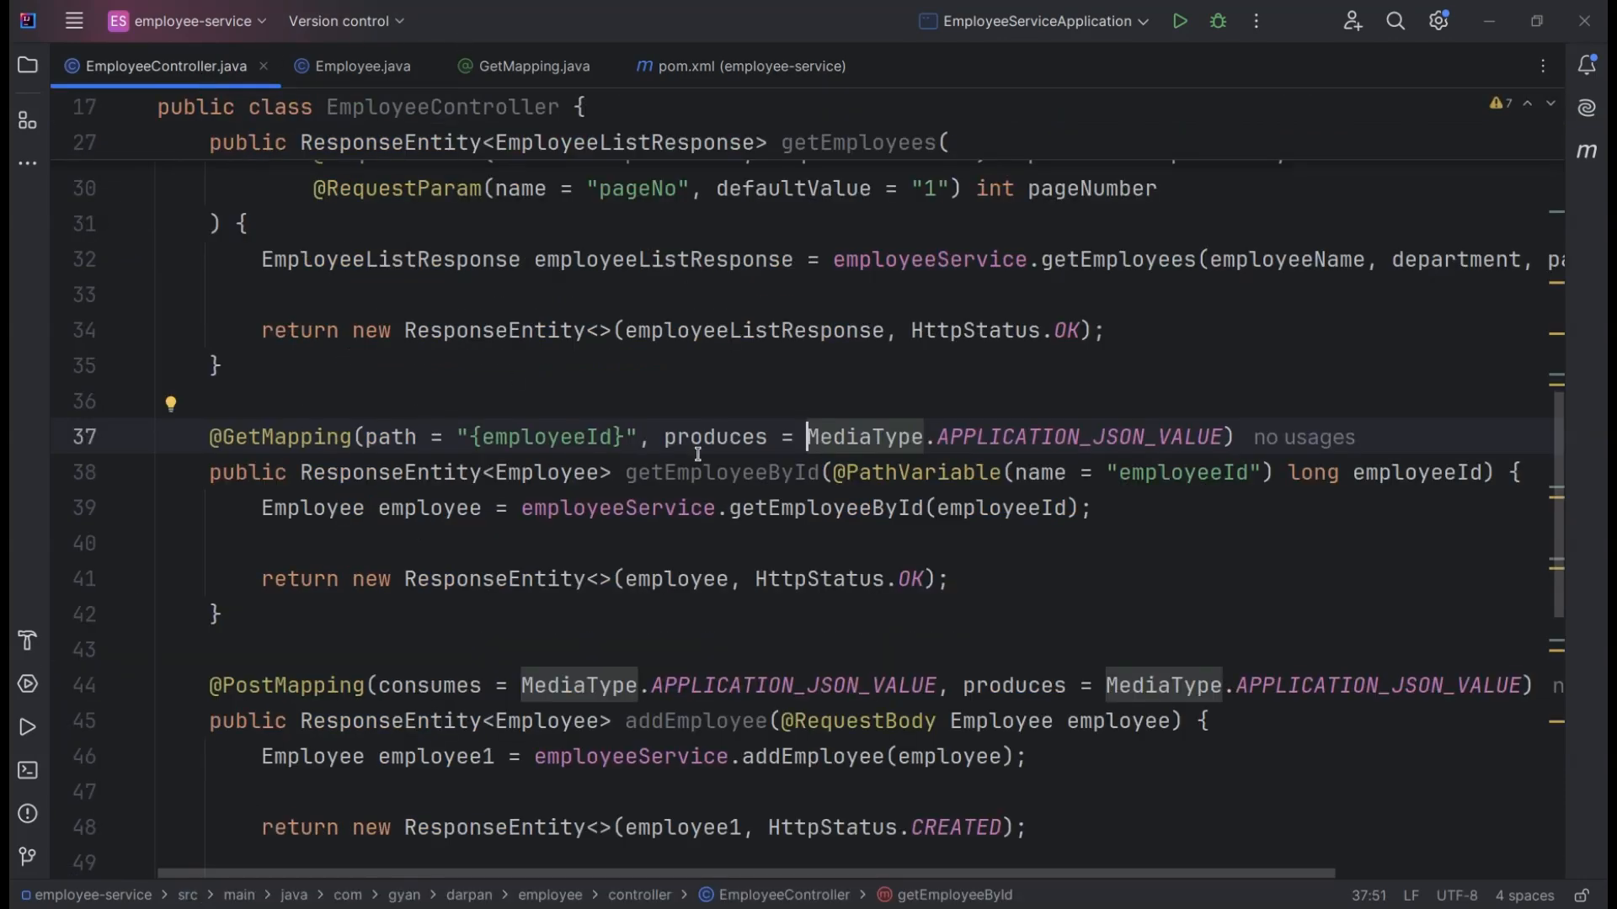
Select the APPLICATION_JSON_VALUE constant in the getEmployeeById mapping
{"action": "double_click", "coordinate": [723, 472]}
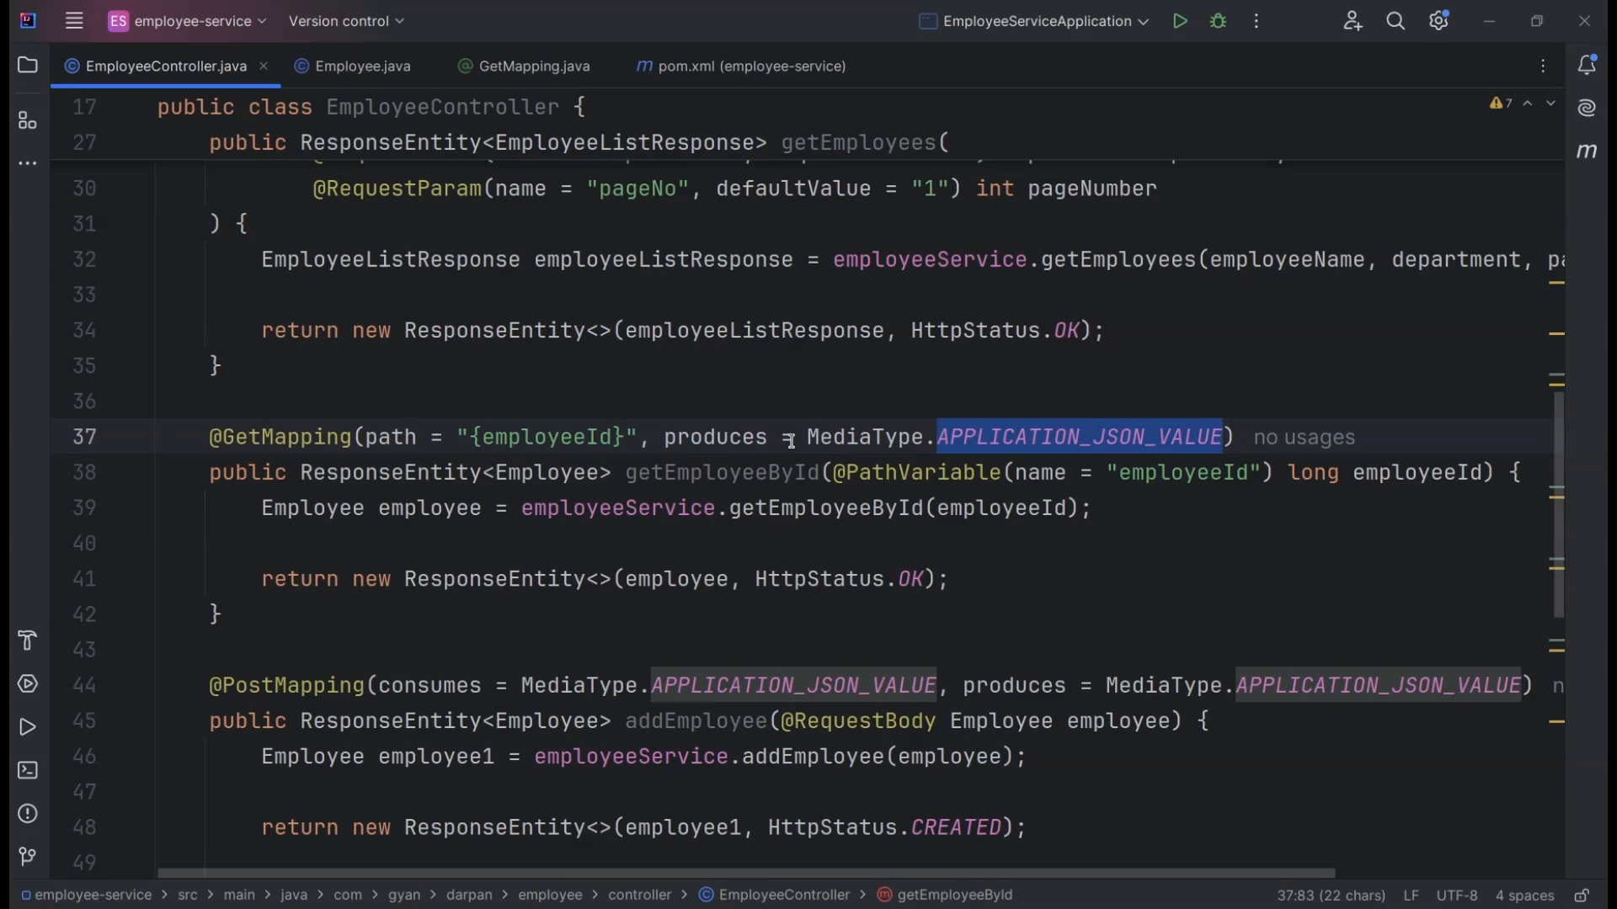
{"action": "mouse_move", "coordinate": [714, 438]}
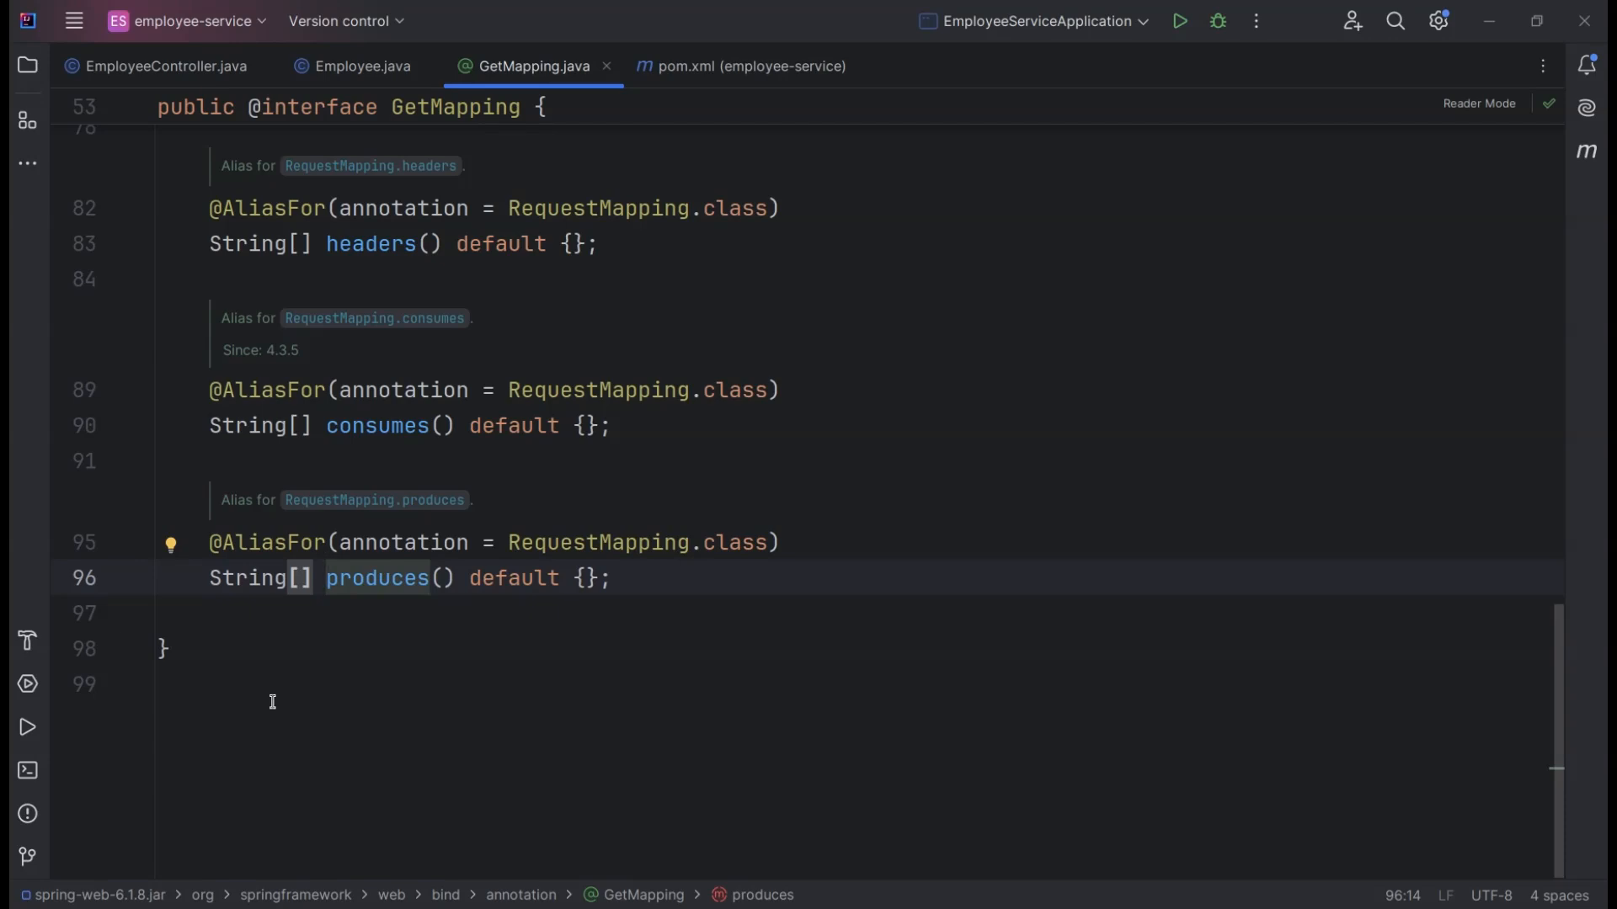
{"action": "mouse_move", "coordinate": [398, 672]}
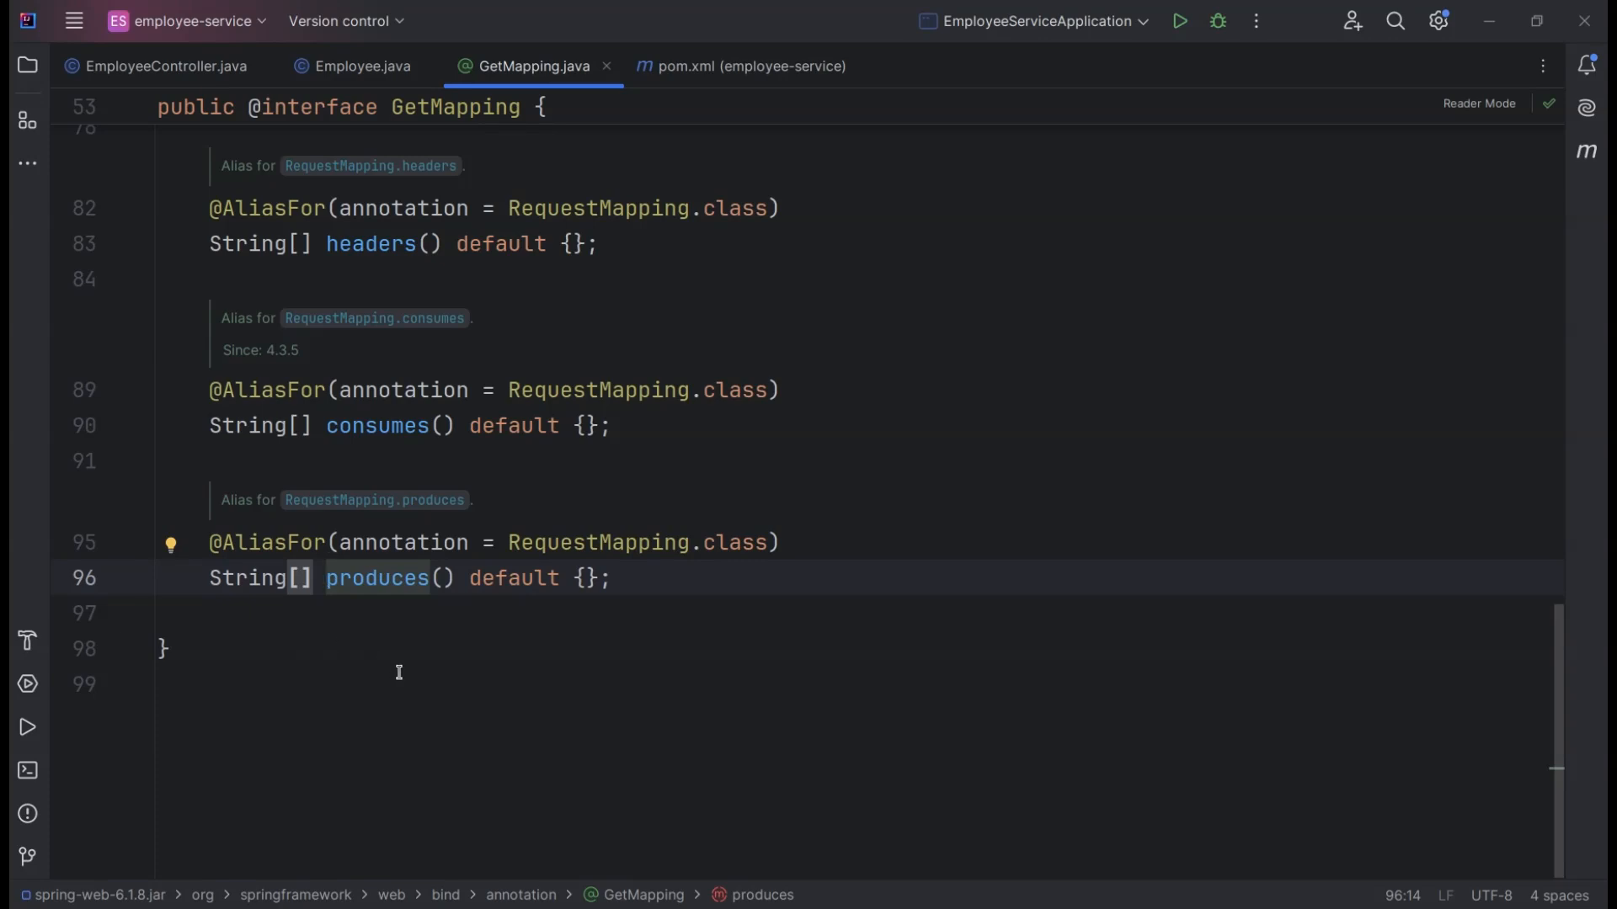
{"action": "mouse_move", "coordinate": [189, 81]}
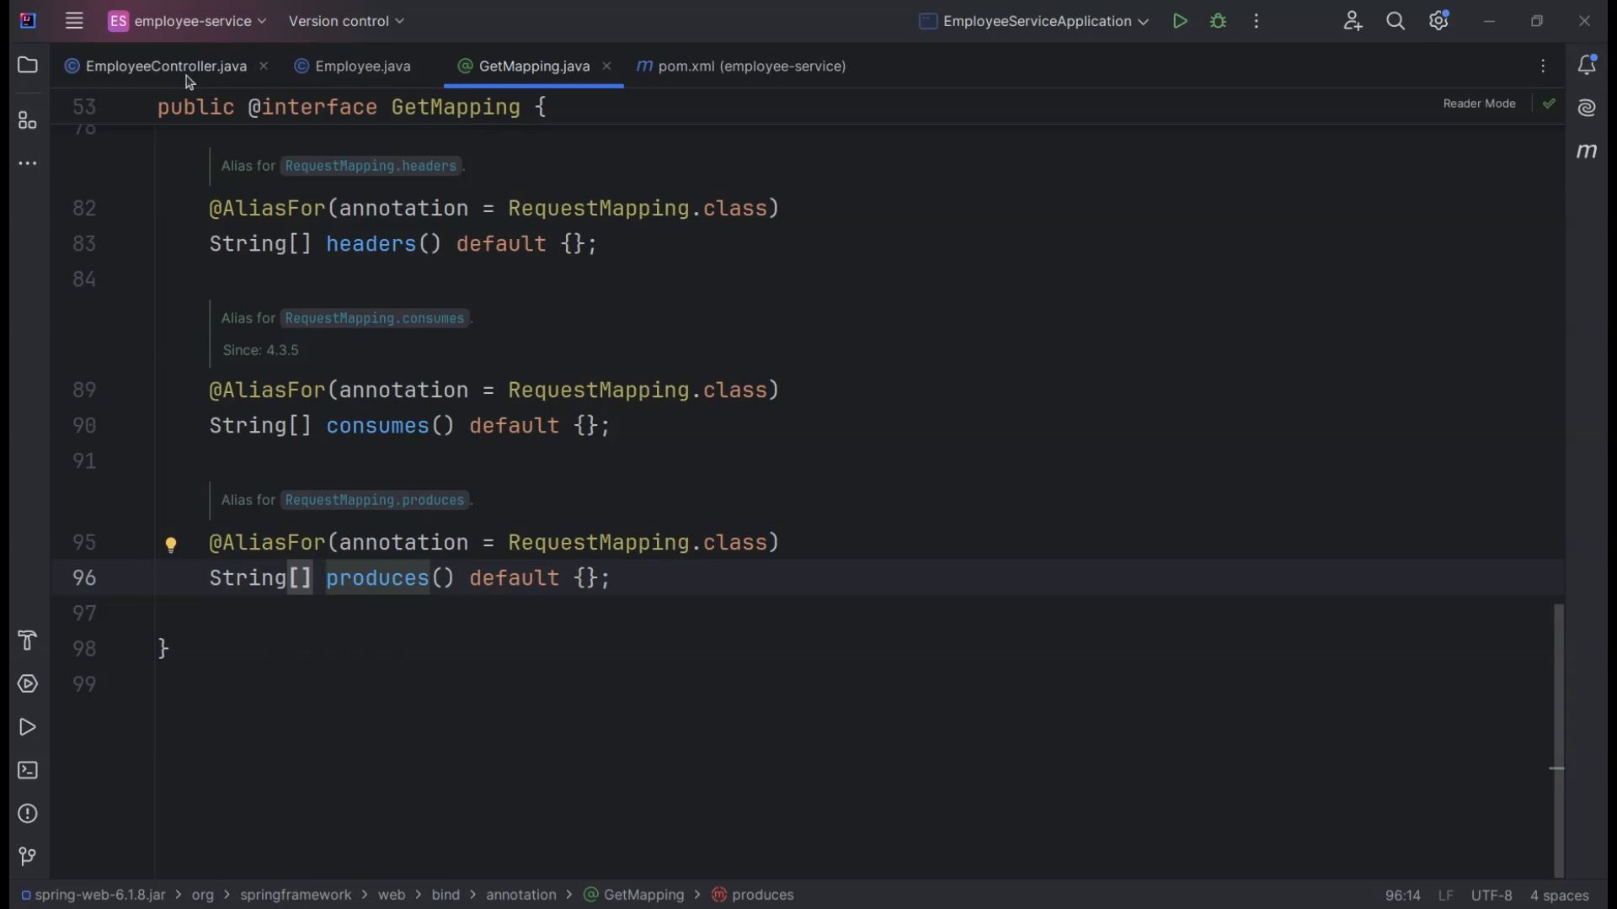
Change getEmployeeById produces to {APPLICATION_JSON_VALUE, APPLICATION_XML_VALUE} and select the Employee return type
{"action": "left_click", "coordinate": [166, 65]}
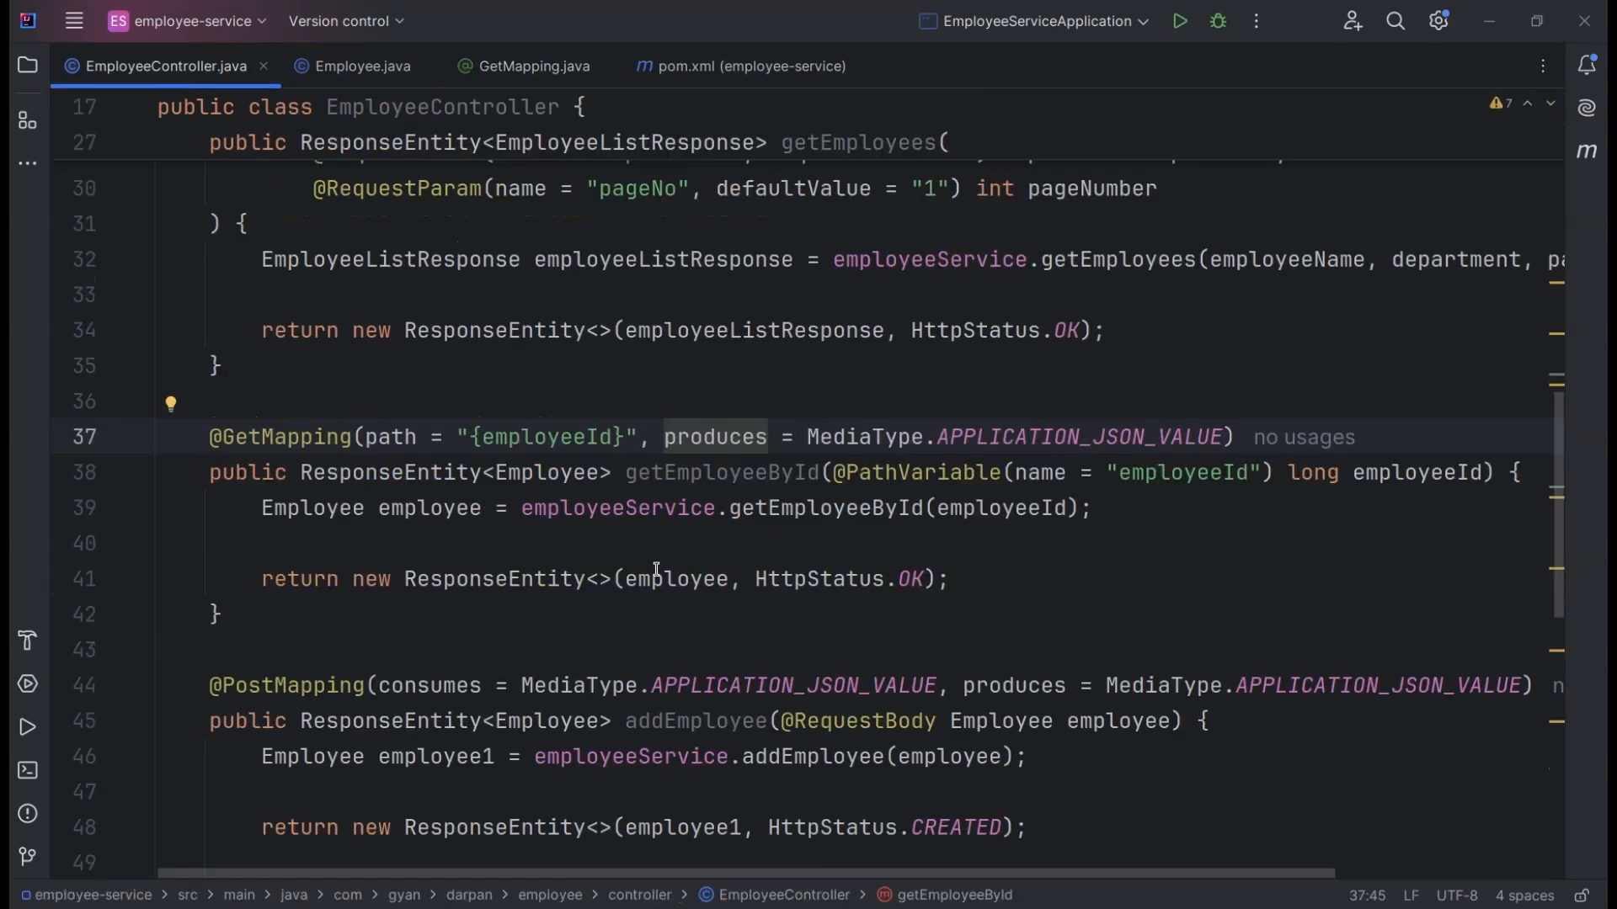
{"action": "left_click", "coordinate": [807, 436]}
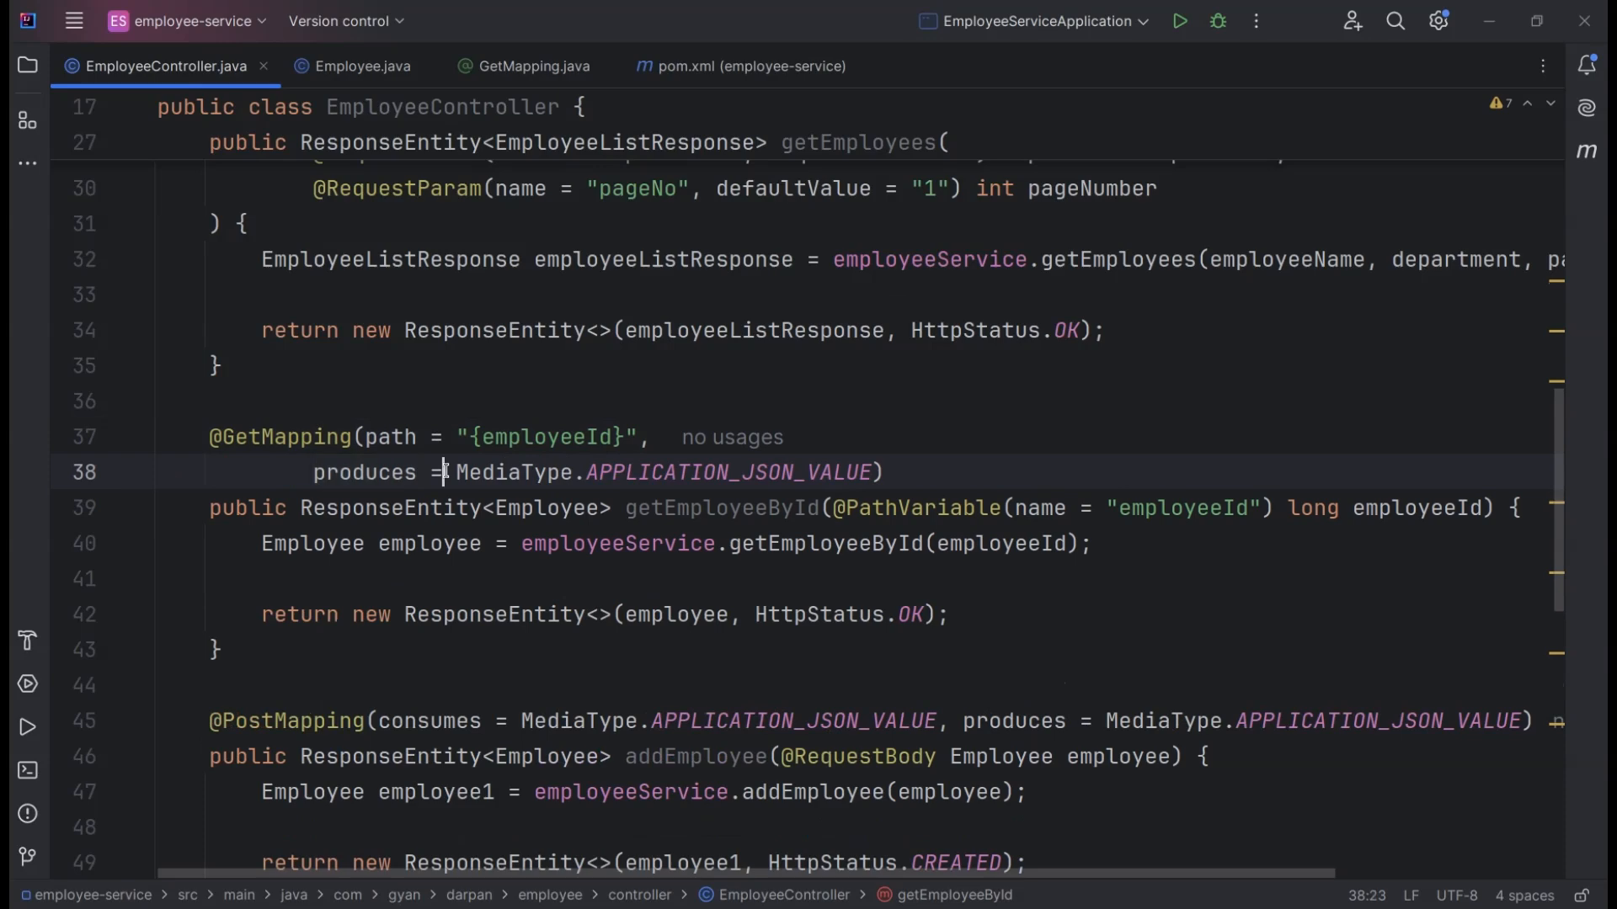
{"action": "type", "text": "{"}
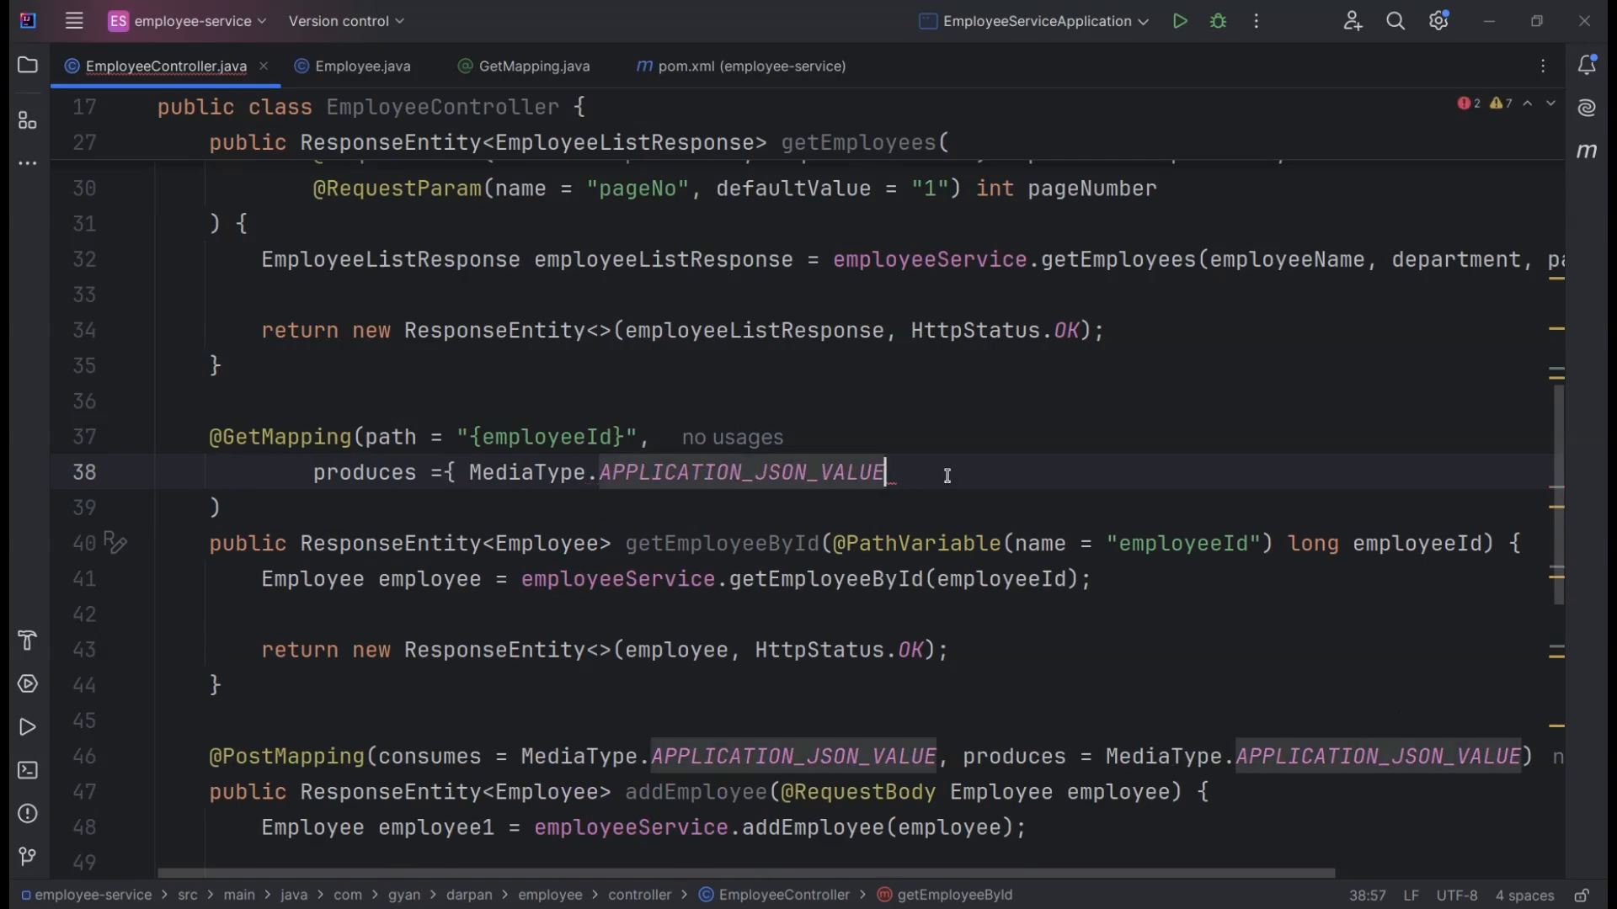
{"action": "type", "text": ","}
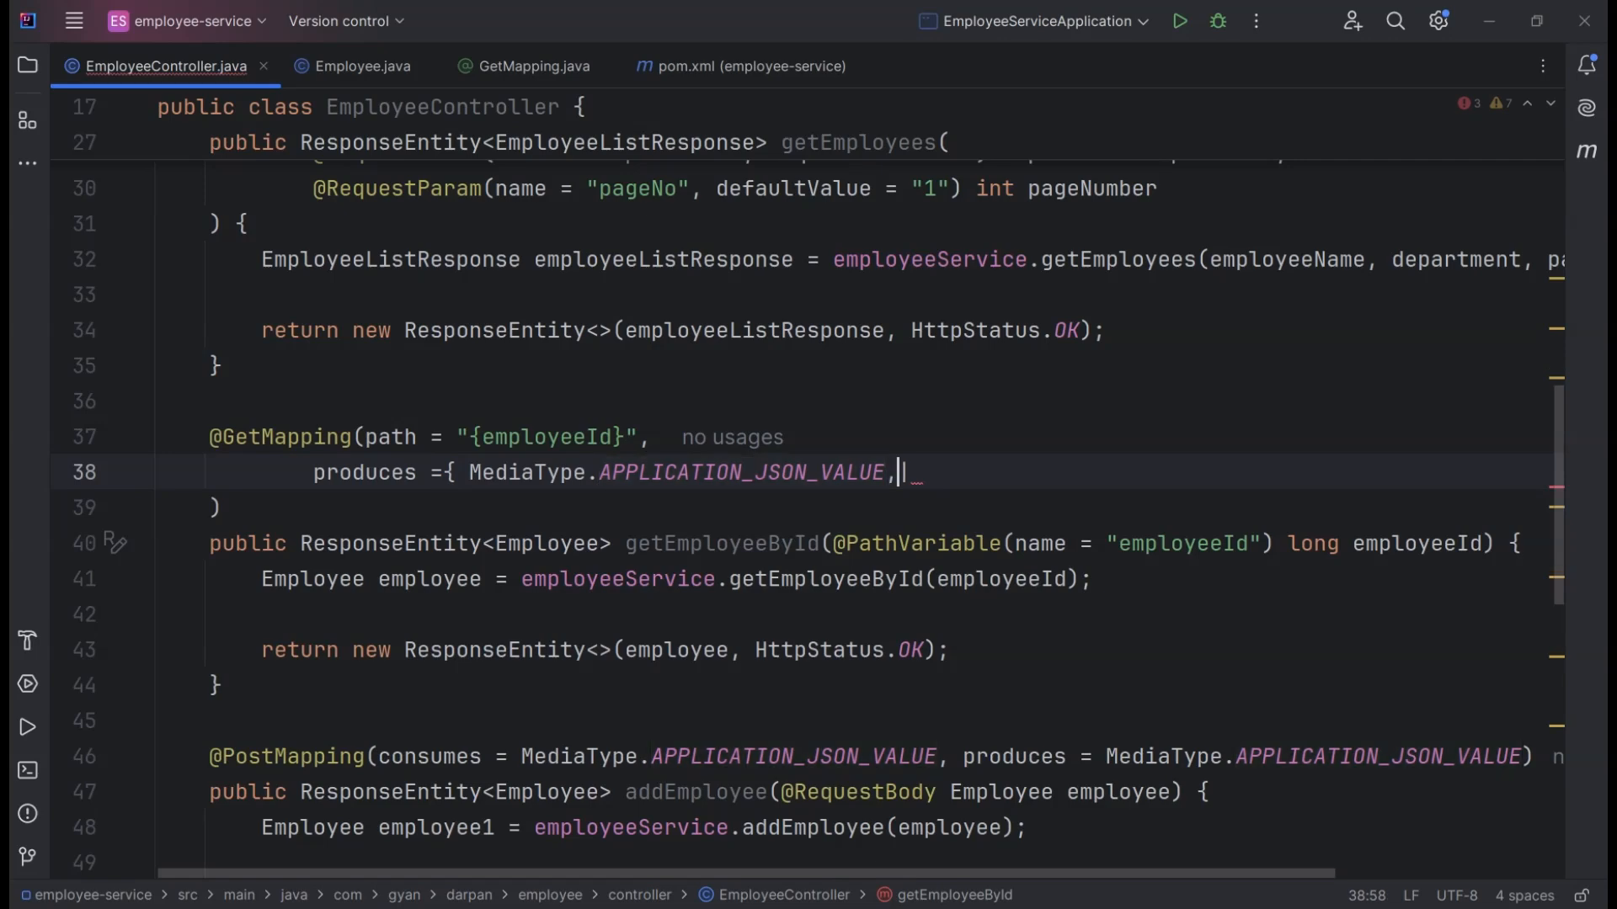
{"action": "key", "text": "Backspace"}
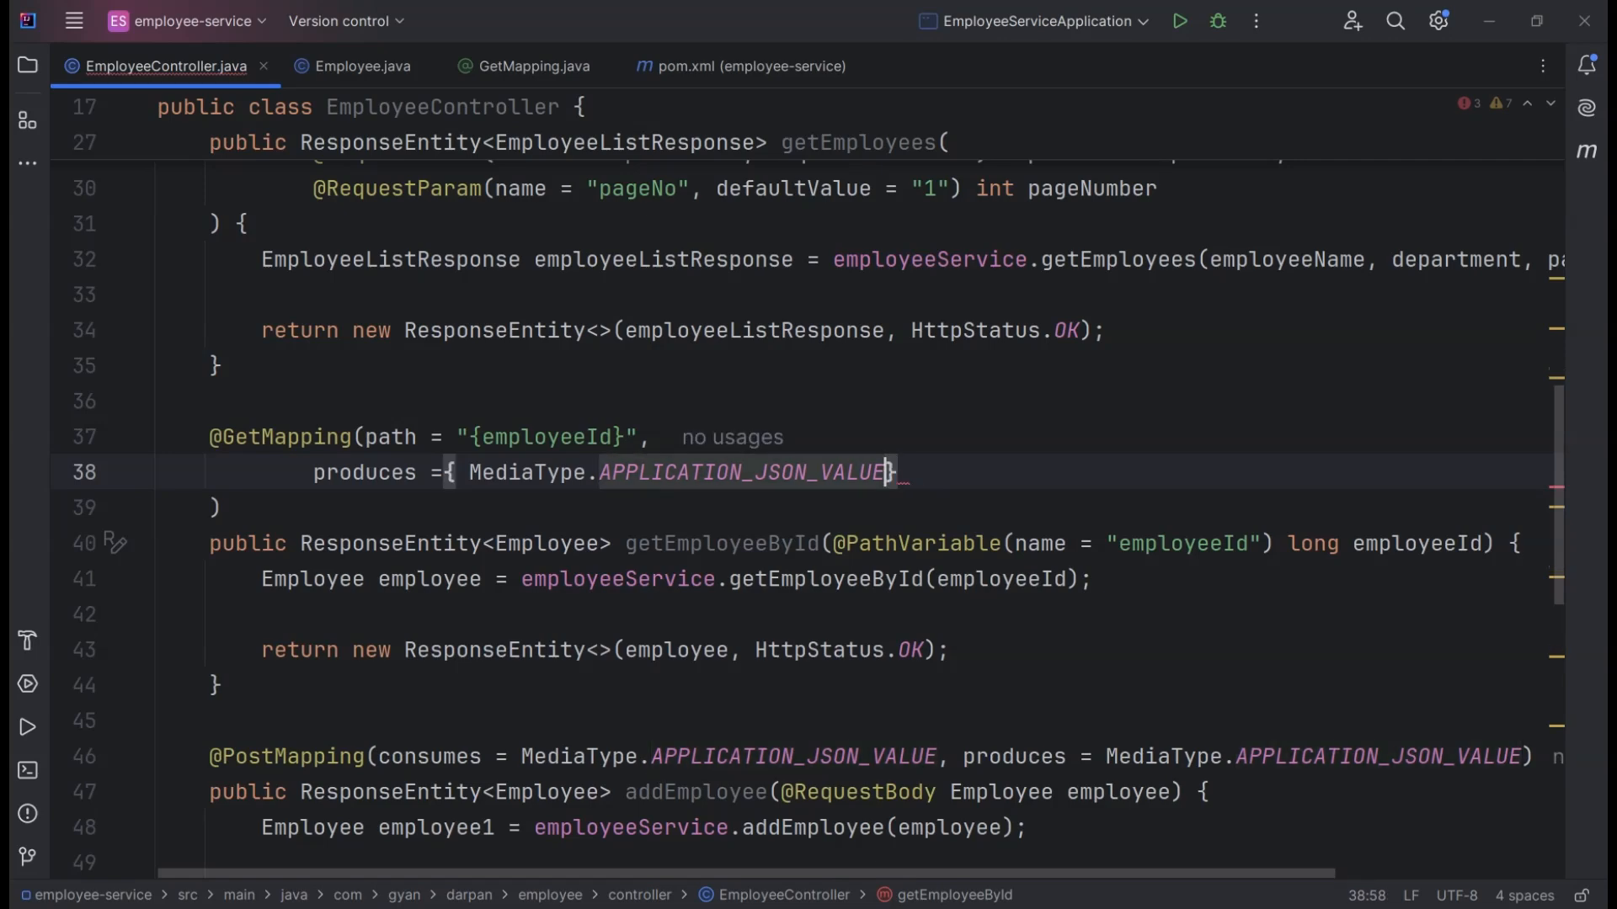
{"action": "type", "text": ", ME"}
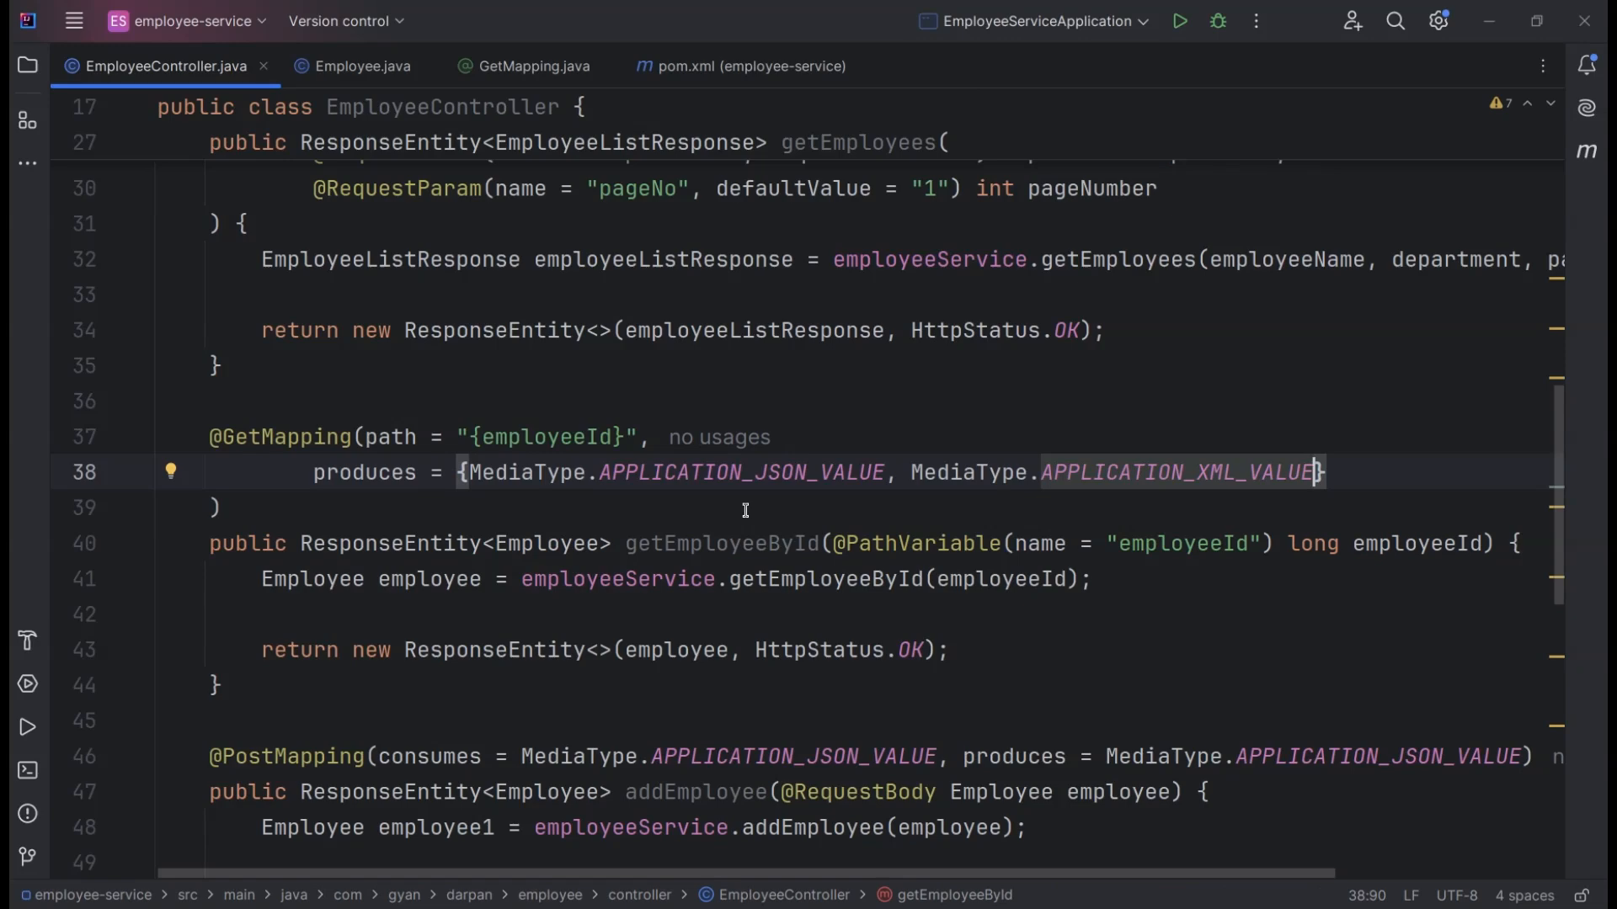
{"action": "mouse_move", "coordinate": [647, 575]}
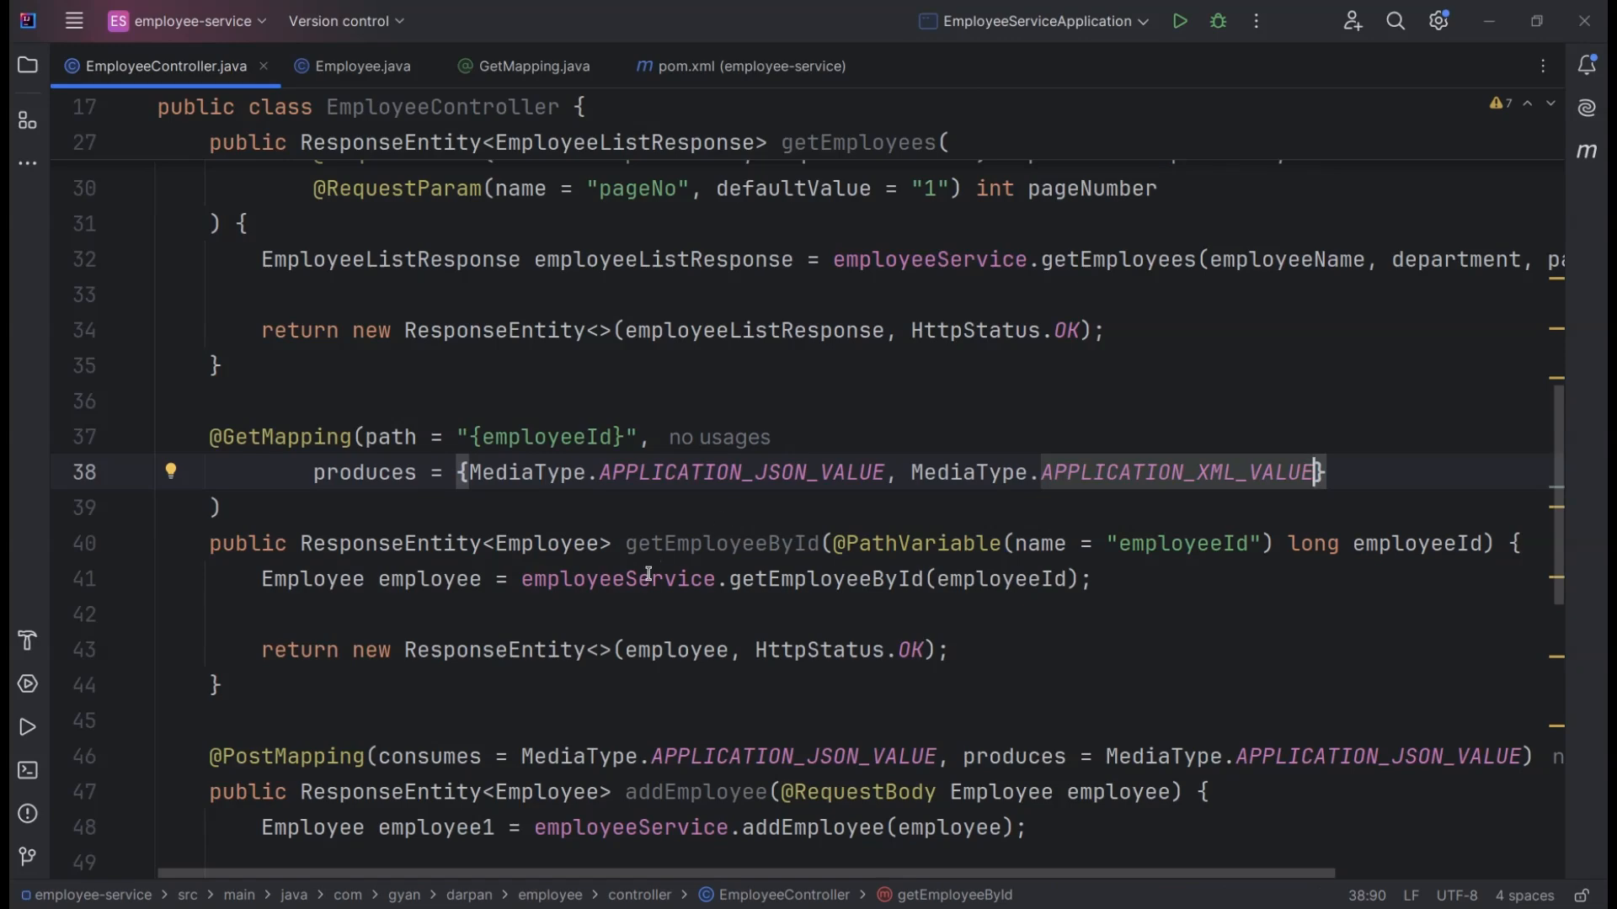
{"action": "double_click", "coordinate": [545, 544]}
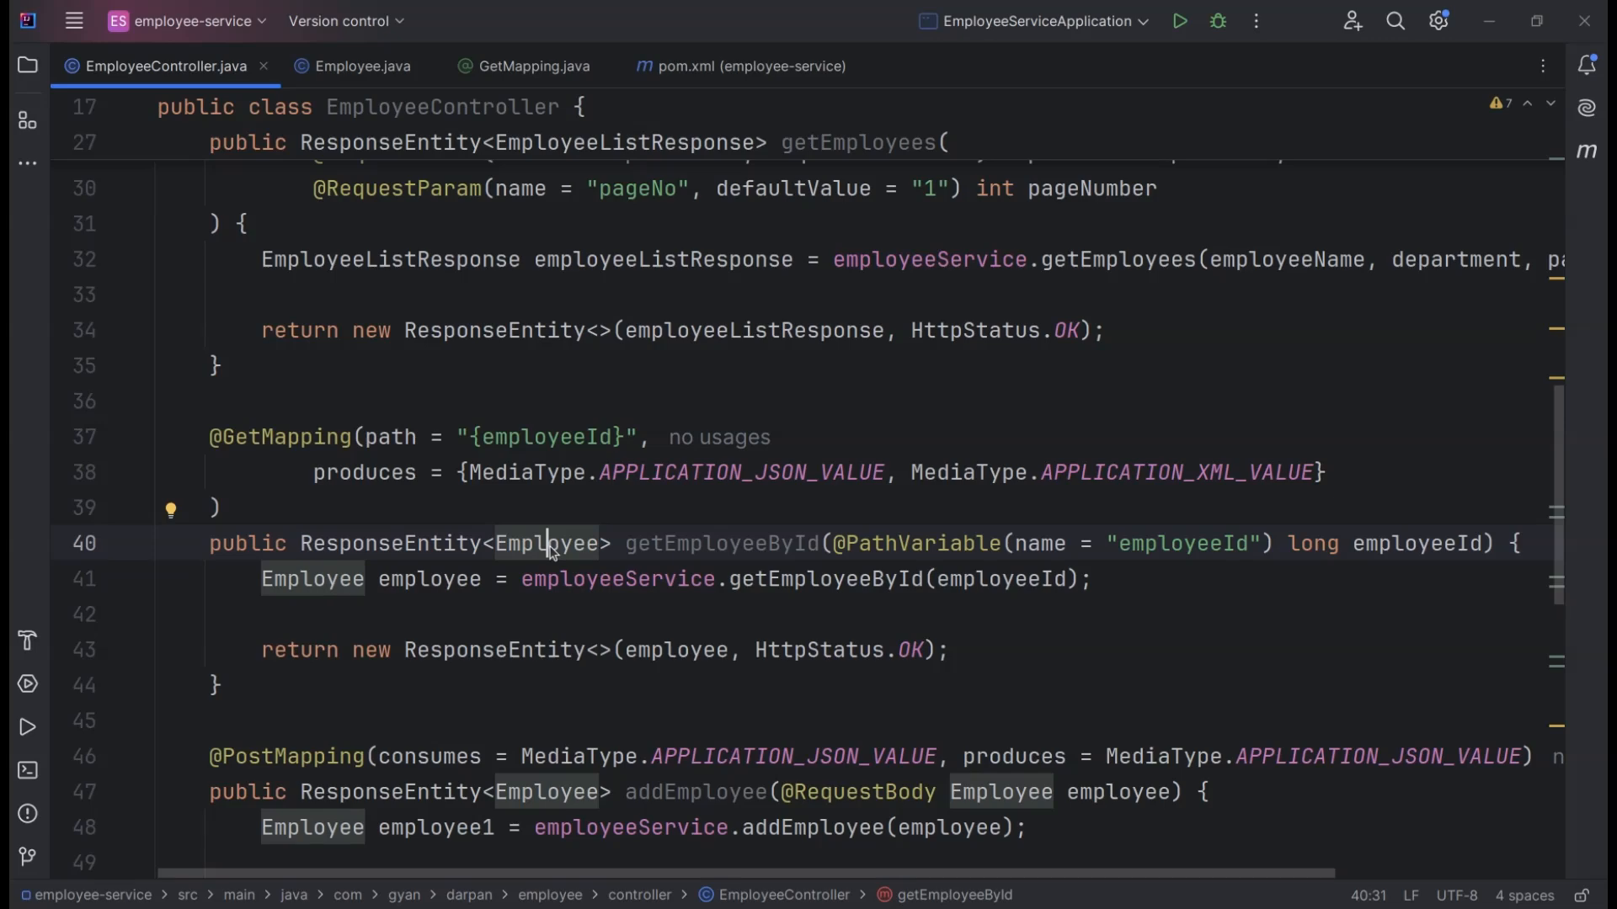
{"action": "left_click", "coordinate": [360, 66]}
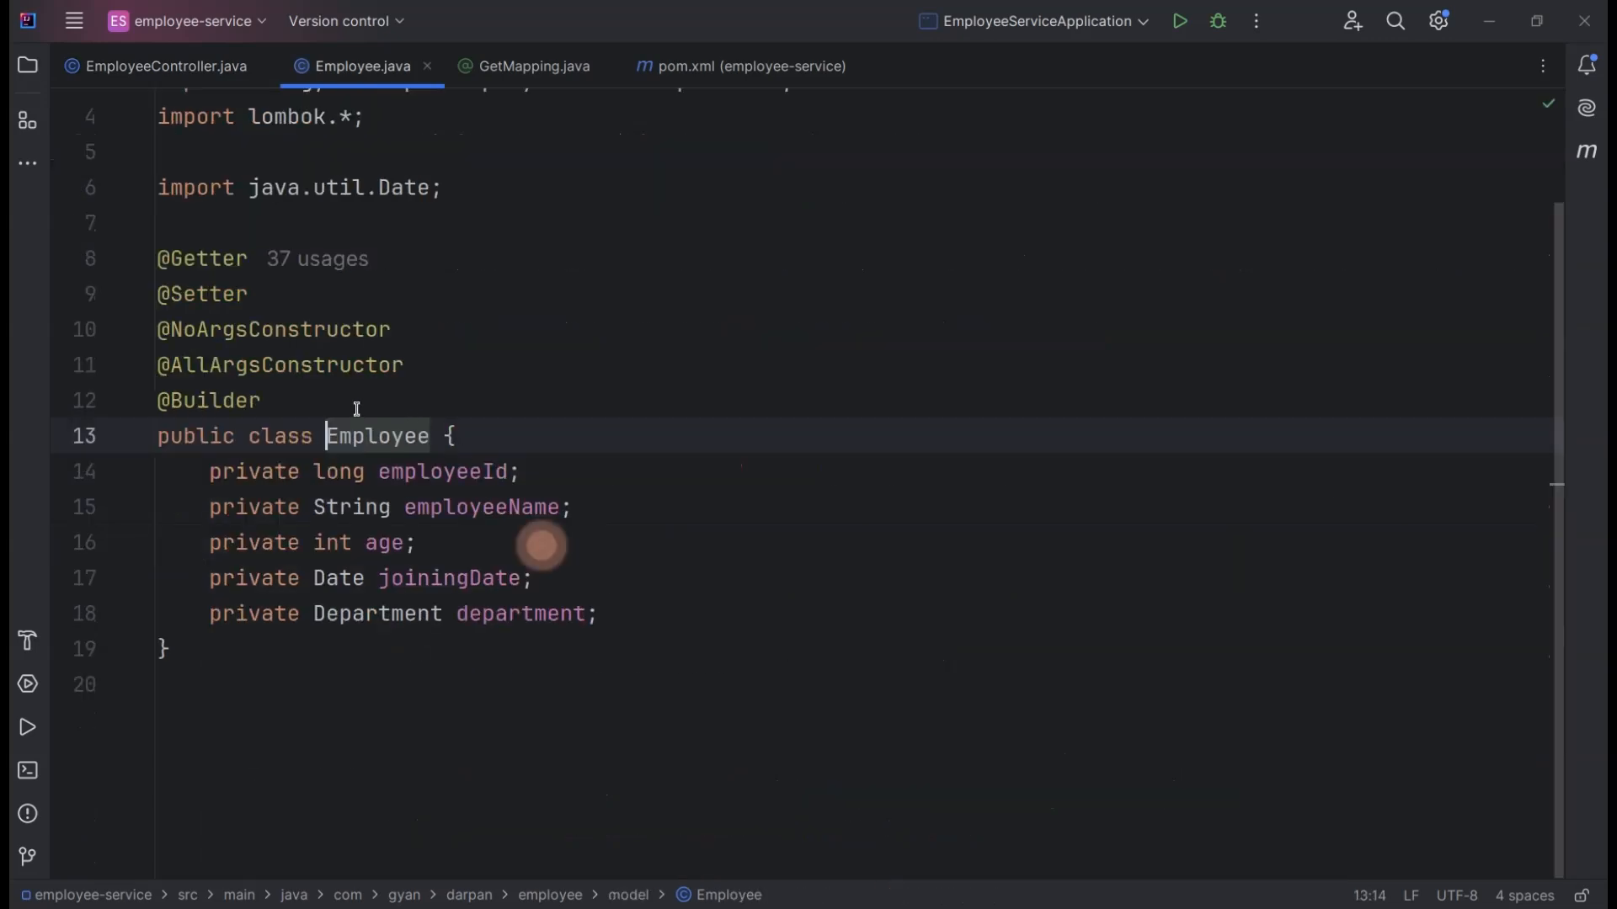
{"action": "type", "text": "@X"}
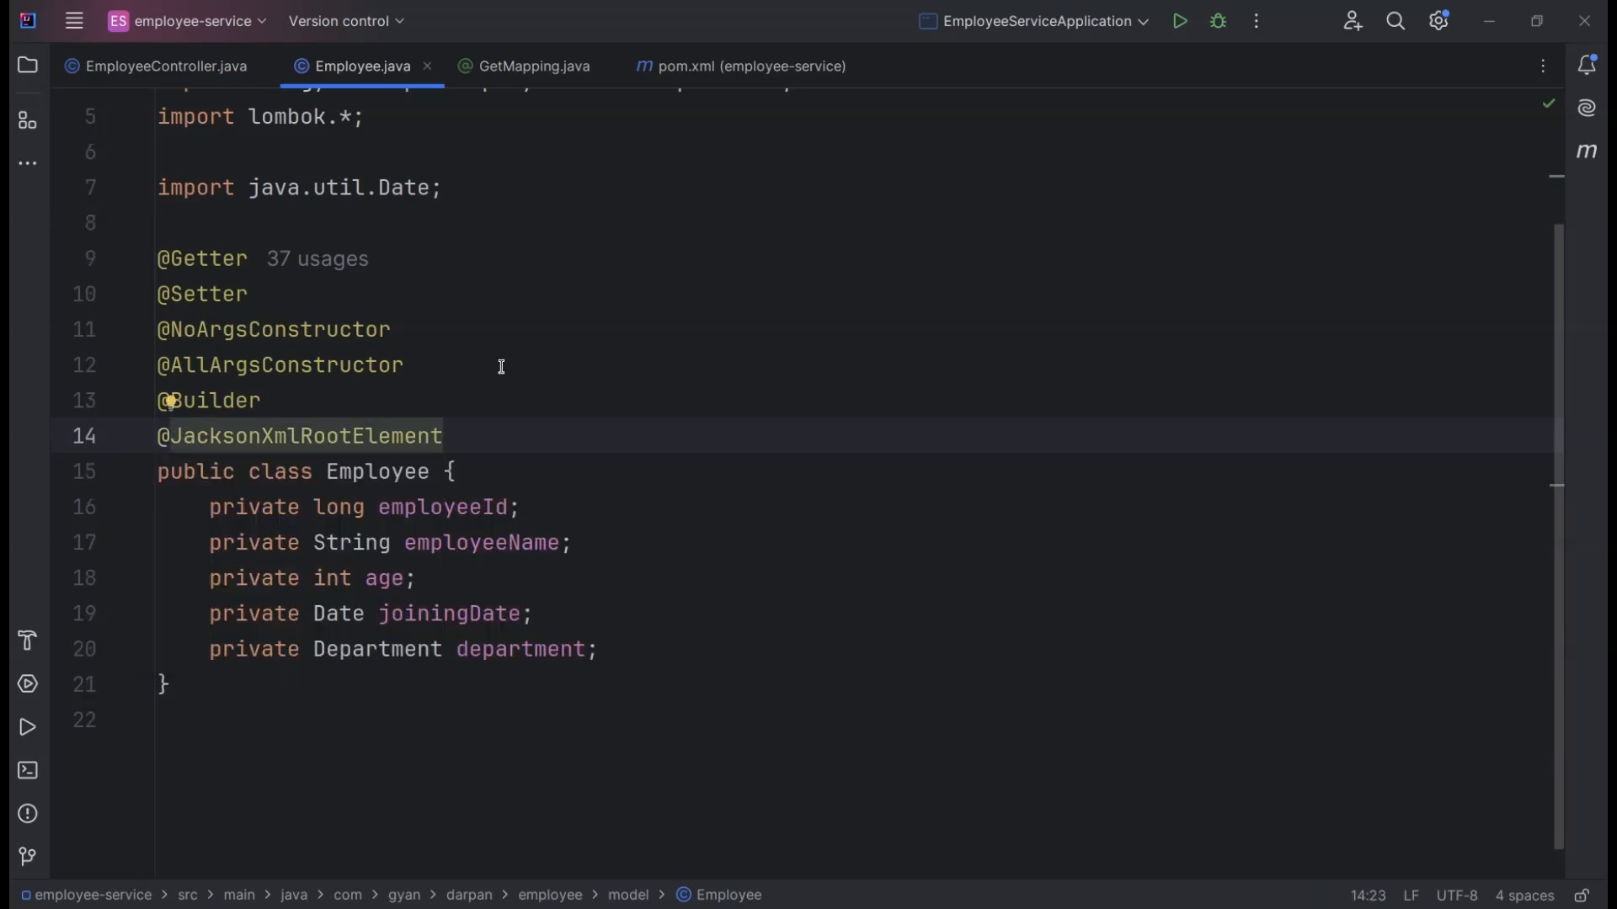
{"action": "mouse_move", "coordinate": [1173, 123]}
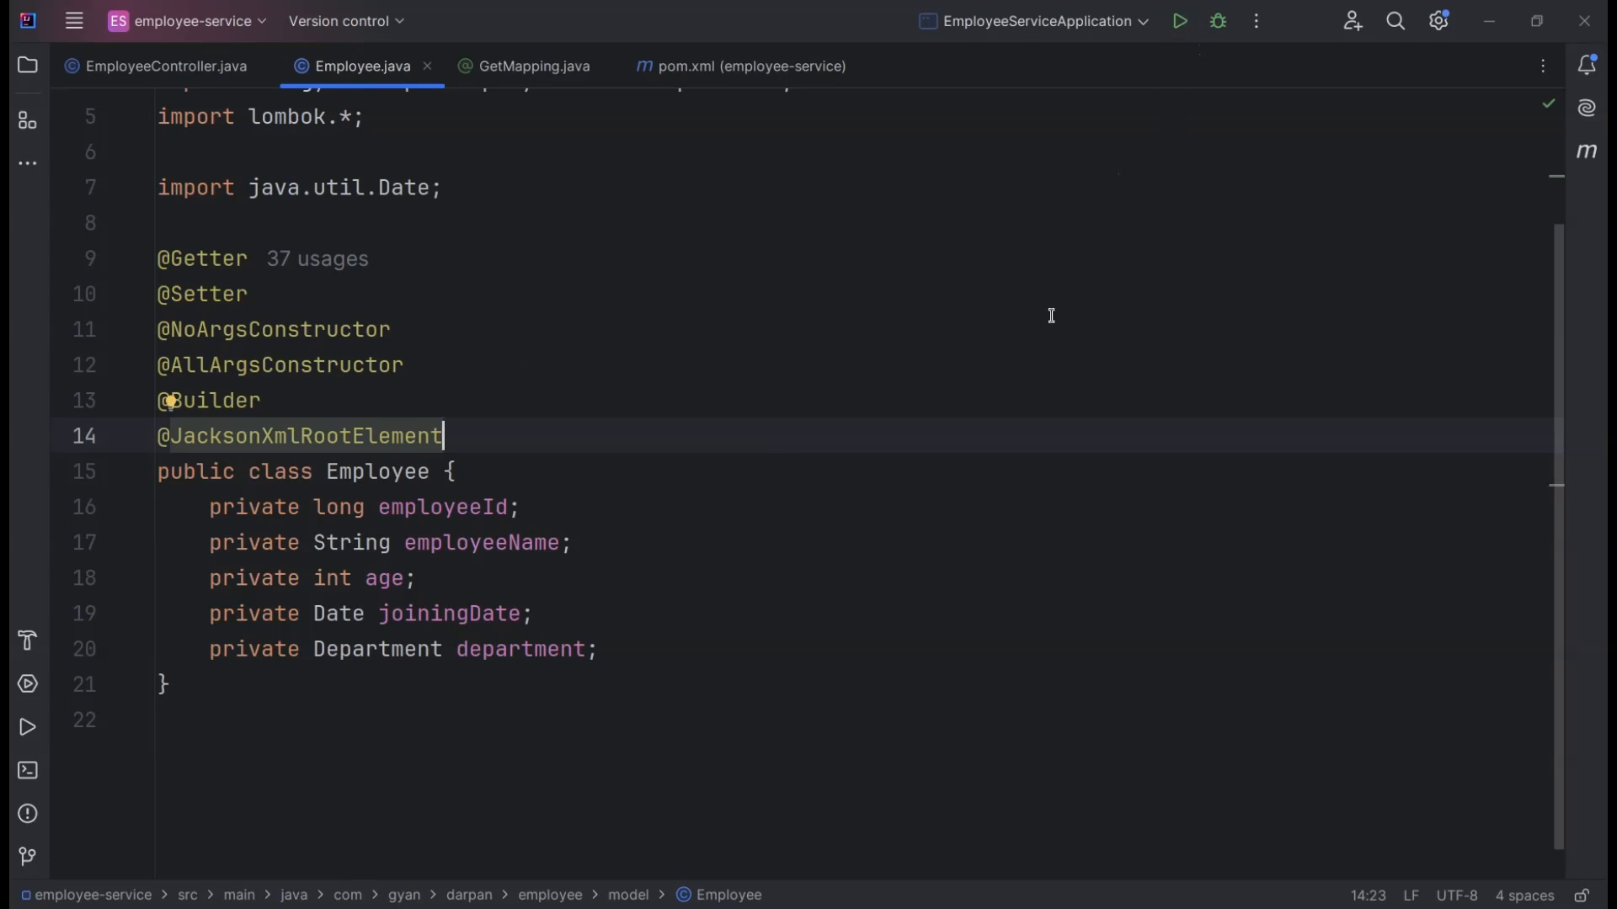
{"action": "left_click", "coordinate": [167, 65]}
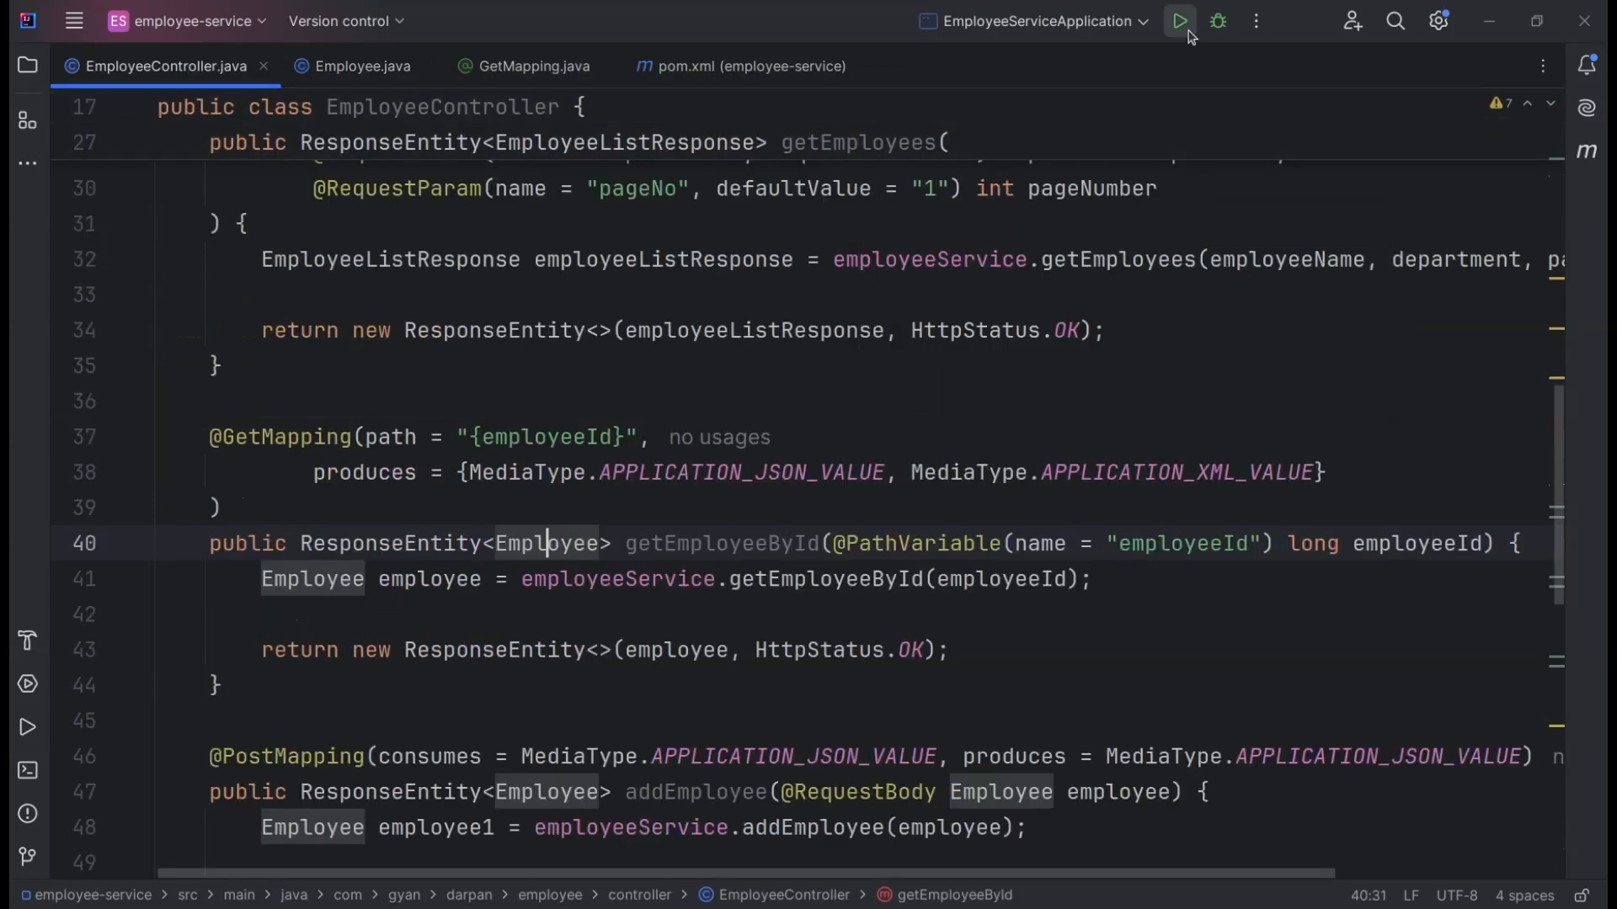
Rerun EmployeeServiceApplication so it starts on port 8080 with the changes
{"action": "left_click", "coordinate": [1179, 20]}
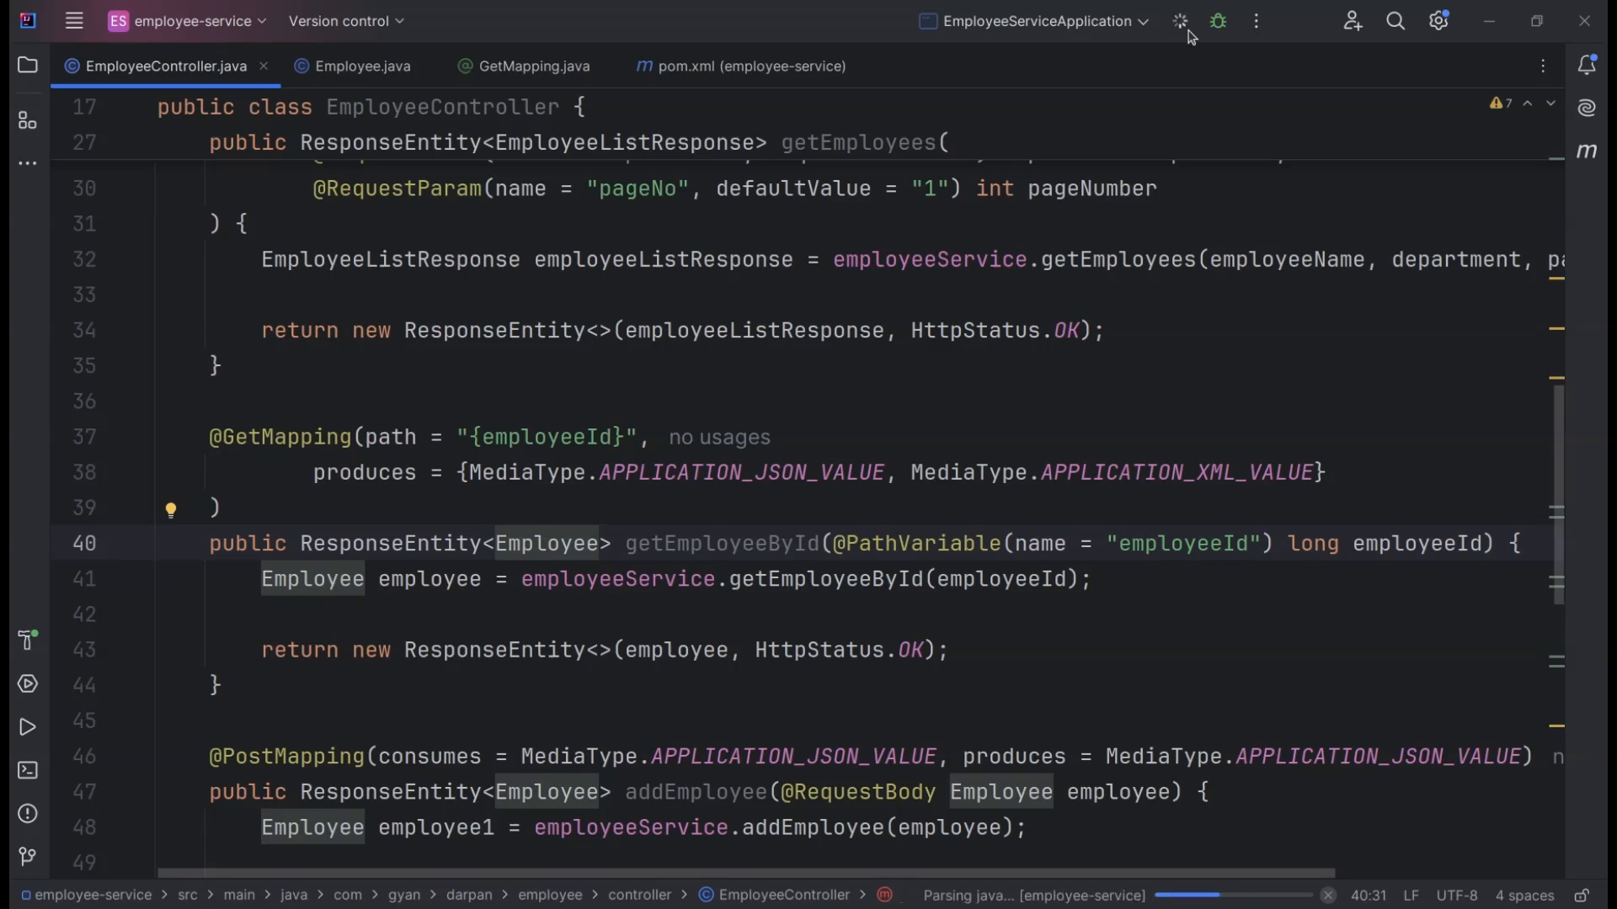
{"action": "left_click", "coordinate": [1179, 20]}
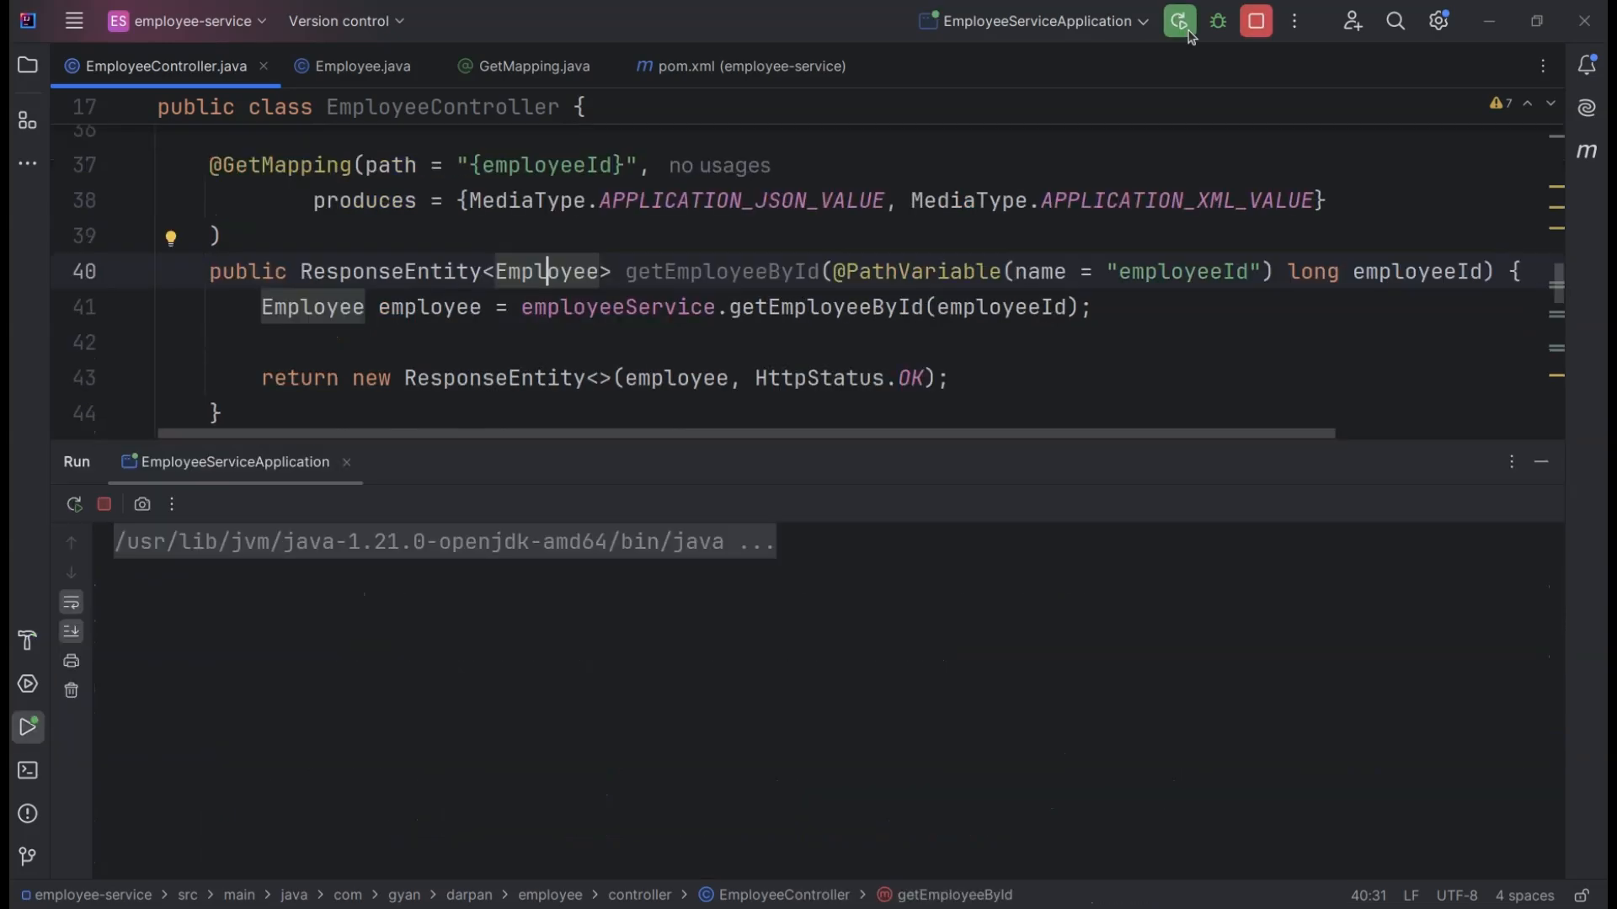
{"action": "left_click", "coordinate": [1179, 21]}
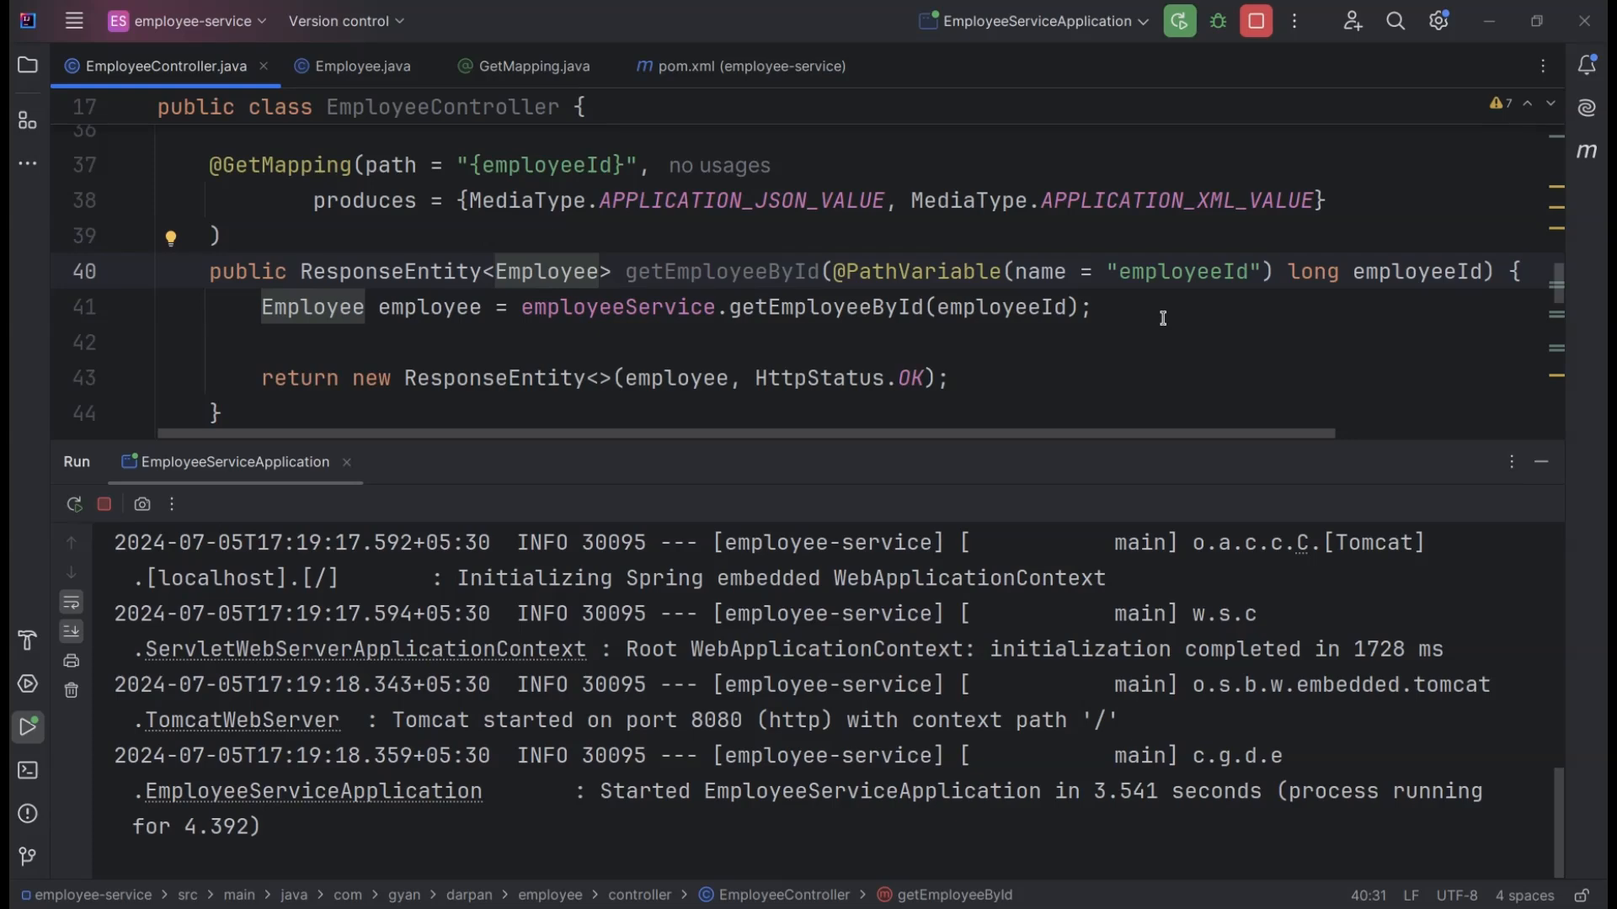
{"action": "mouse_move", "coordinate": [26, 640]}
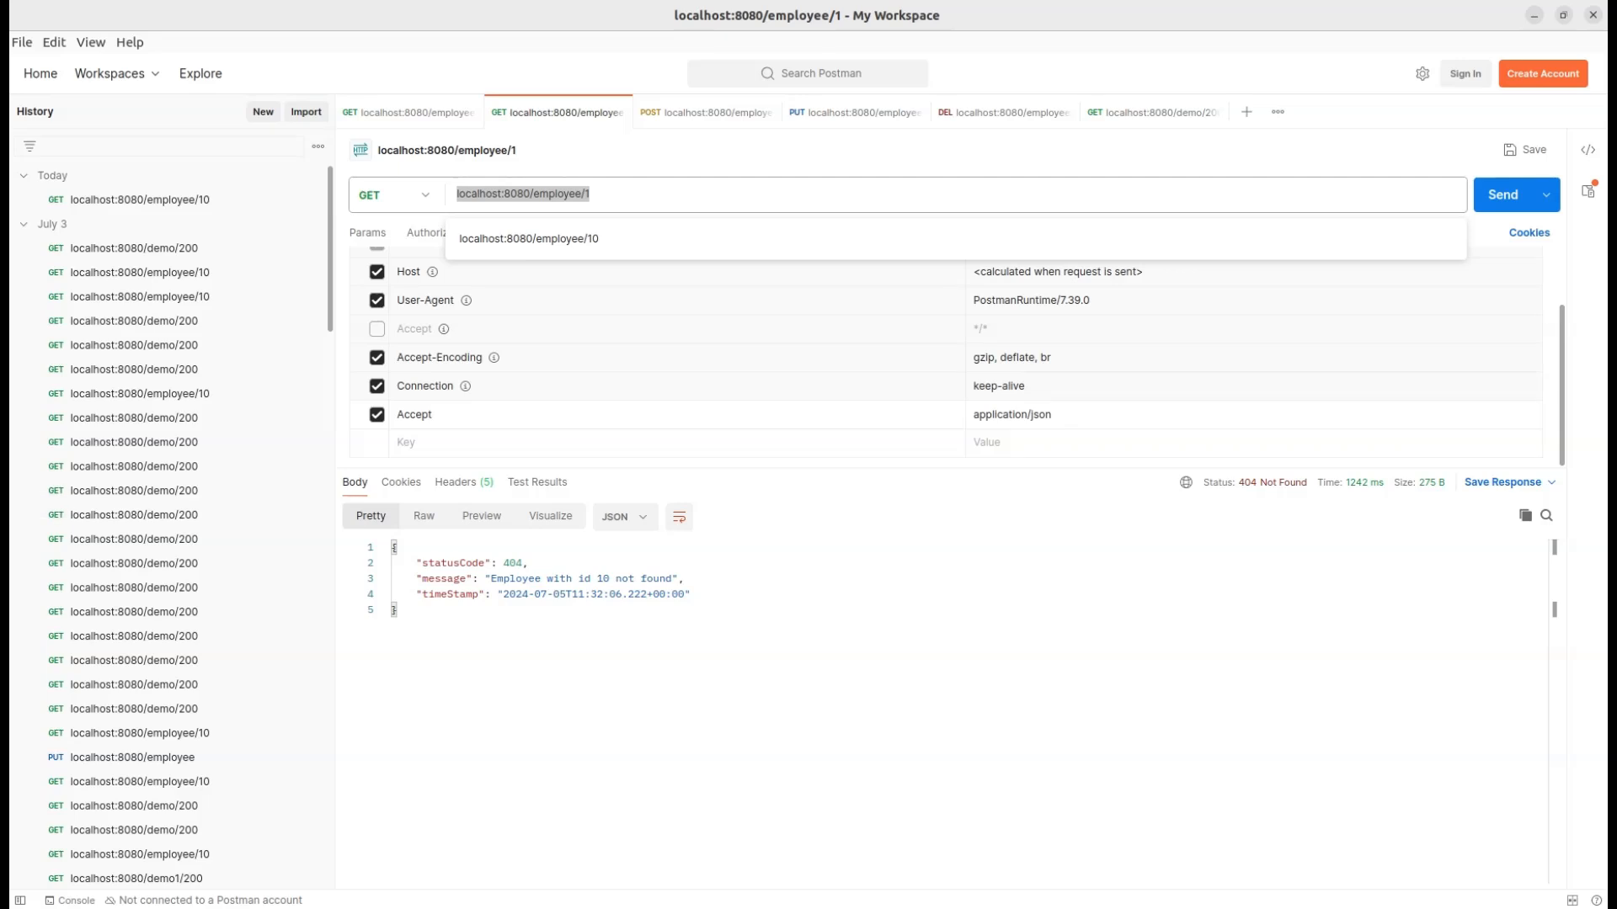
Send GET localhost:8080/employee/1 and check its JSON body and Accept application/json header
{"action": "left_click", "coordinate": [1501, 194]}
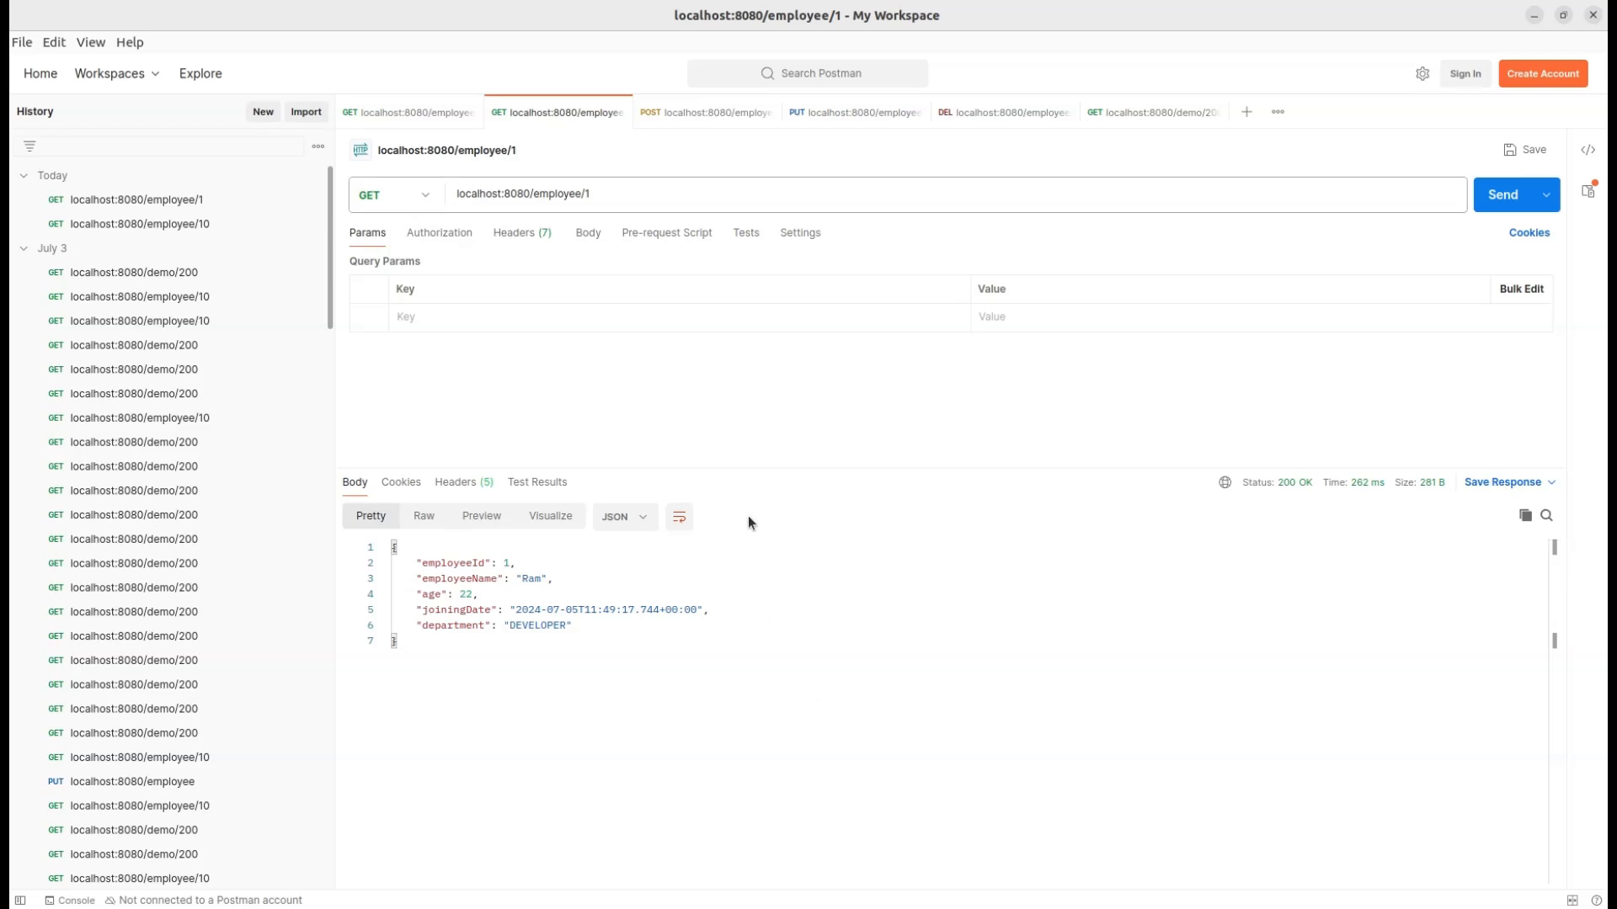
{"action": "left_click", "coordinate": [587, 194]}
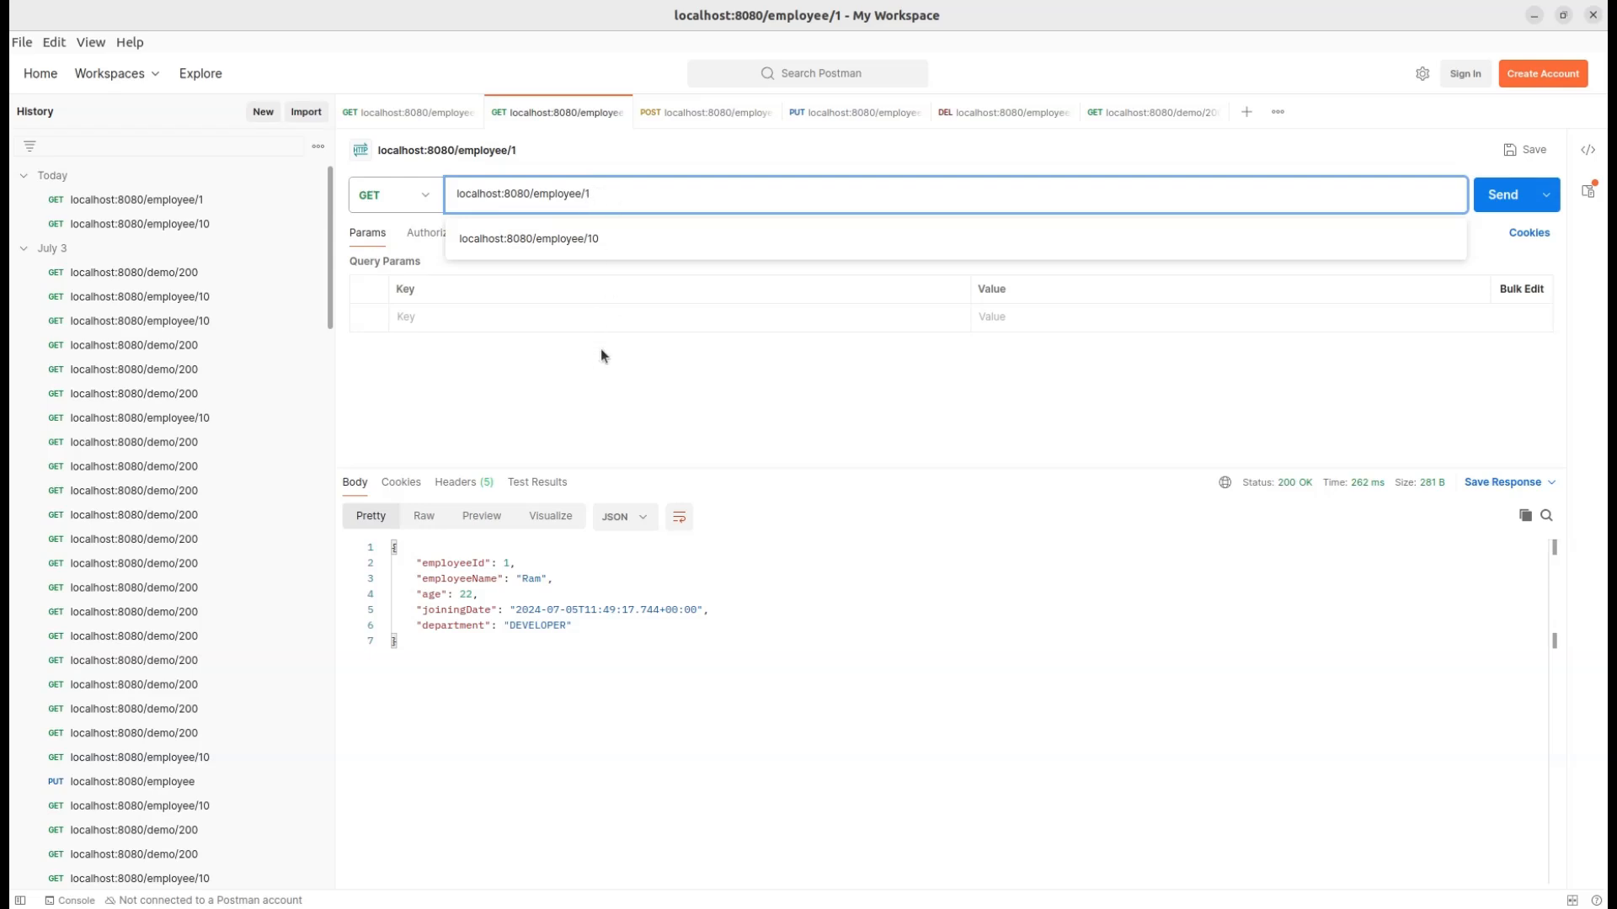
{"action": "left_click", "coordinate": [514, 232]}
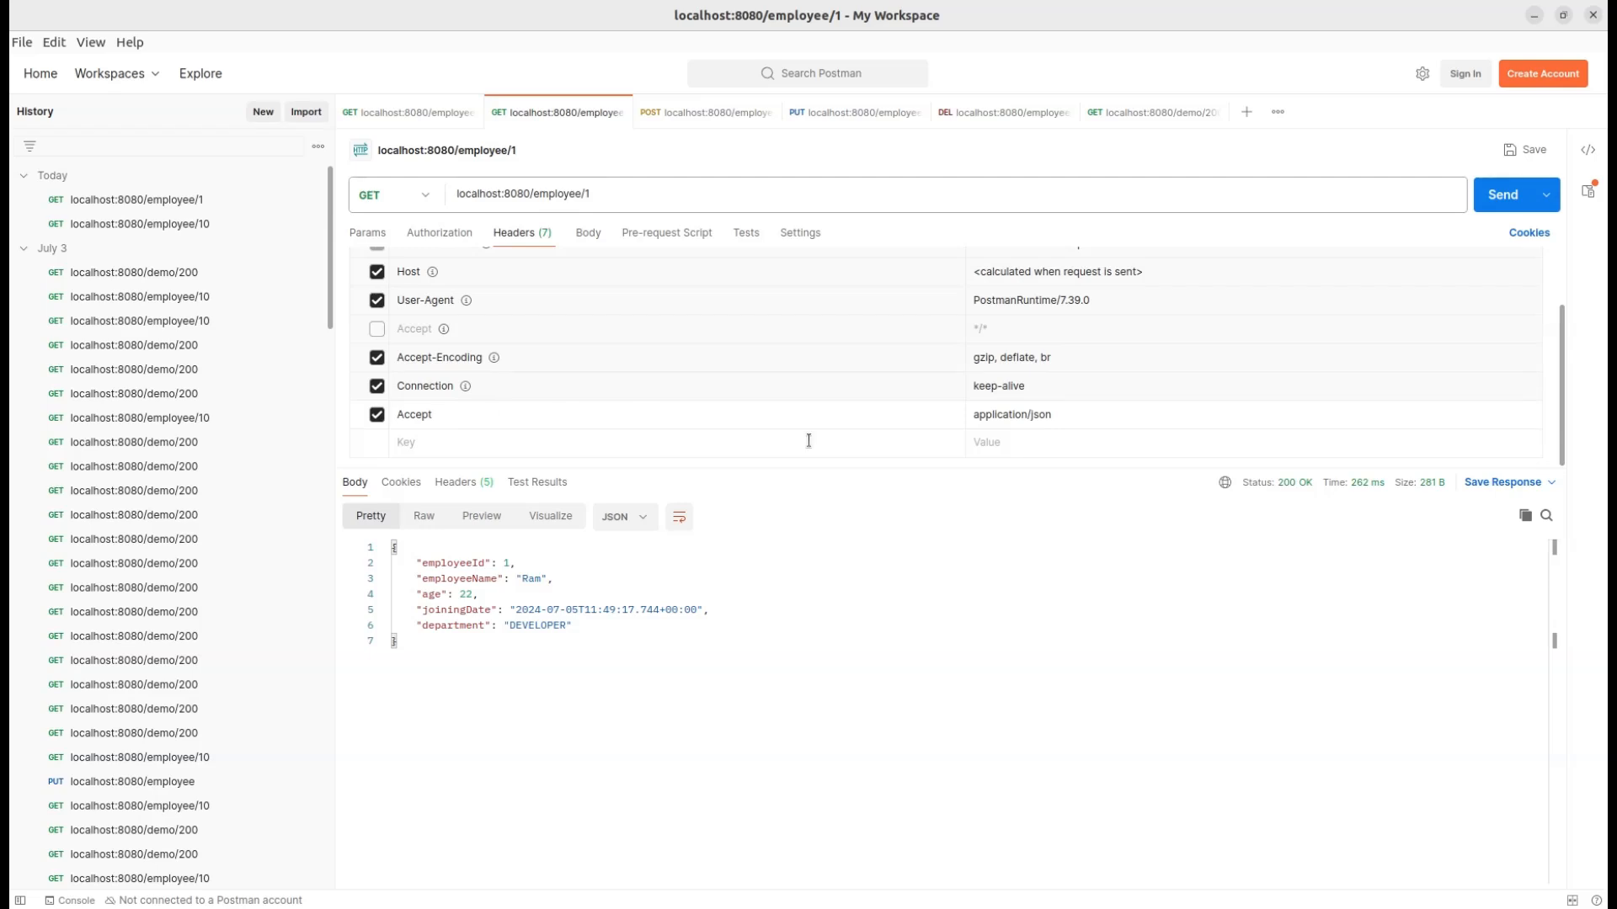
{"action": "mouse_move", "coordinate": [1044, 422]}
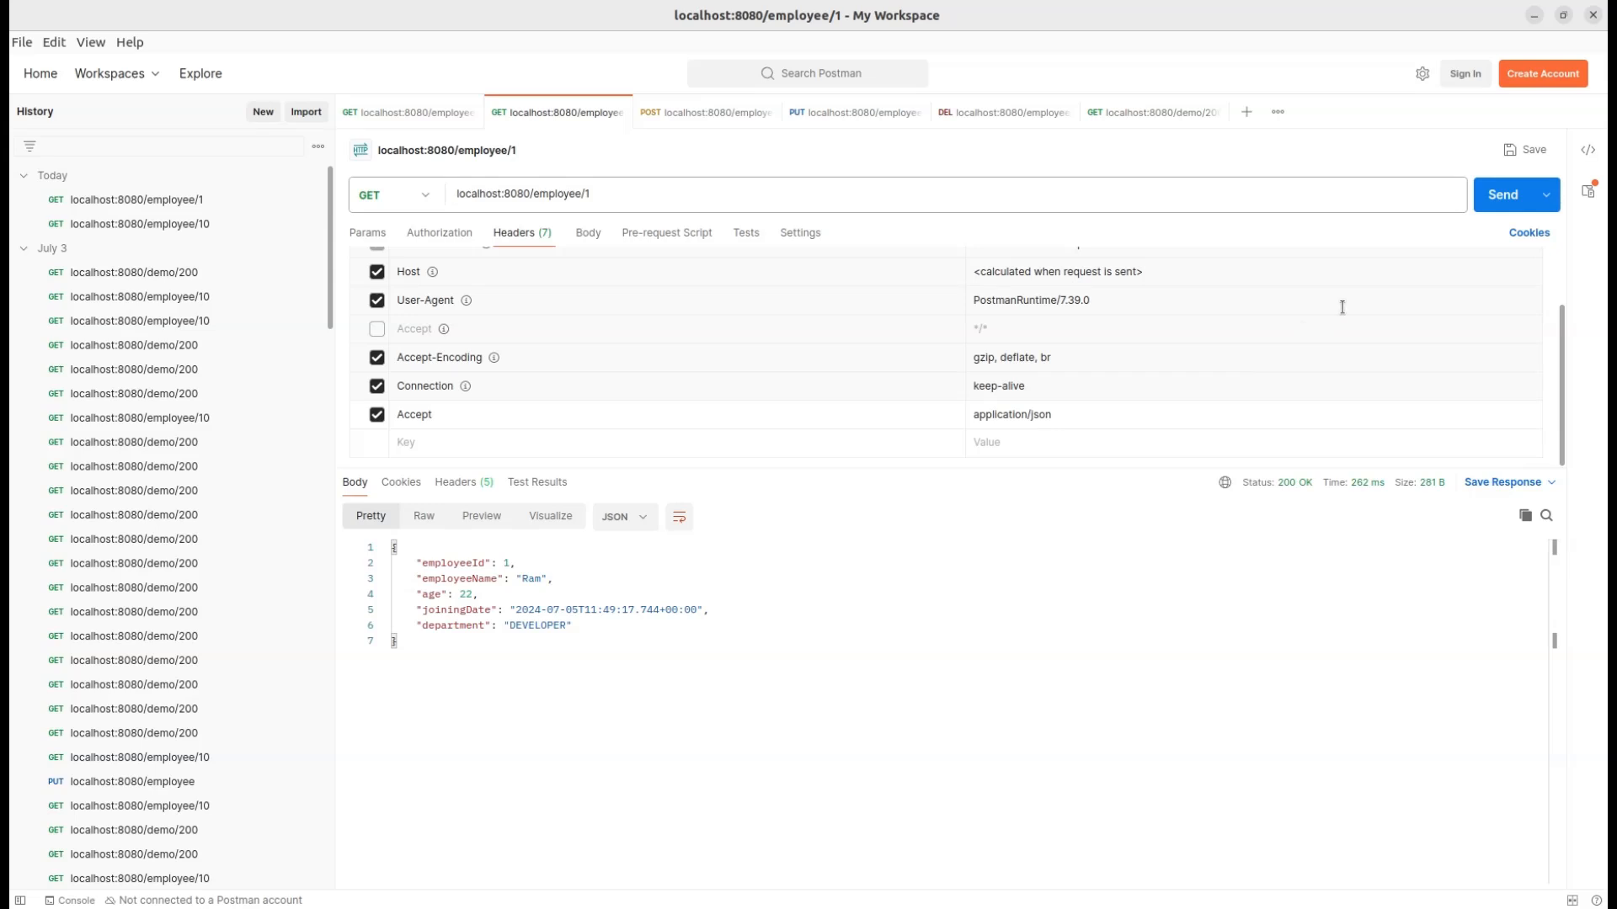
{"action": "left_click", "coordinate": [1500, 195]}
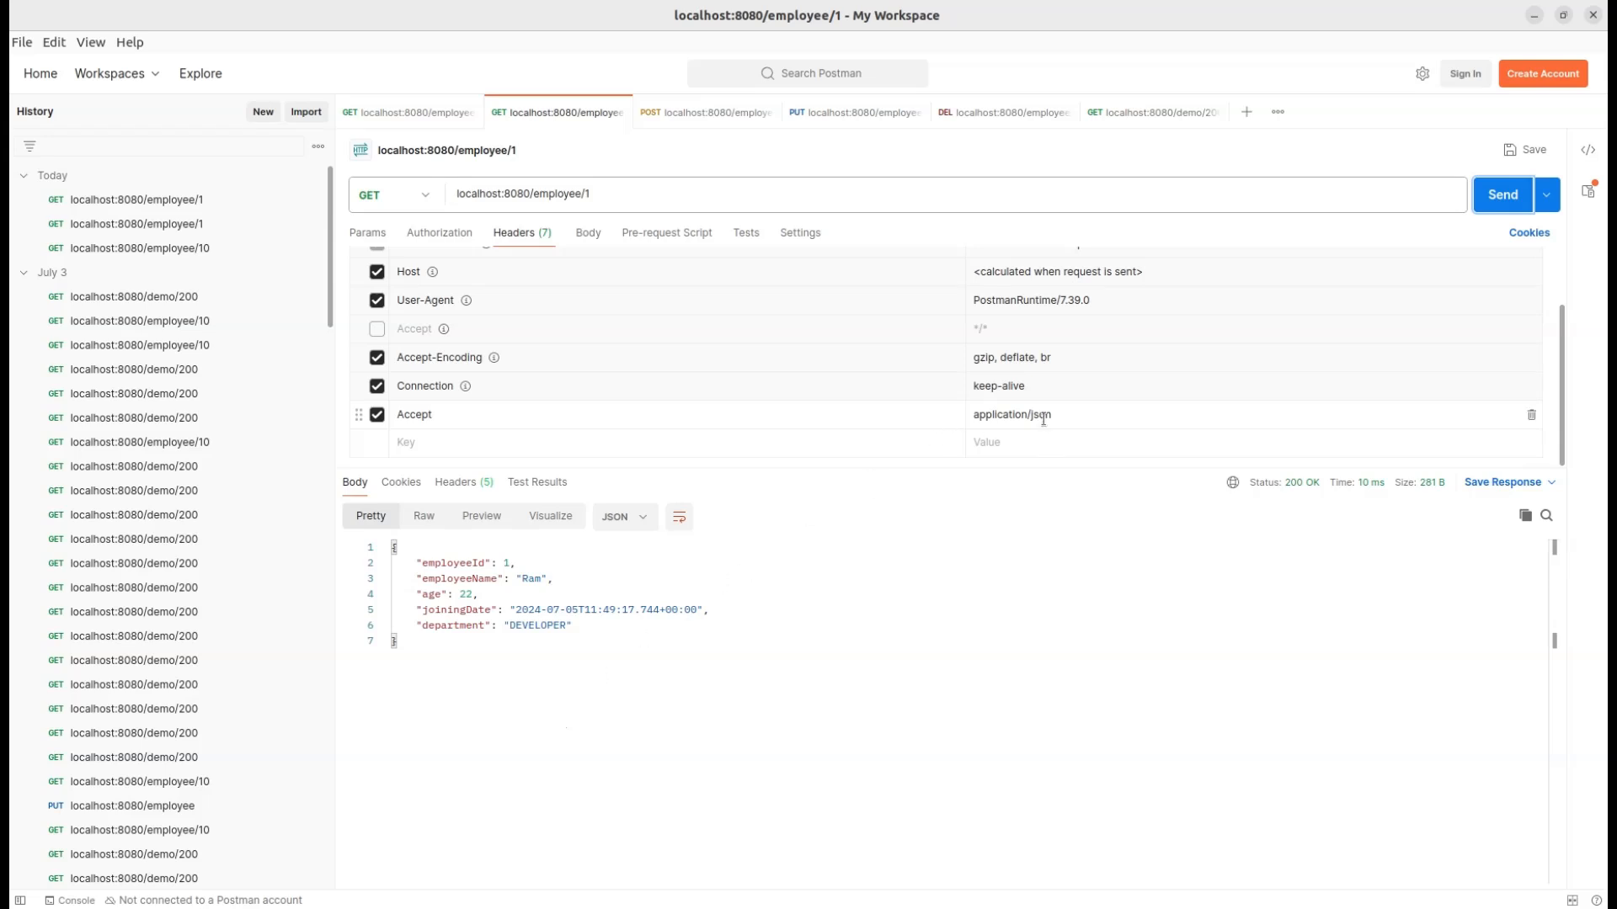
Set Accept to application/xml, resend employee 1 and inspect the employeeId and age XML elements
{"action": "left_click", "coordinate": [1041, 415]}
{"action": "type", "text": "xml"}
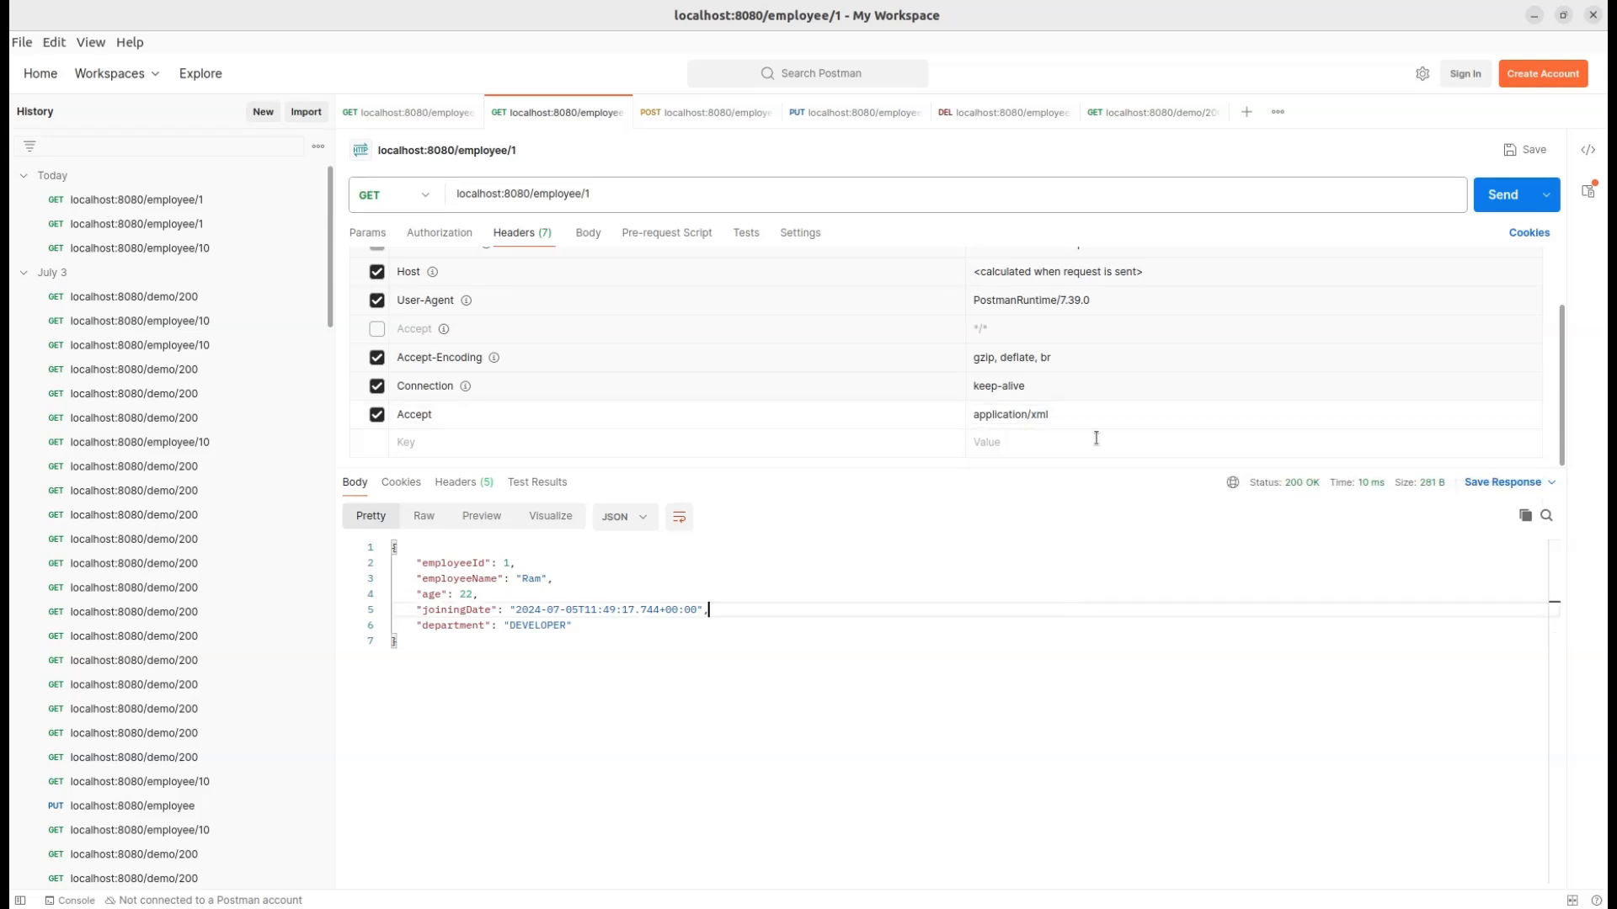
{"action": "mouse_move", "coordinate": [1067, 647]}
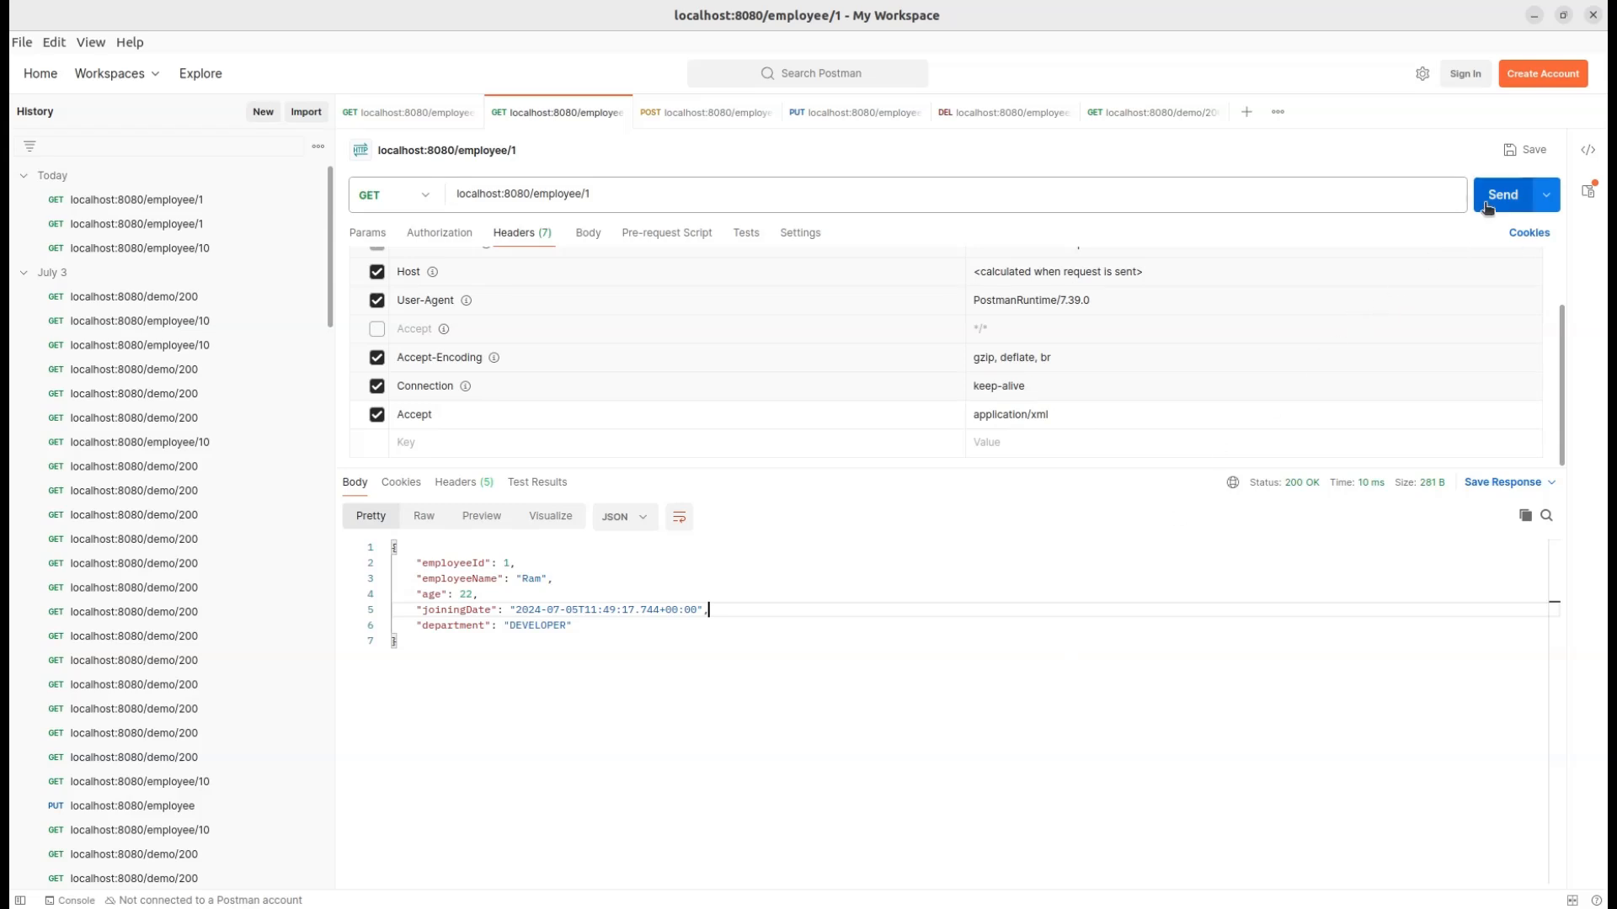
{"action": "left_click", "coordinate": [1500, 195]}
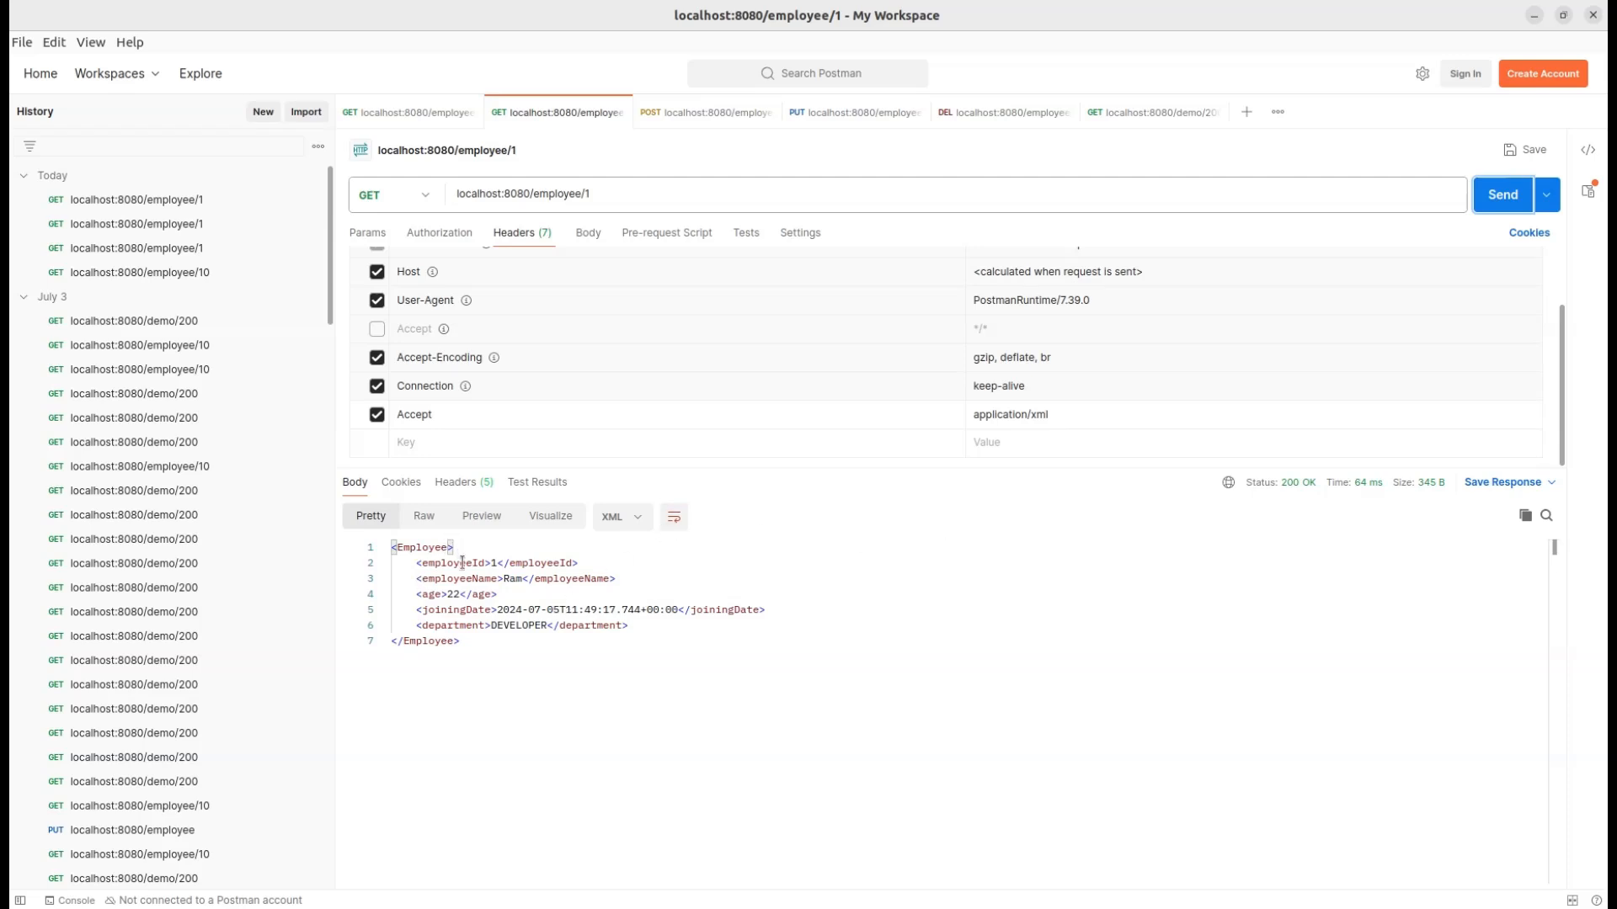
{"action": "double_click", "coordinate": [551, 562]}
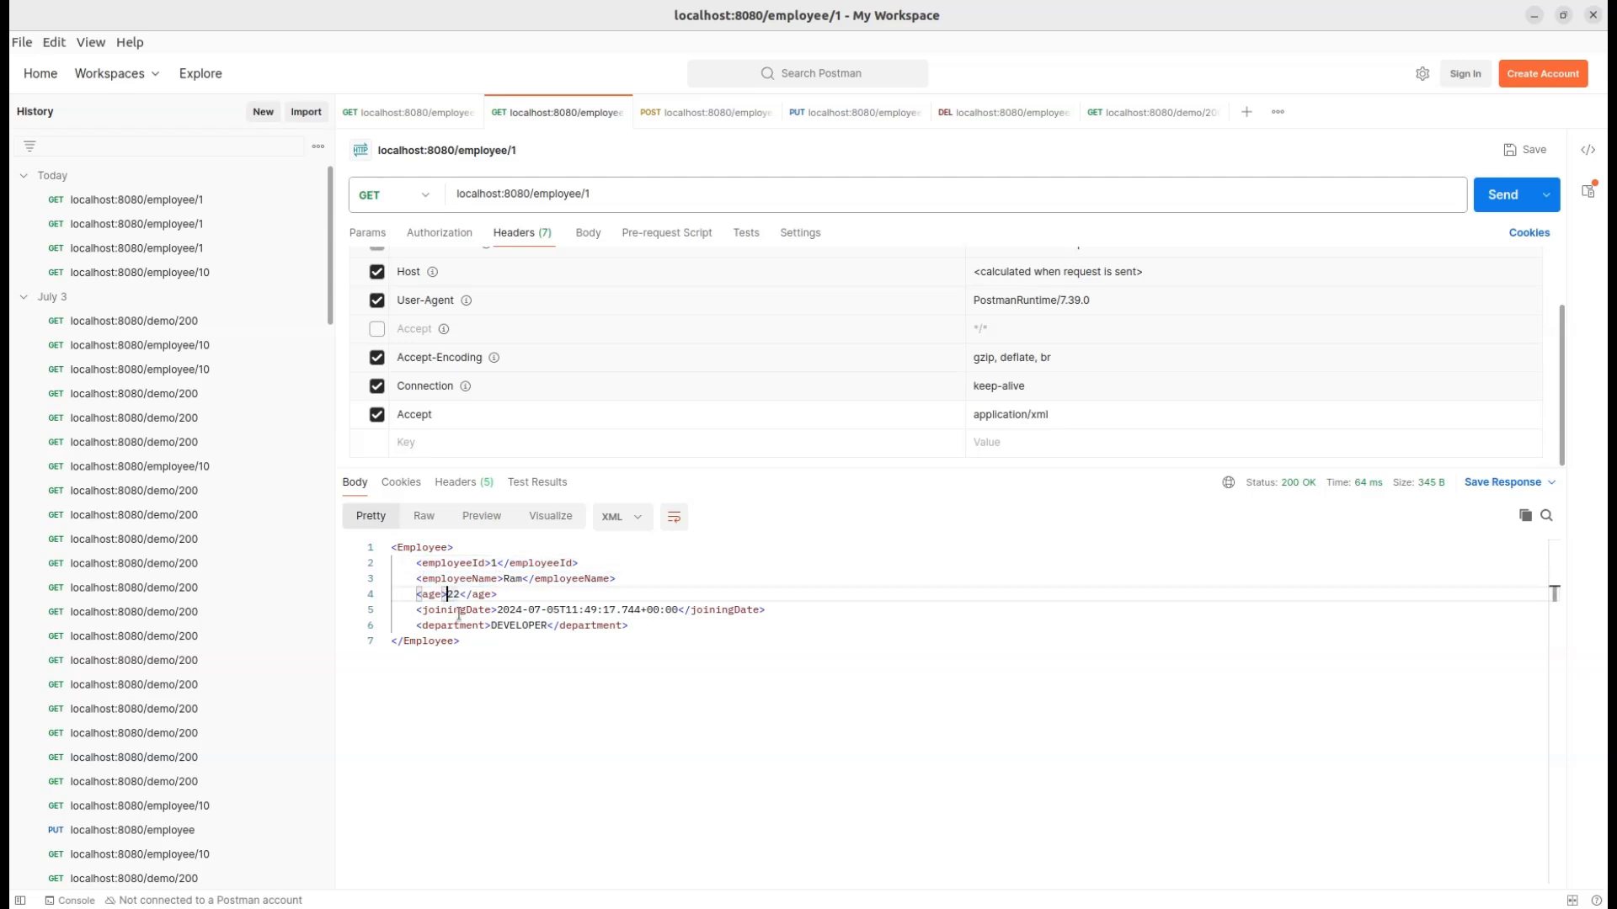
{"action": "double_click", "coordinate": [451, 625]}
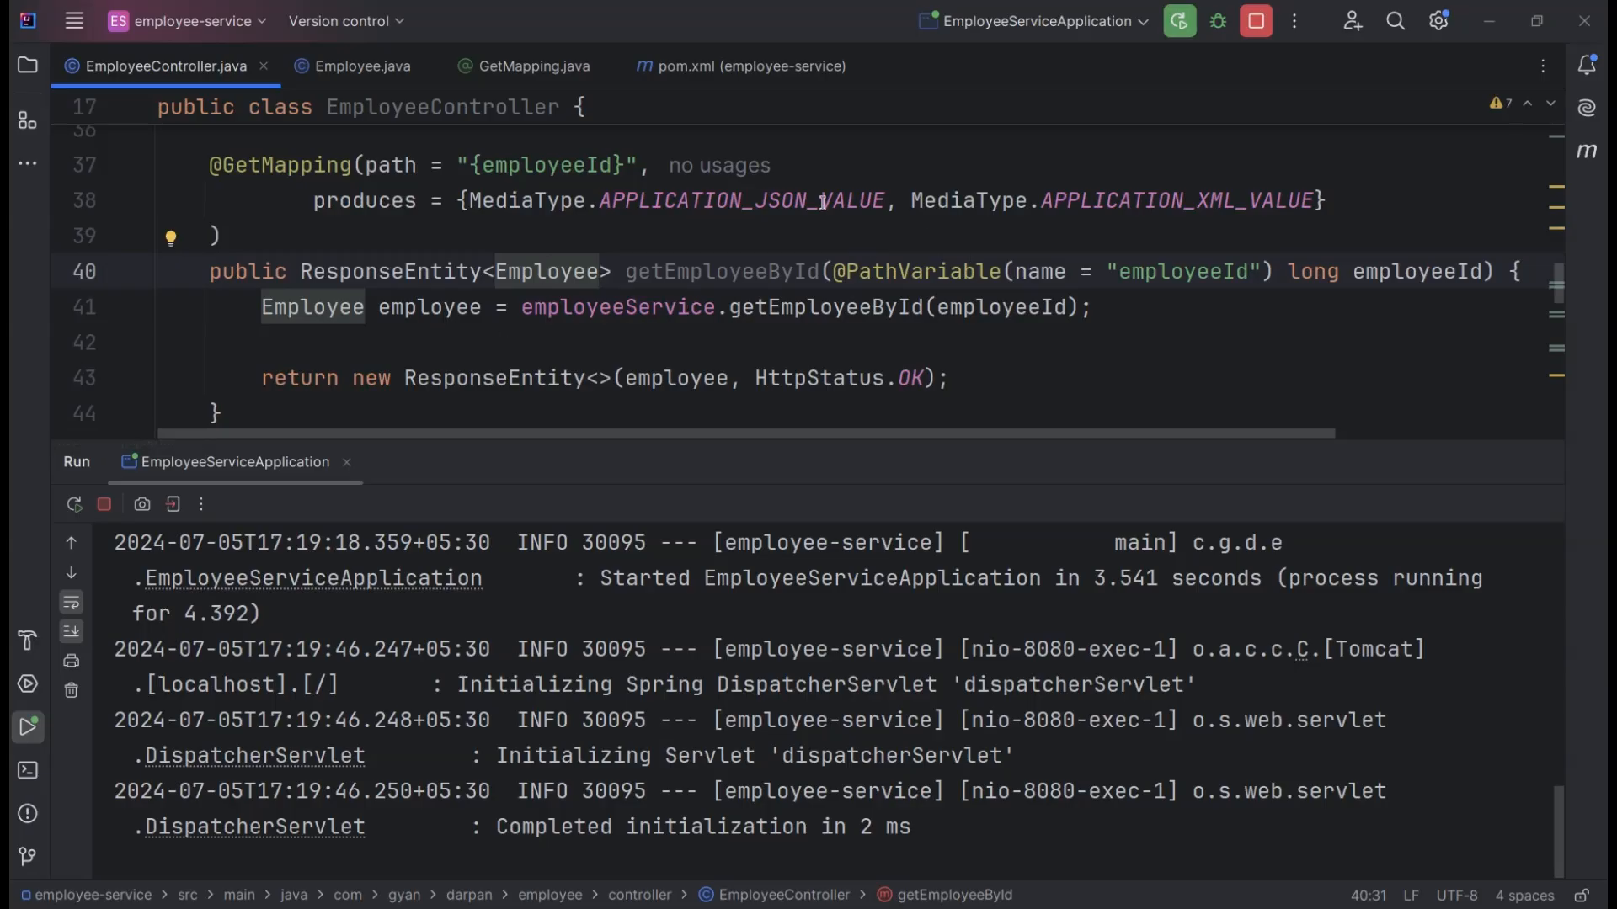
{"action": "left_click", "coordinate": [362, 65]}
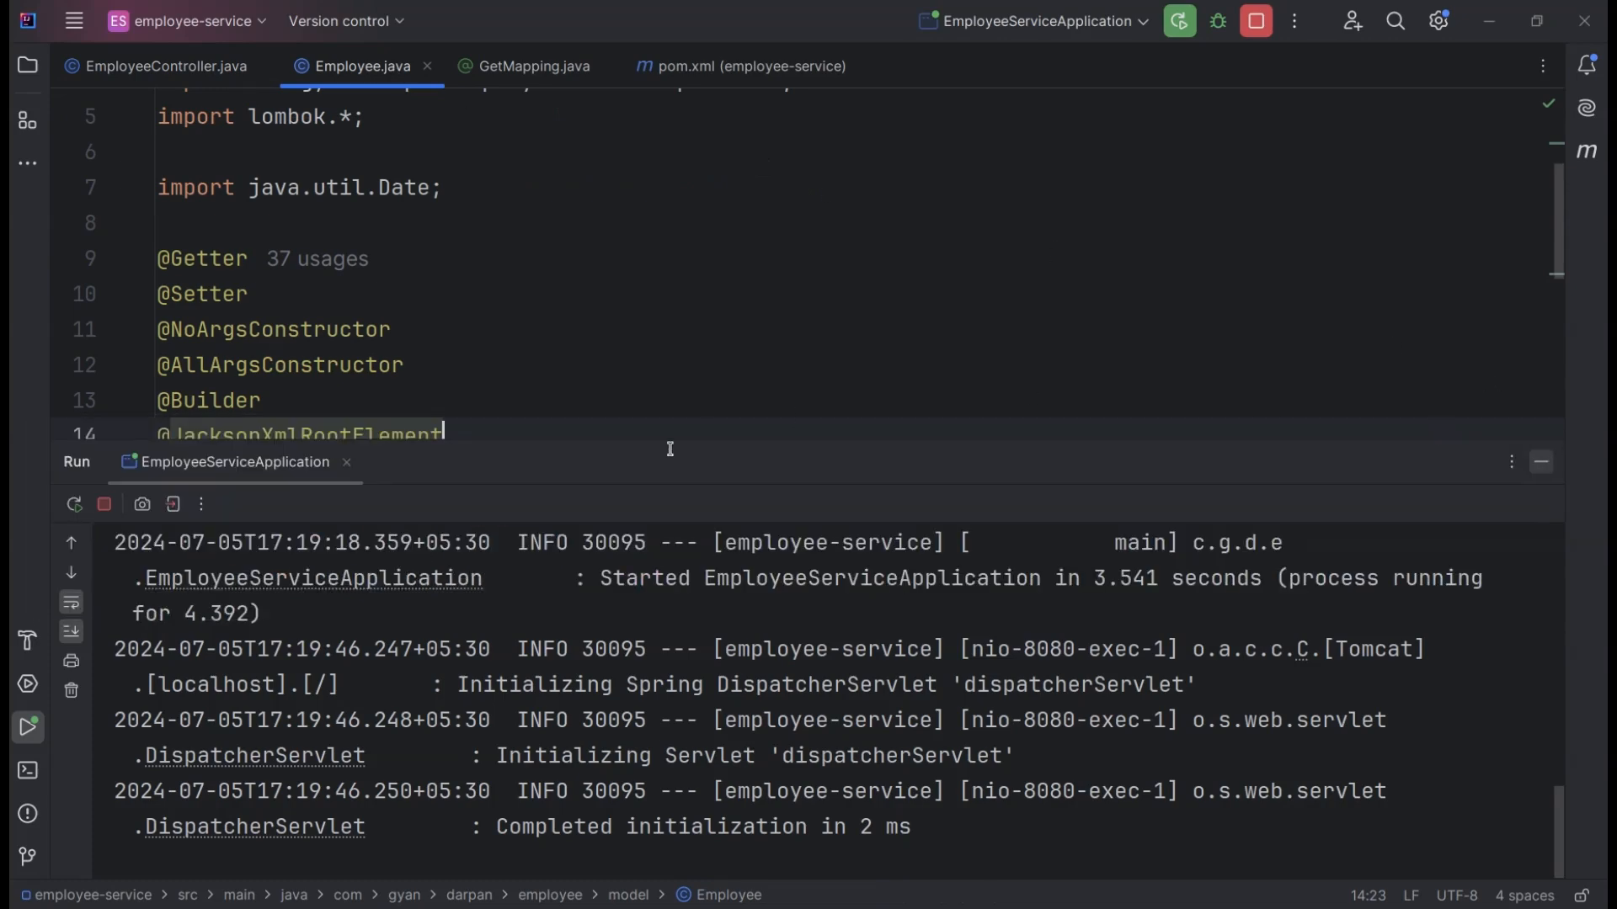
{"action": "mouse_move", "coordinate": [961, 426]}
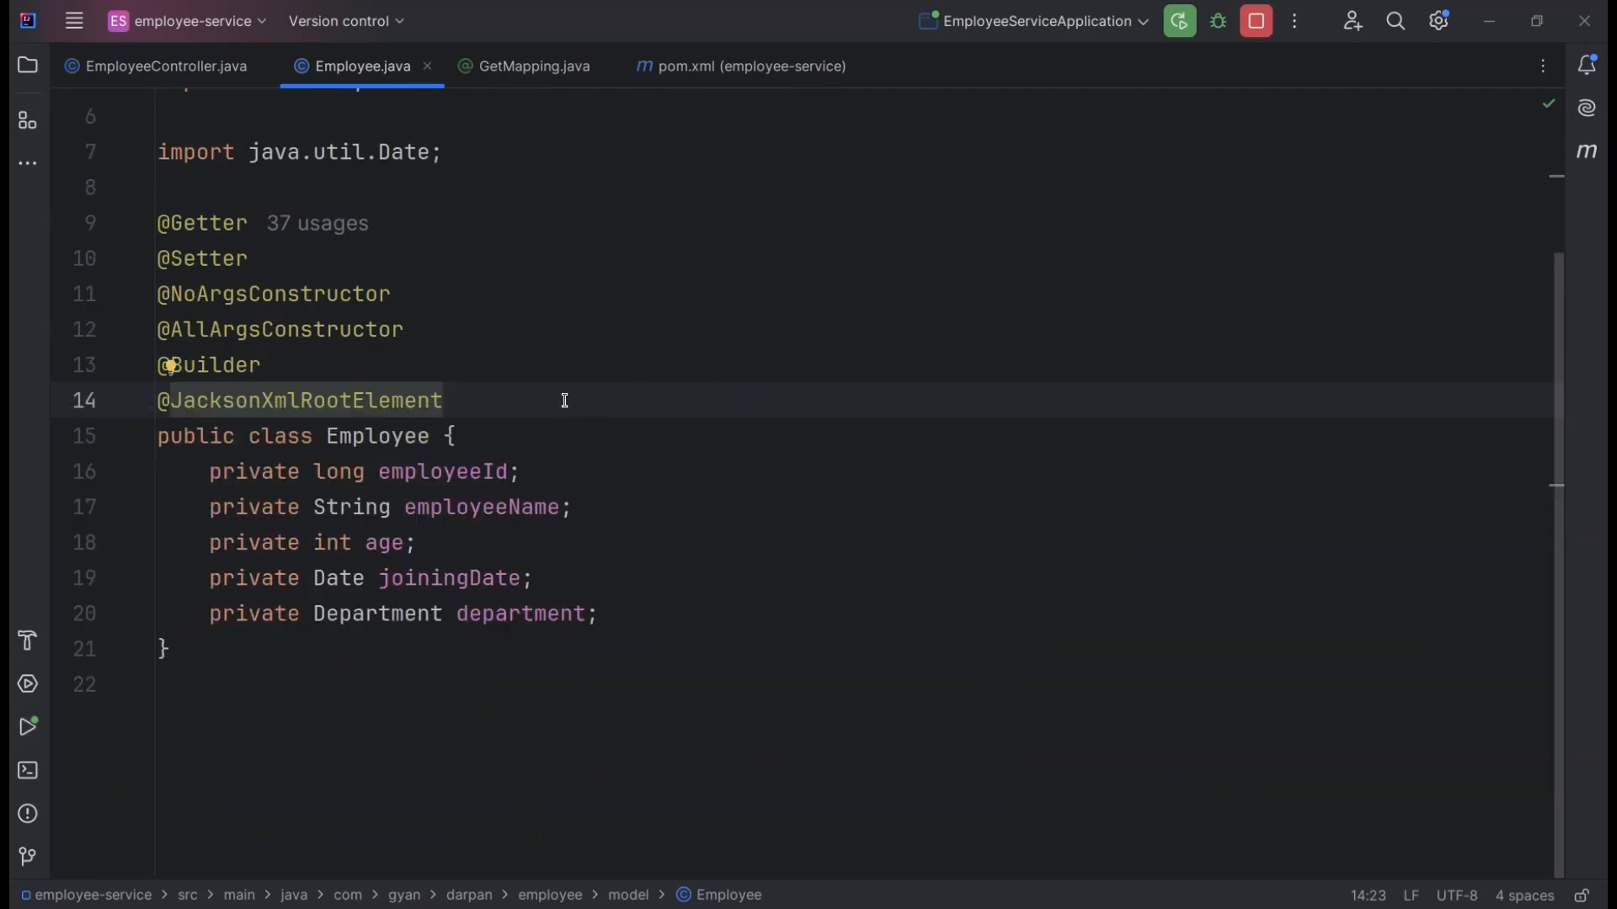
{"action": "type", "text": "()"}
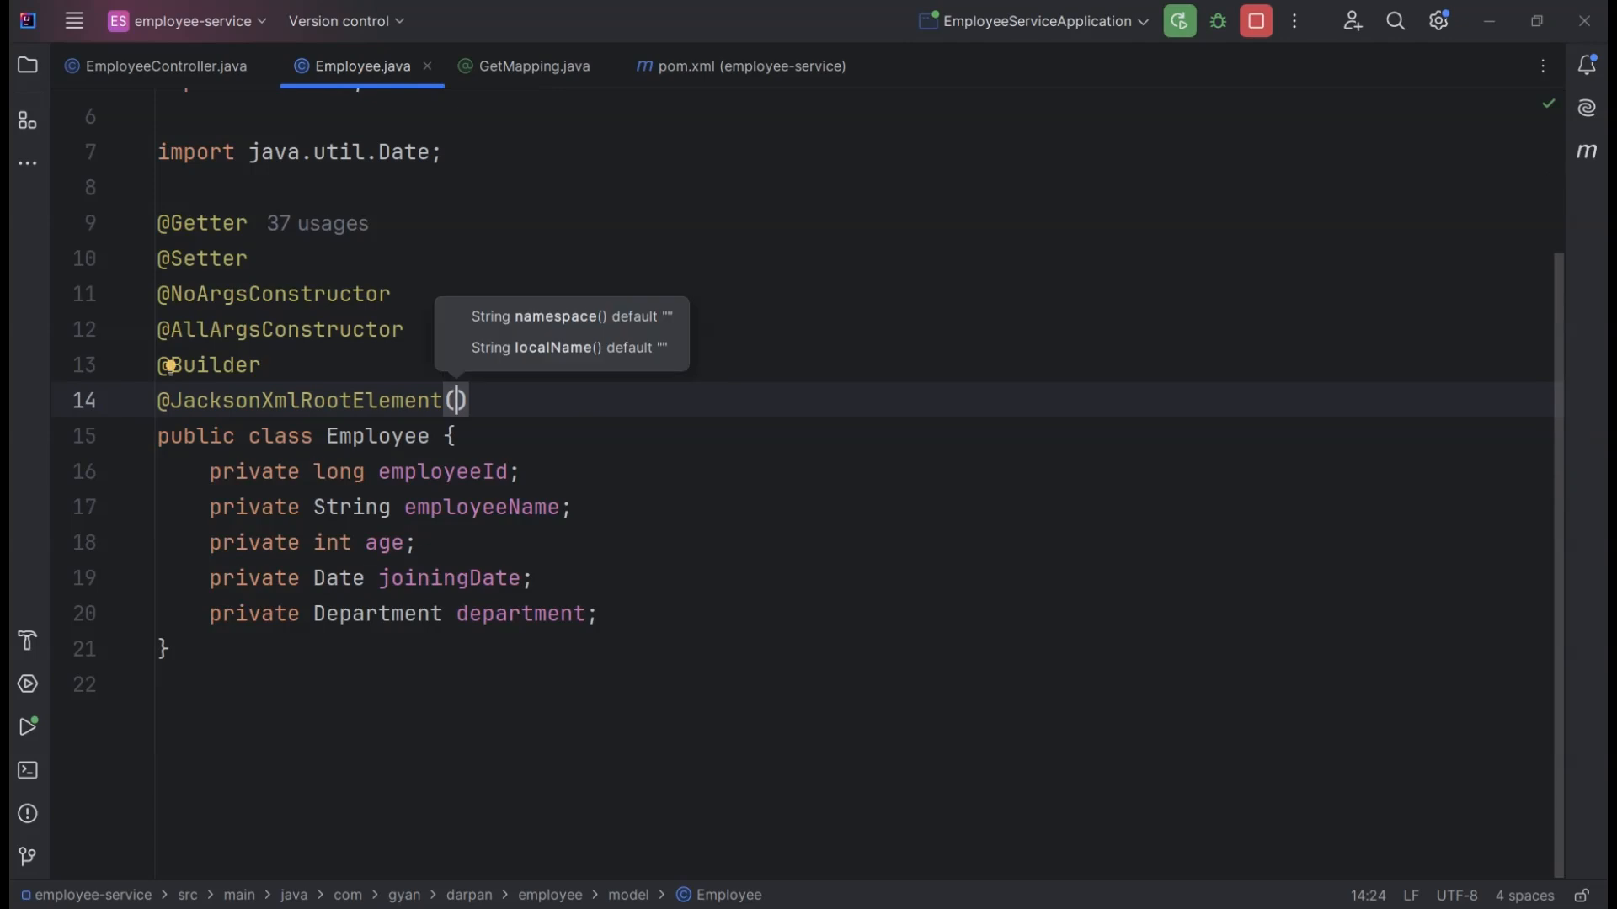
{"action": "type", "text": "localName = \"em"}
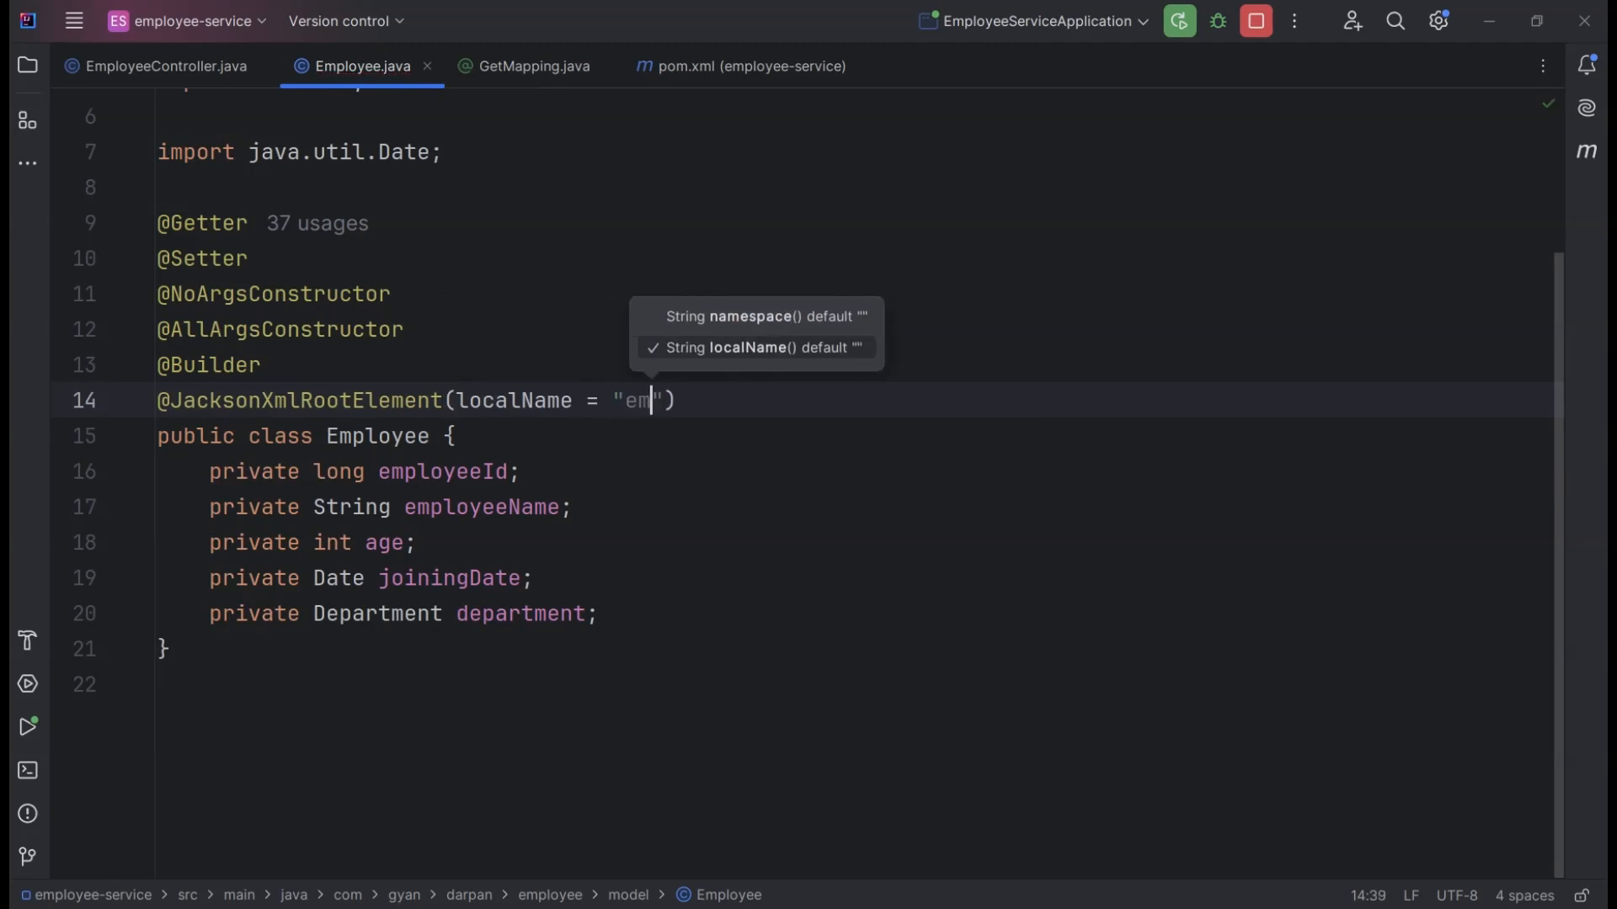
{"action": "type", "text": "ployee"}
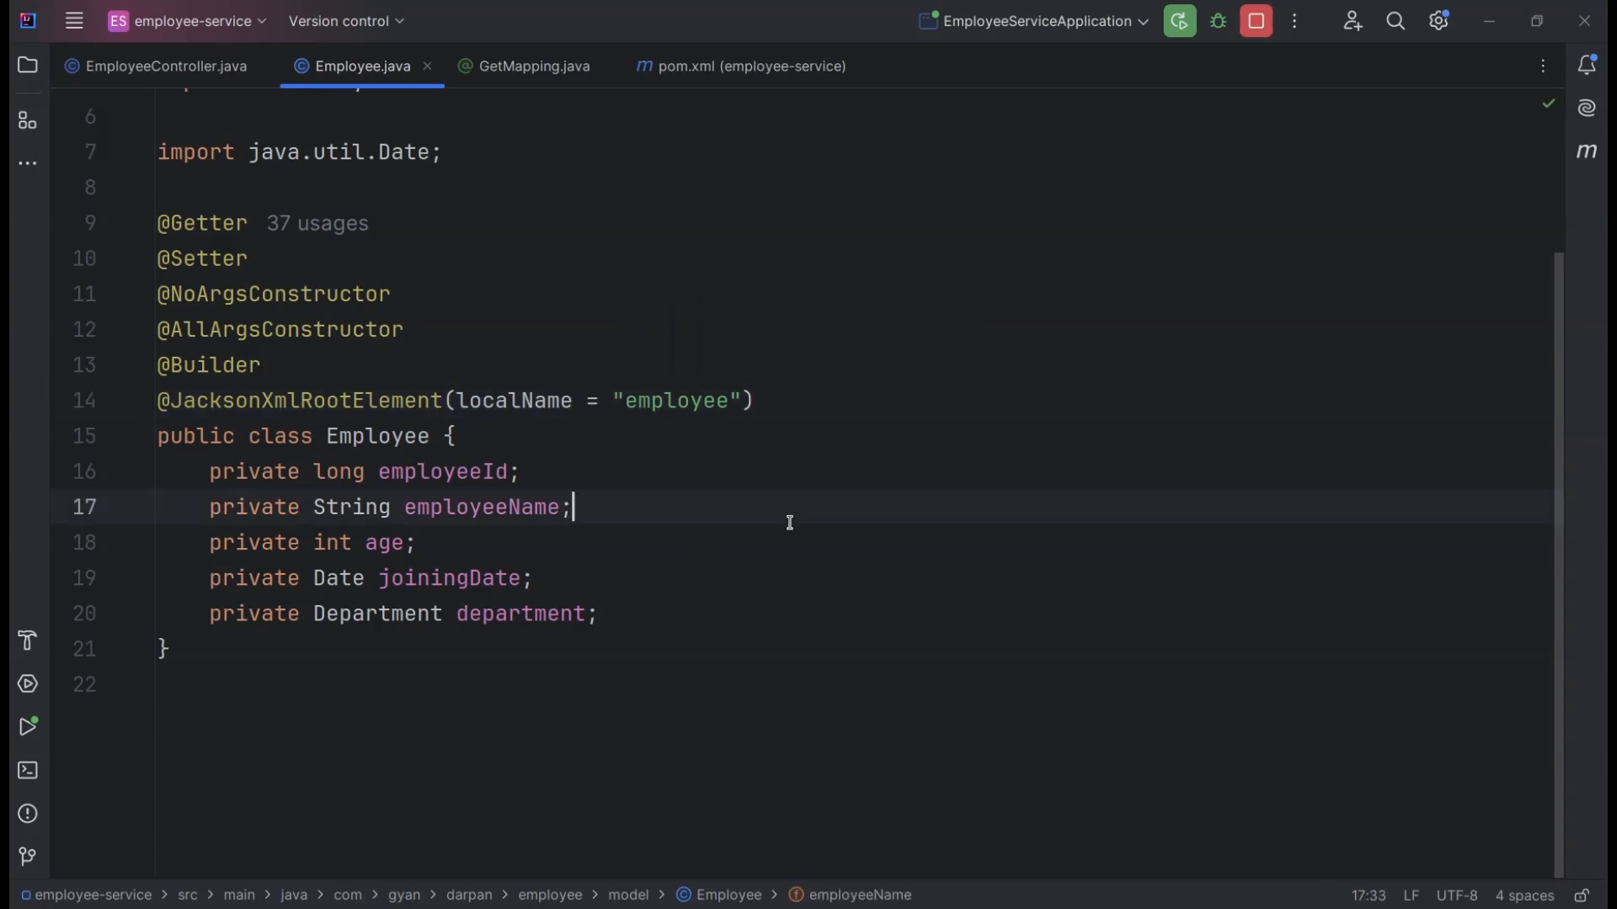
{"action": "mouse_move", "coordinate": [1102, 186]}
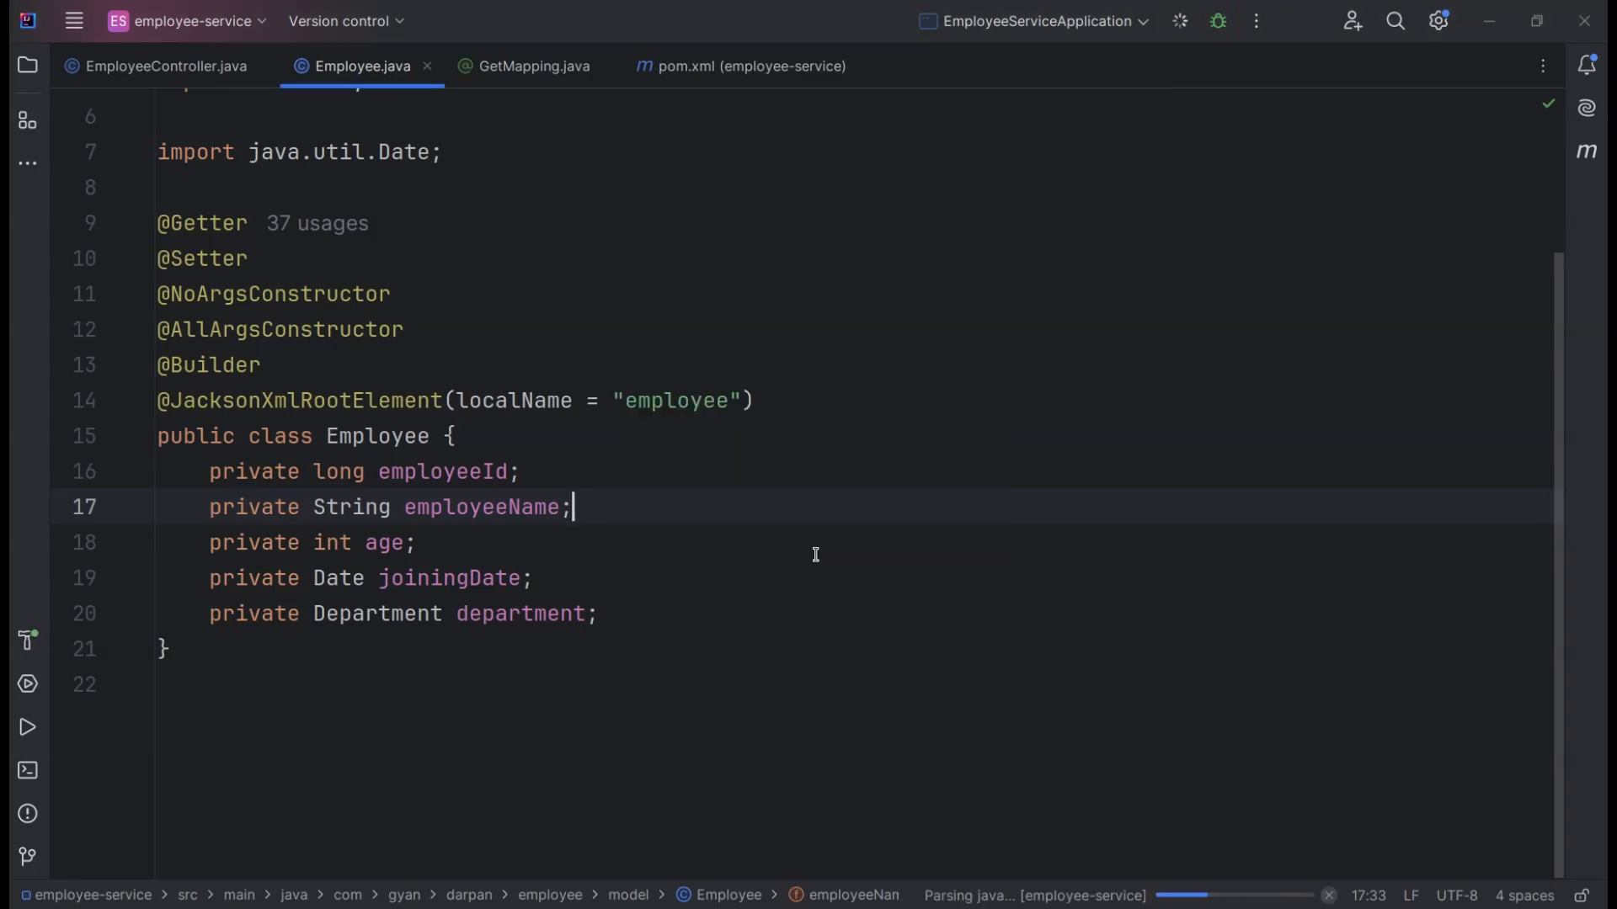
{"action": "left_click", "coordinate": [27, 726]}
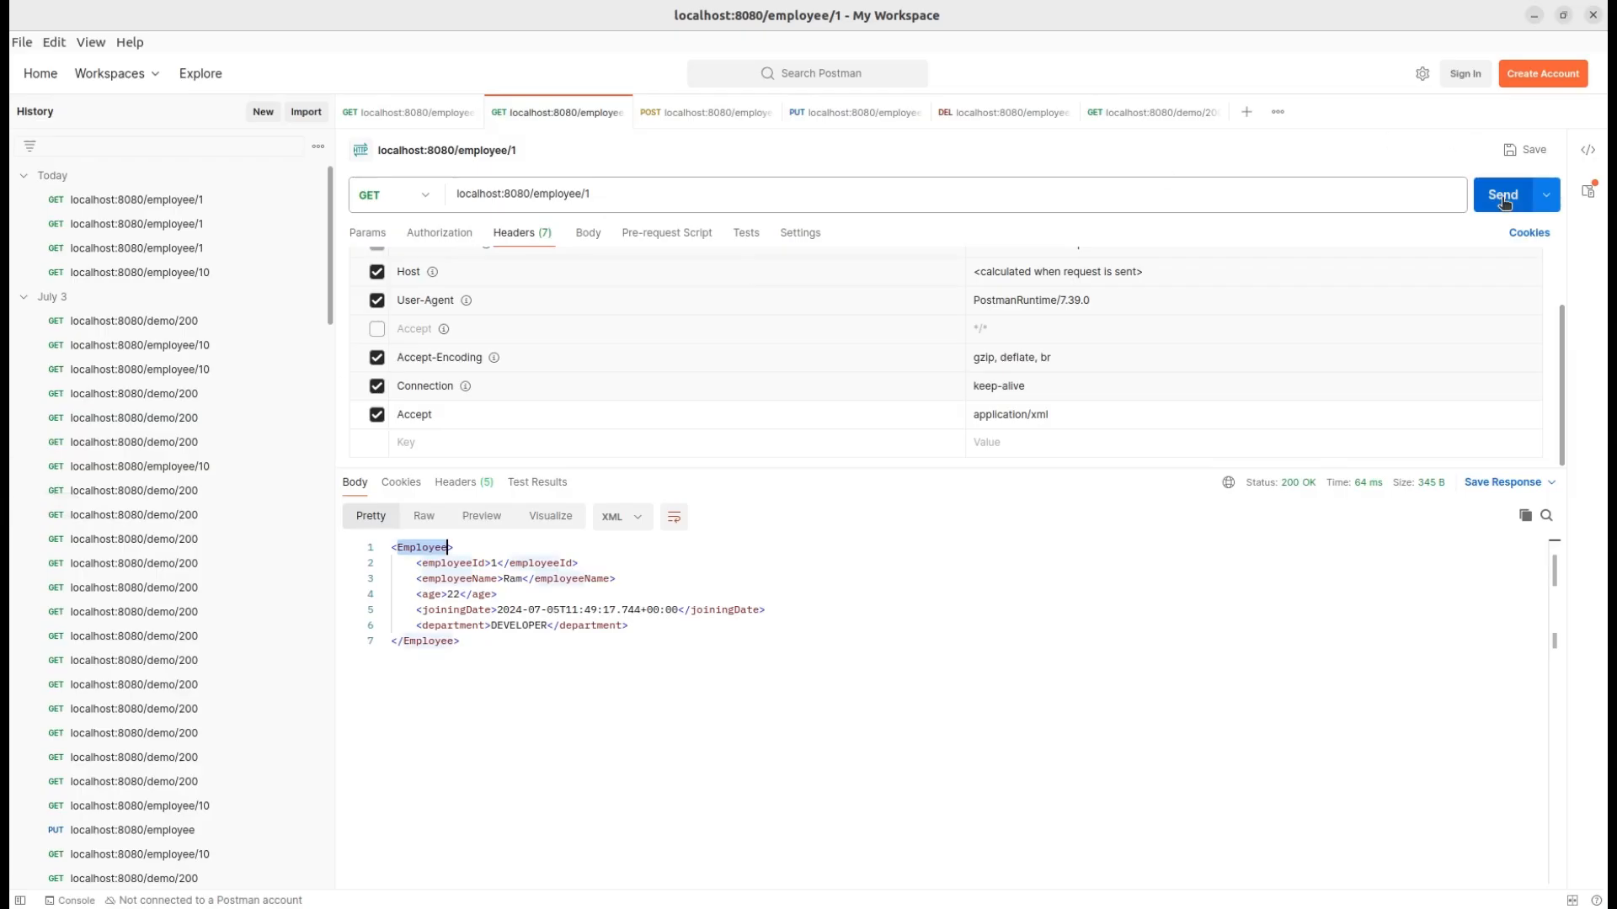
Resend the employee 1 request and check the response root is now lowercase <employee>
{"action": "left_click", "coordinate": [1502, 193]}
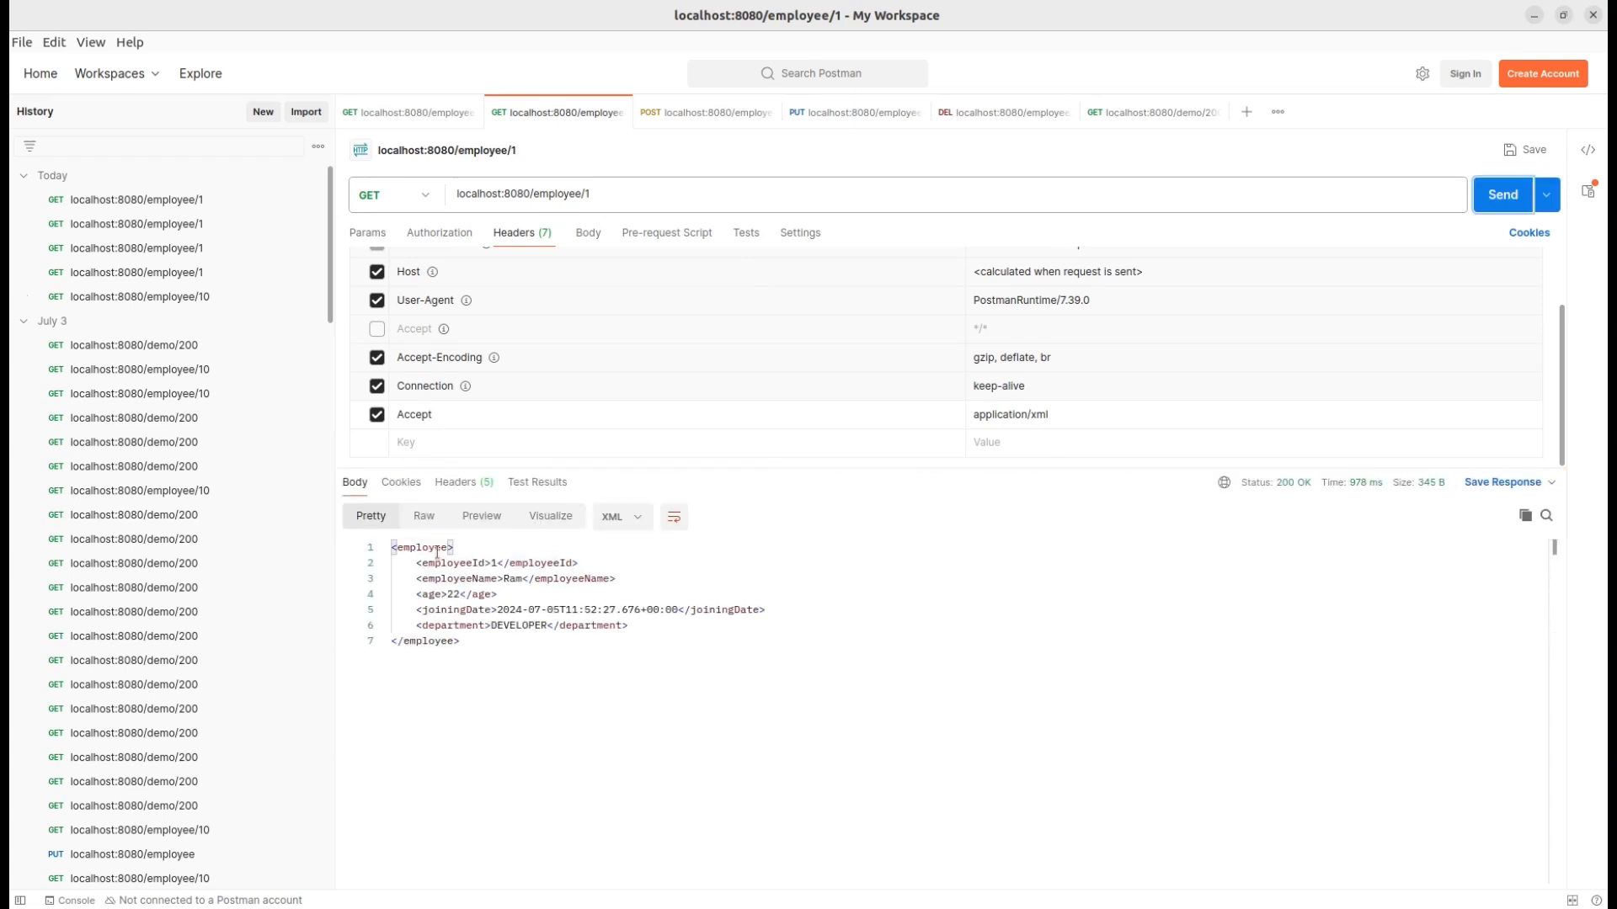
{"action": "double_click", "coordinate": [419, 545]}
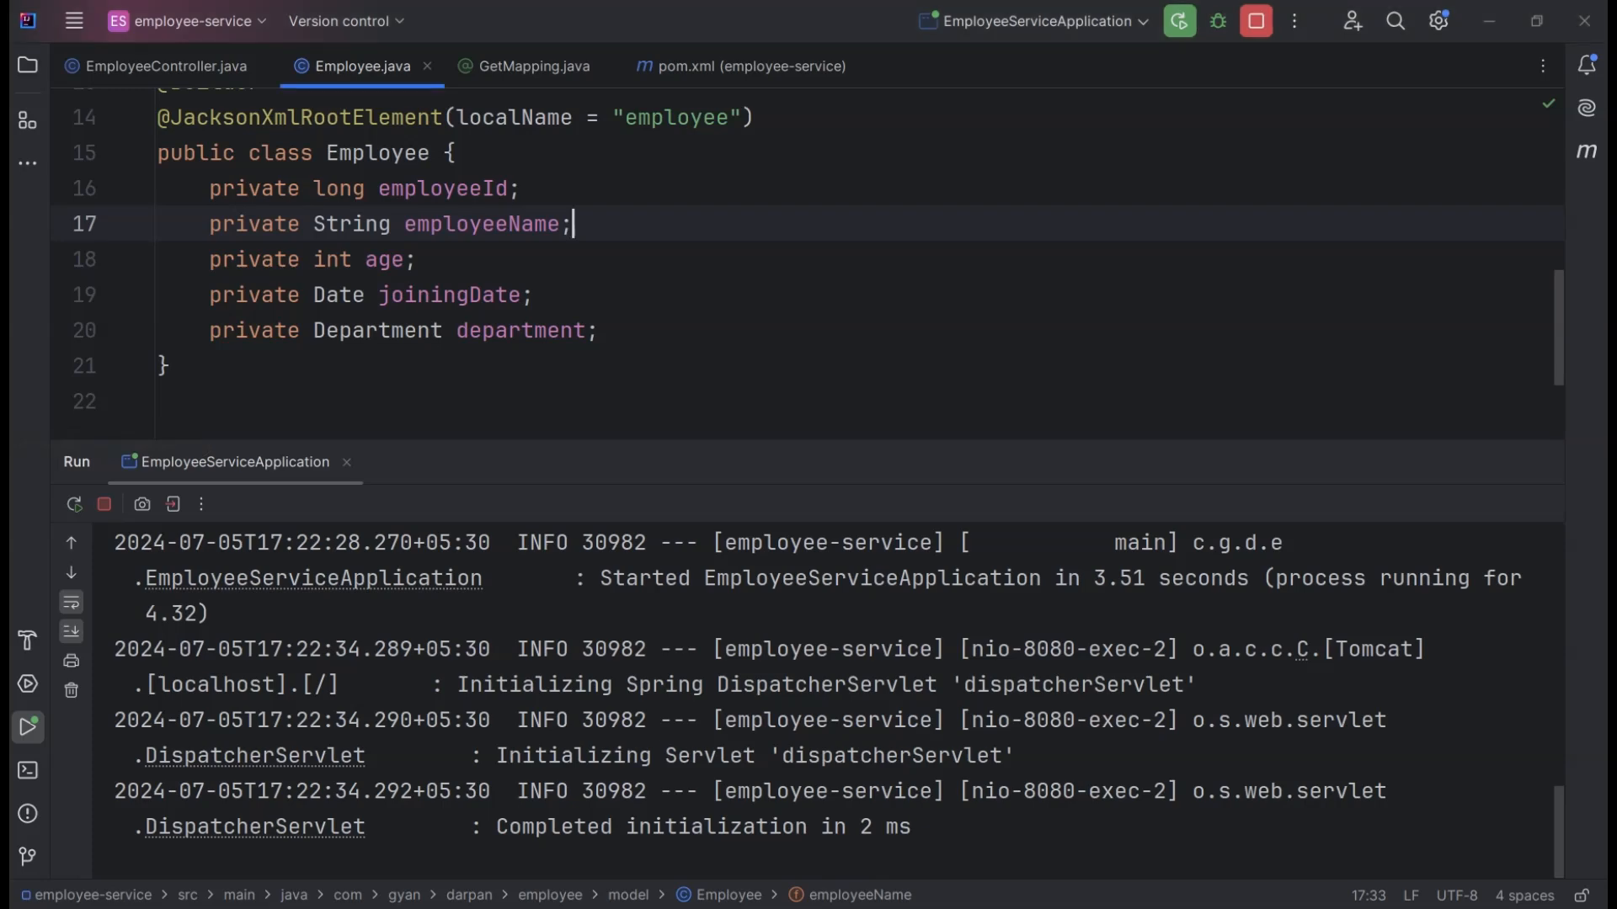
View the consumes attribute definition in PostMapping.java and return to addEmployee's consumes in EmployeeController.java
{"action": "left_click", "coordinate": [164, 66]}
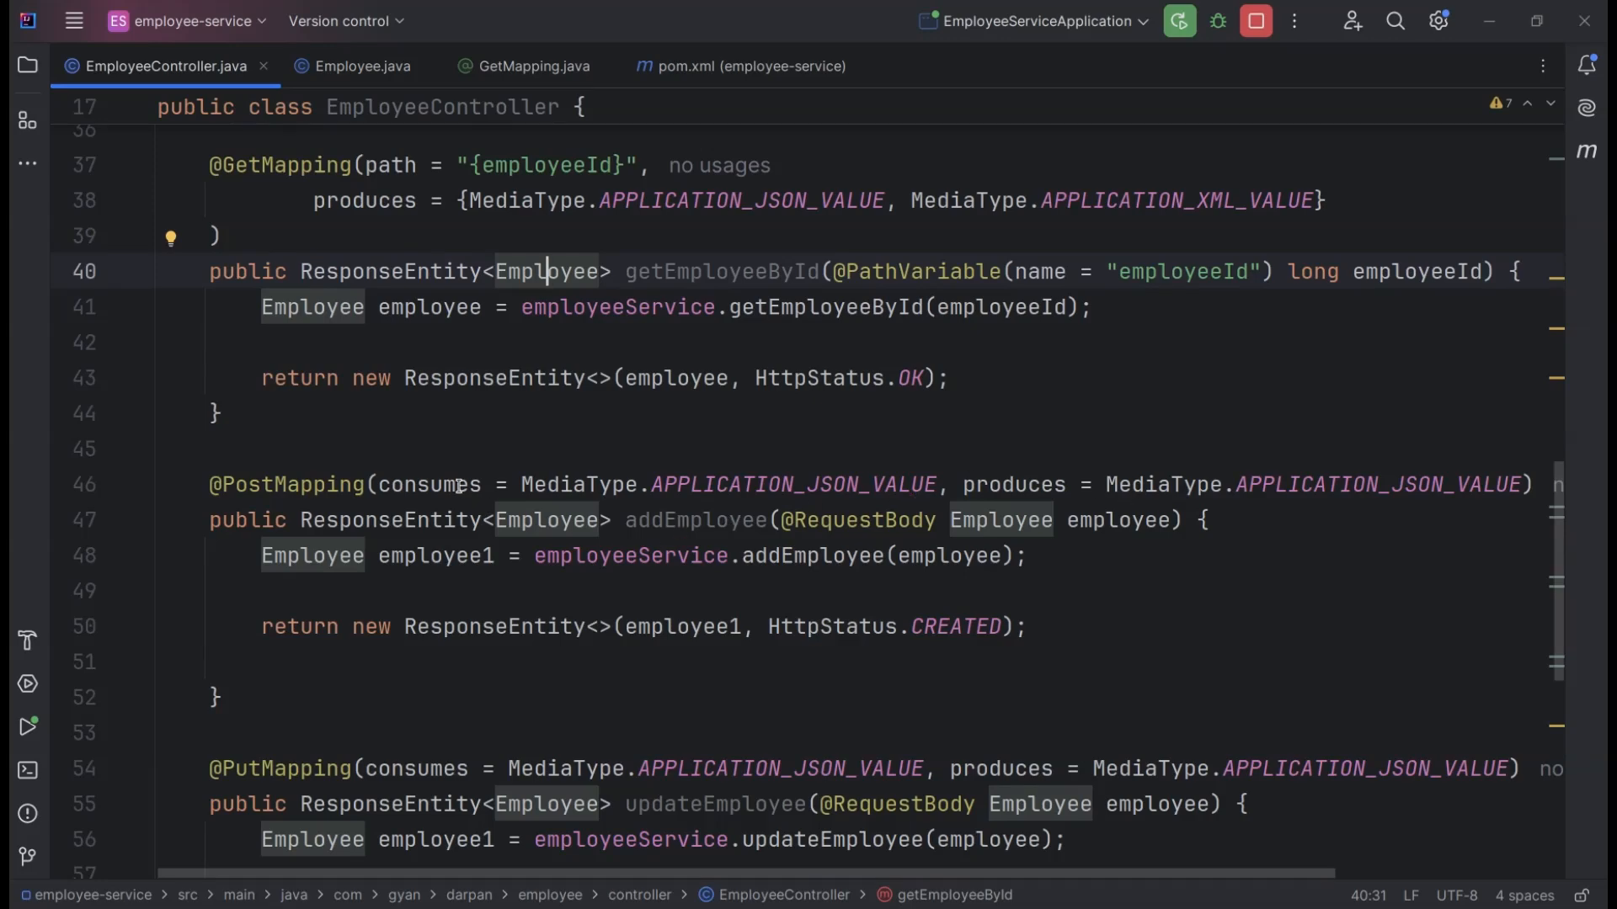
{"action": "double_click", "coordinate": [429, 485]}
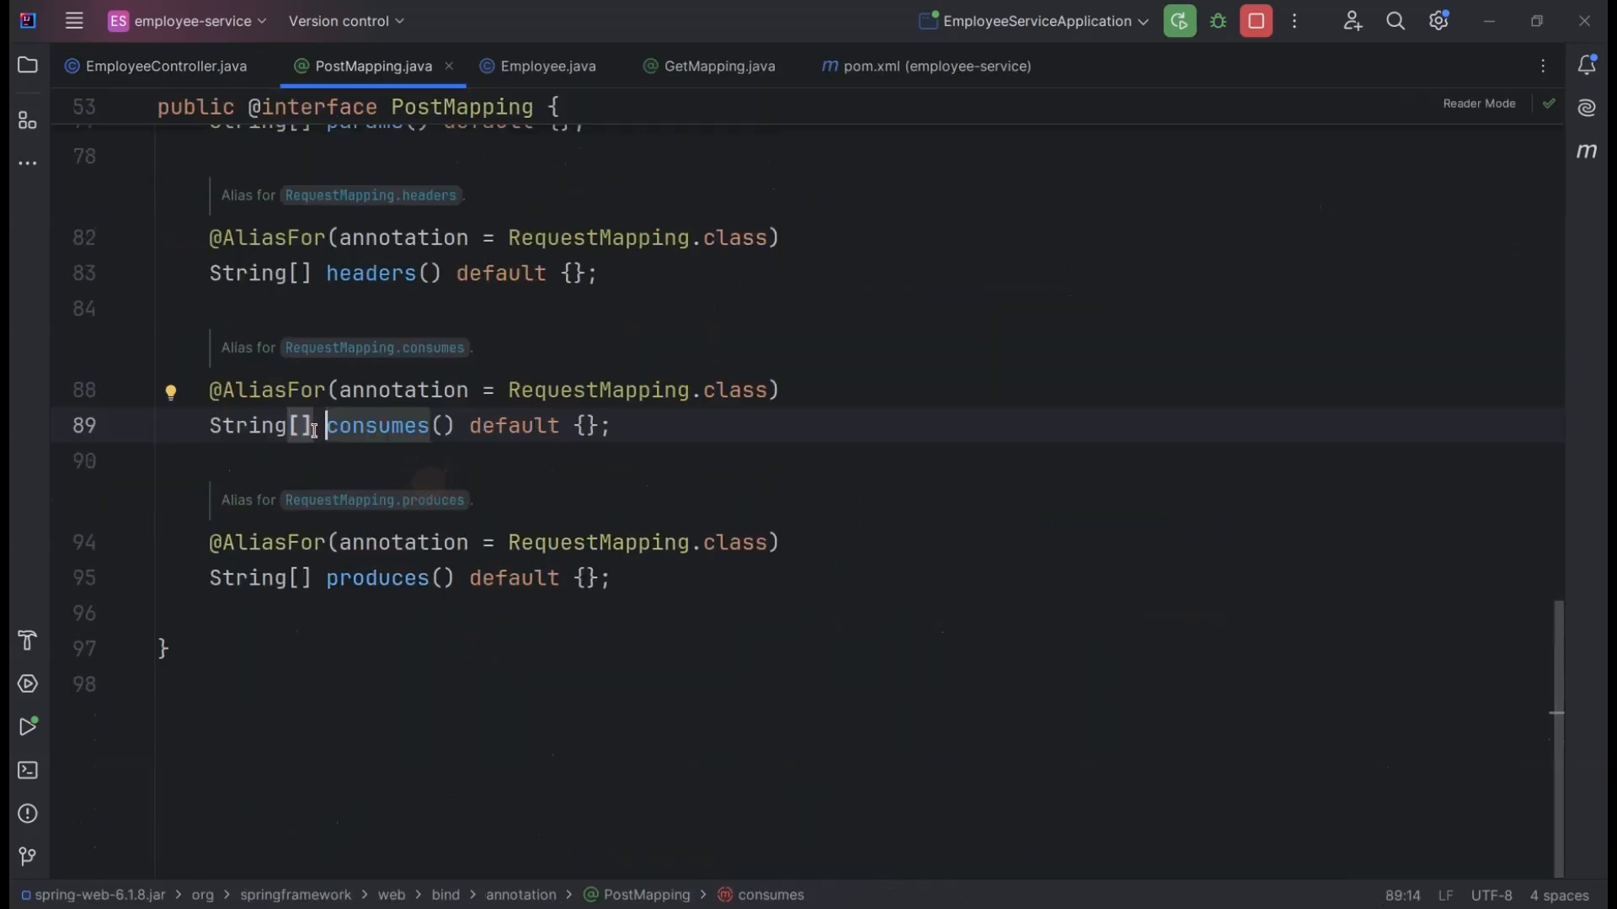
{"action": "mouse_move", "coordinate": [376, 424]}
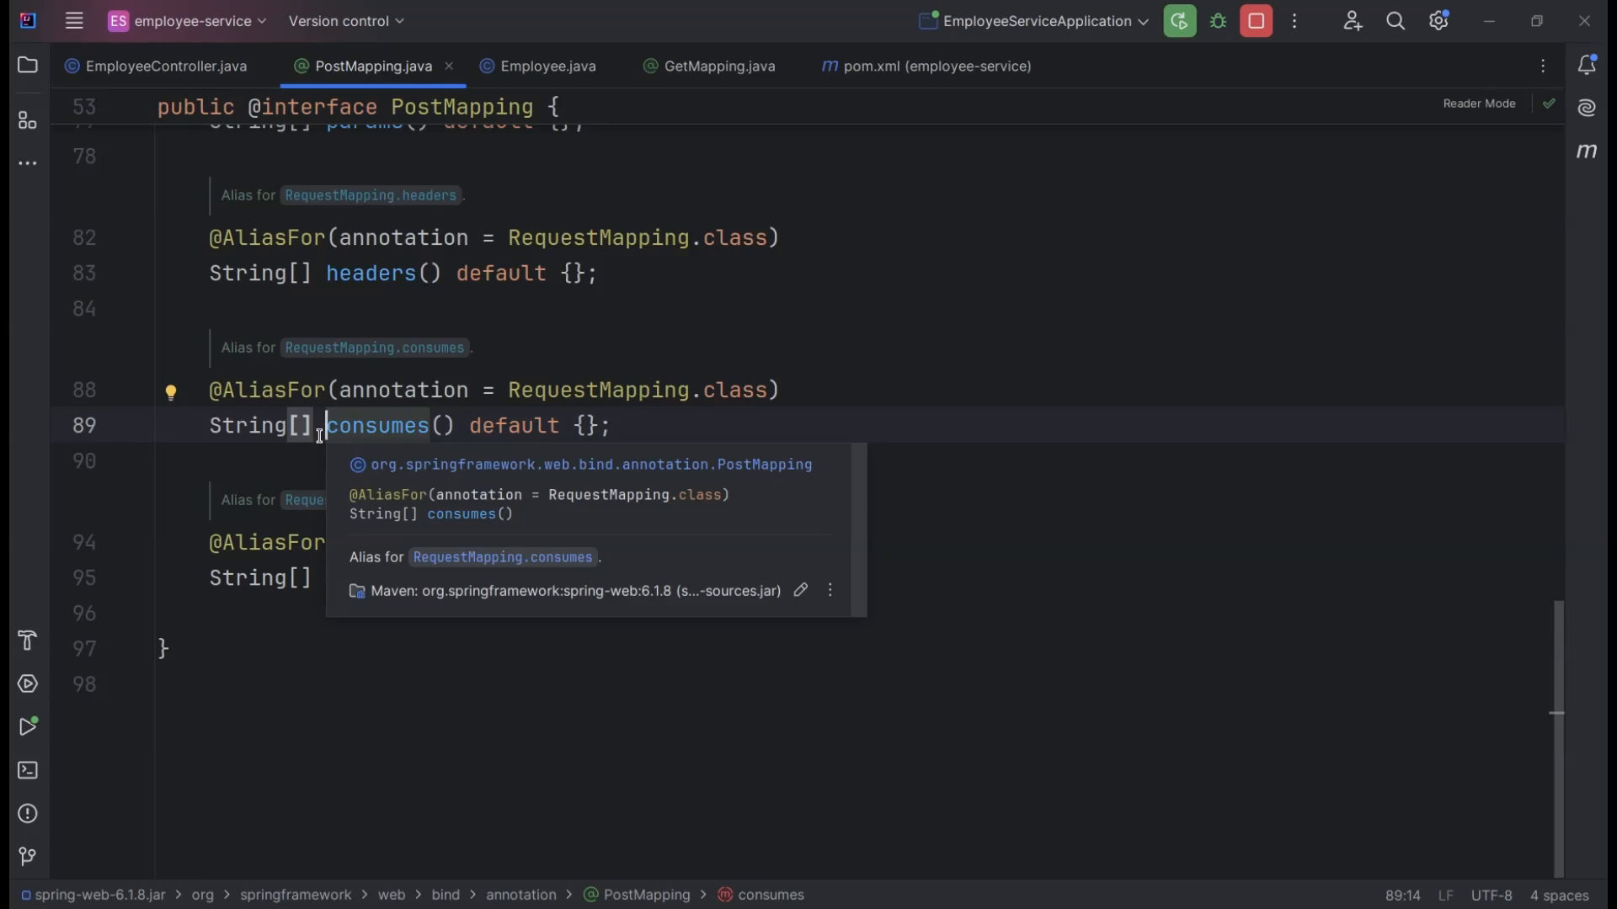
{"action": "mouse_move", "coordinate": [165, 66]}
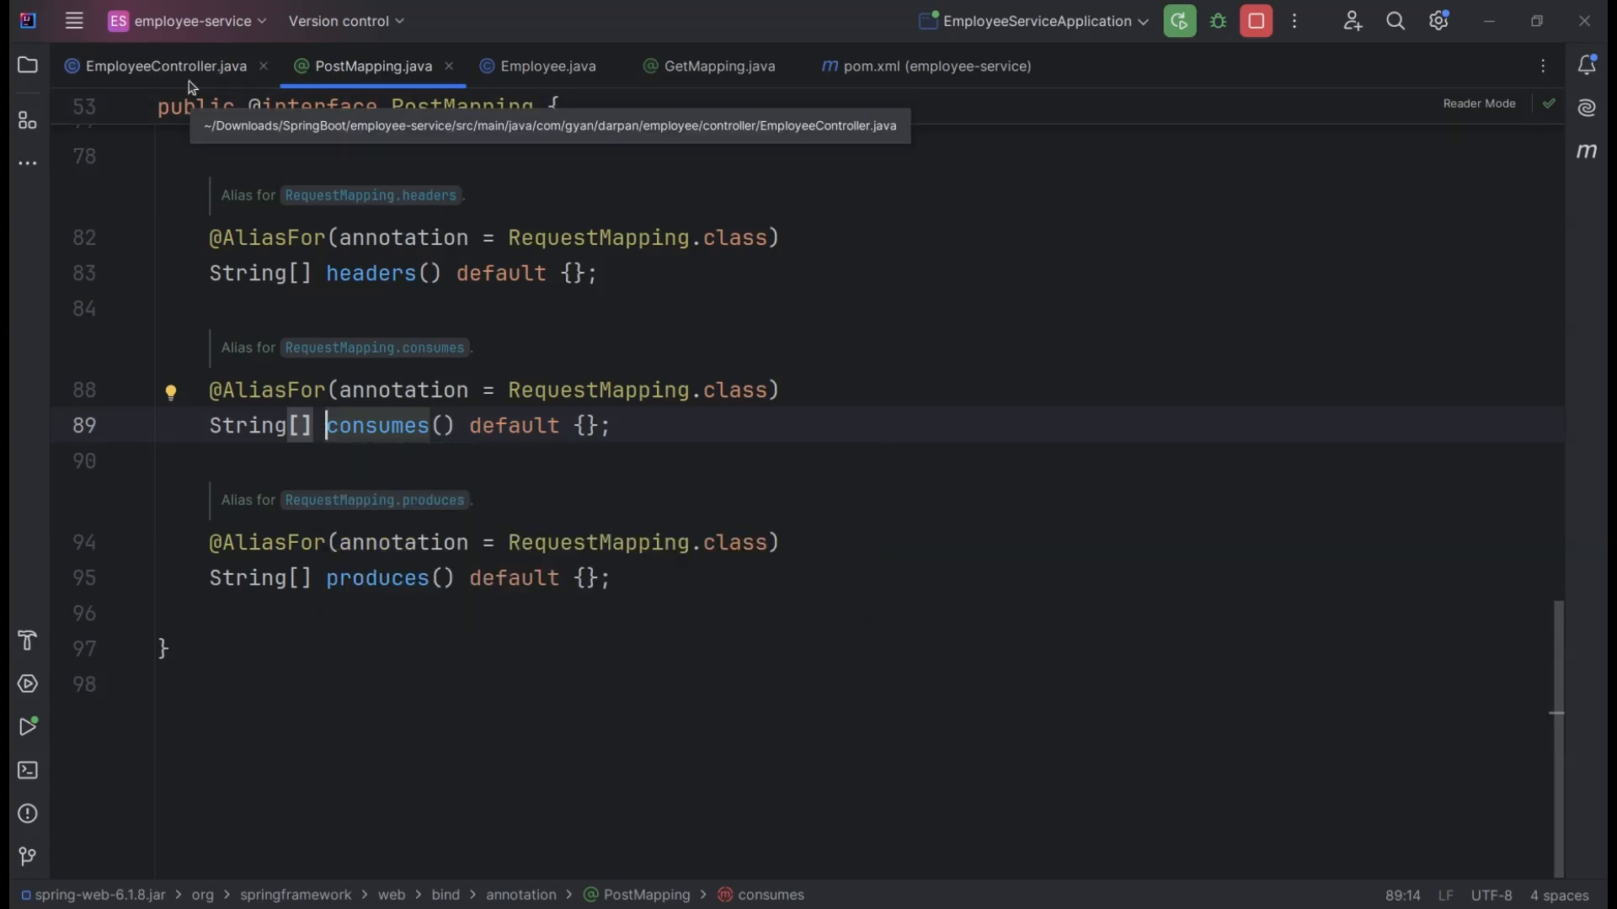
{"action": "left_click", "coordinate": [165, 66]}
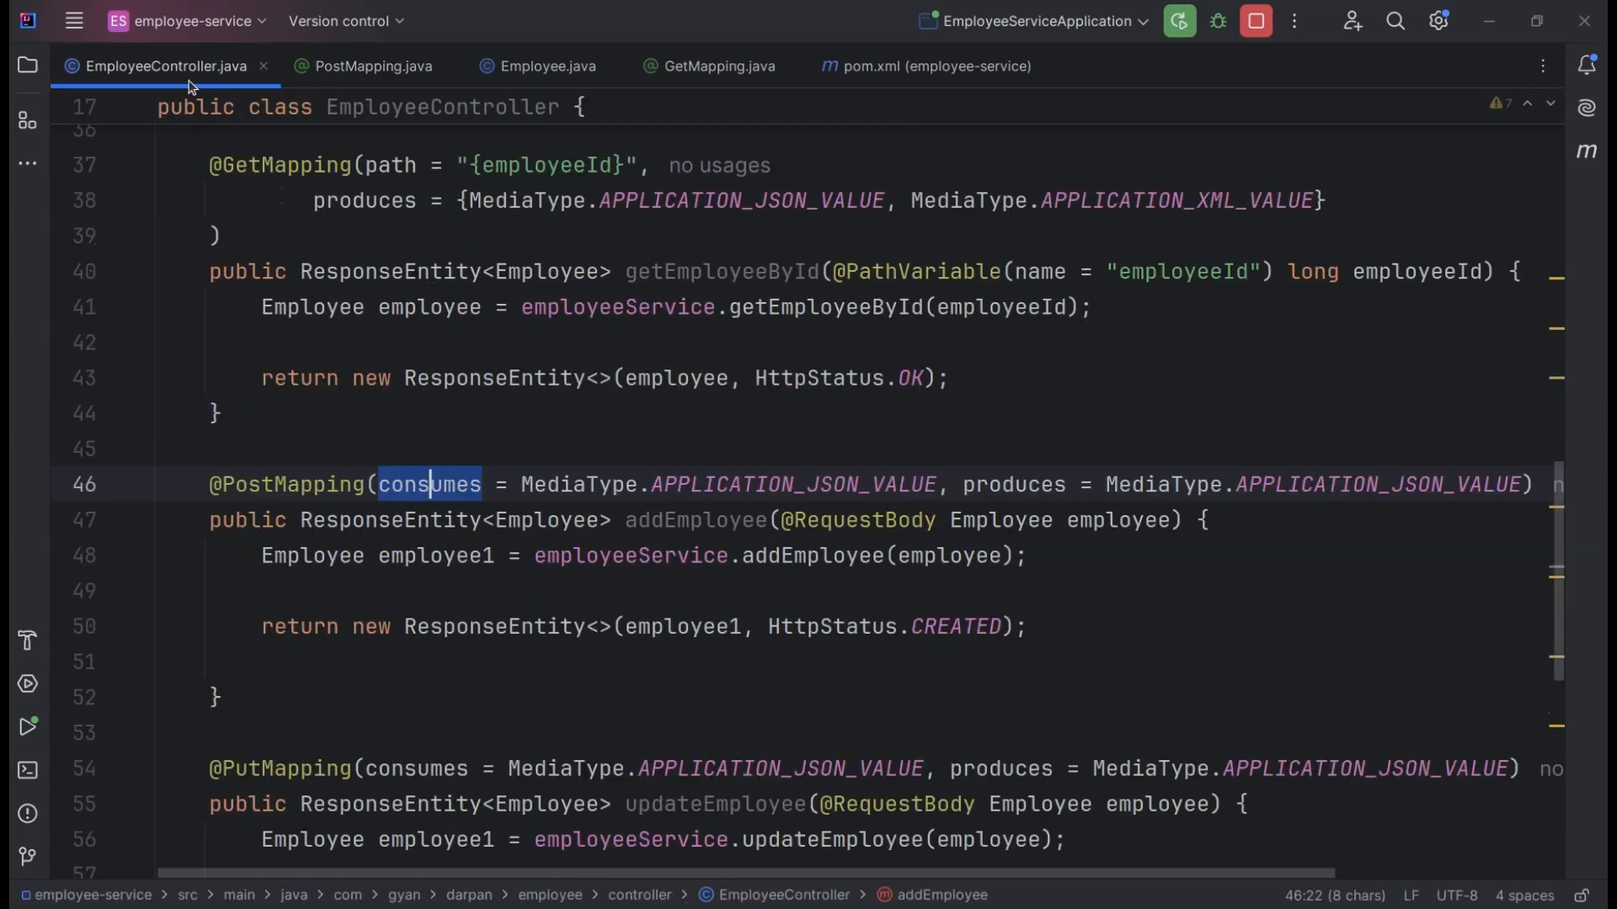
{"action": "mouse_move", "coordinate": [793, 485]}
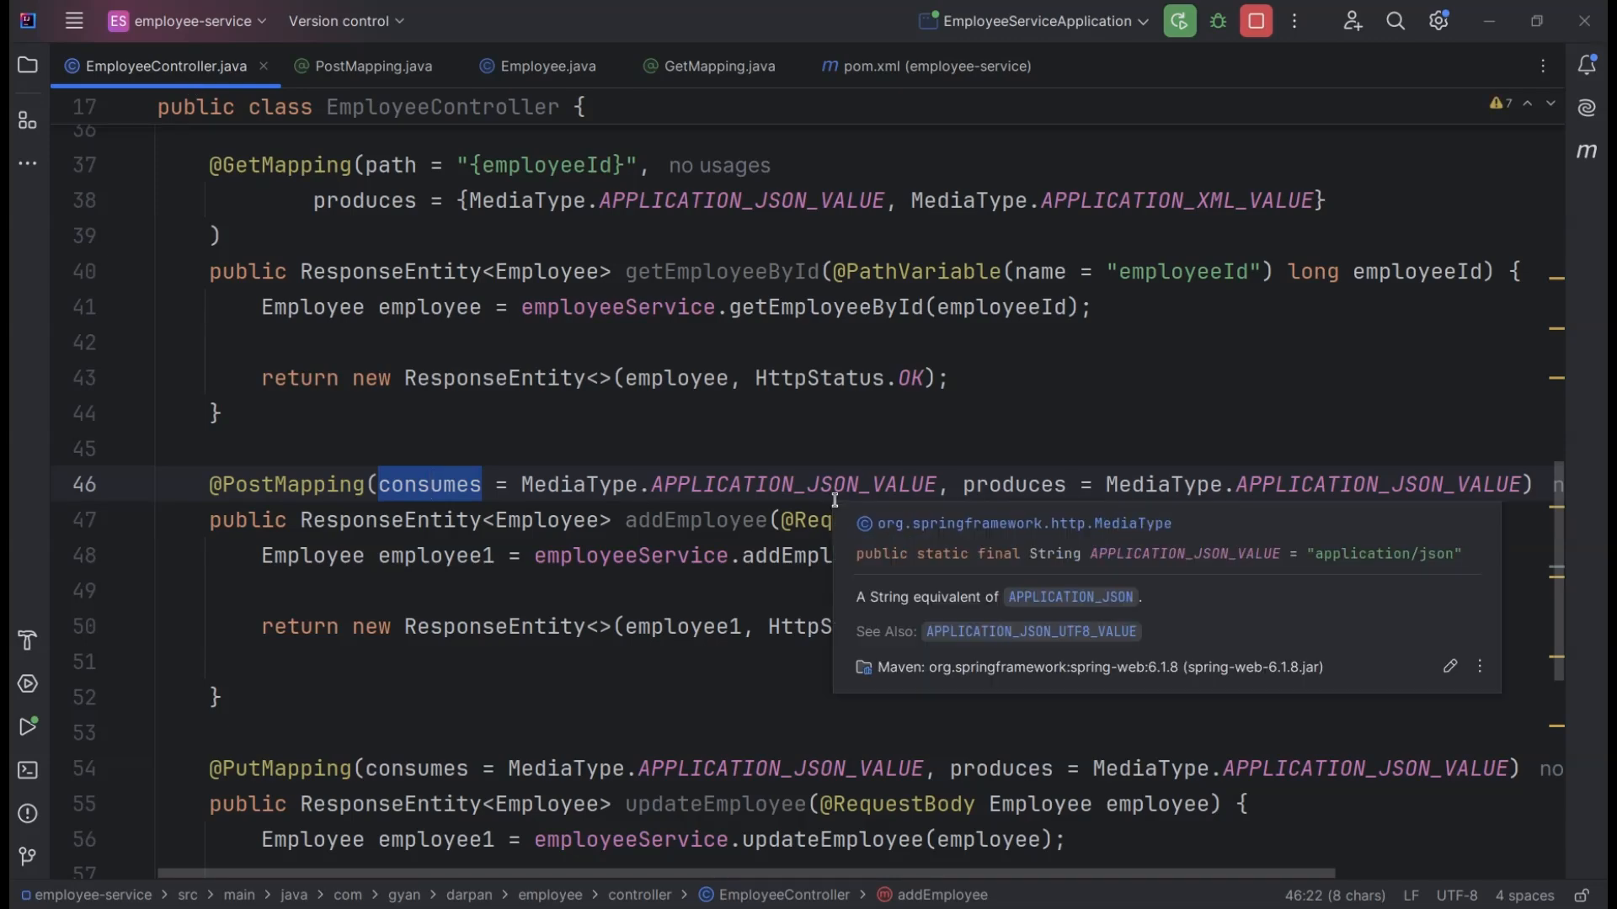
{"action": "mouse_move", "coordinate": [530, 487]}
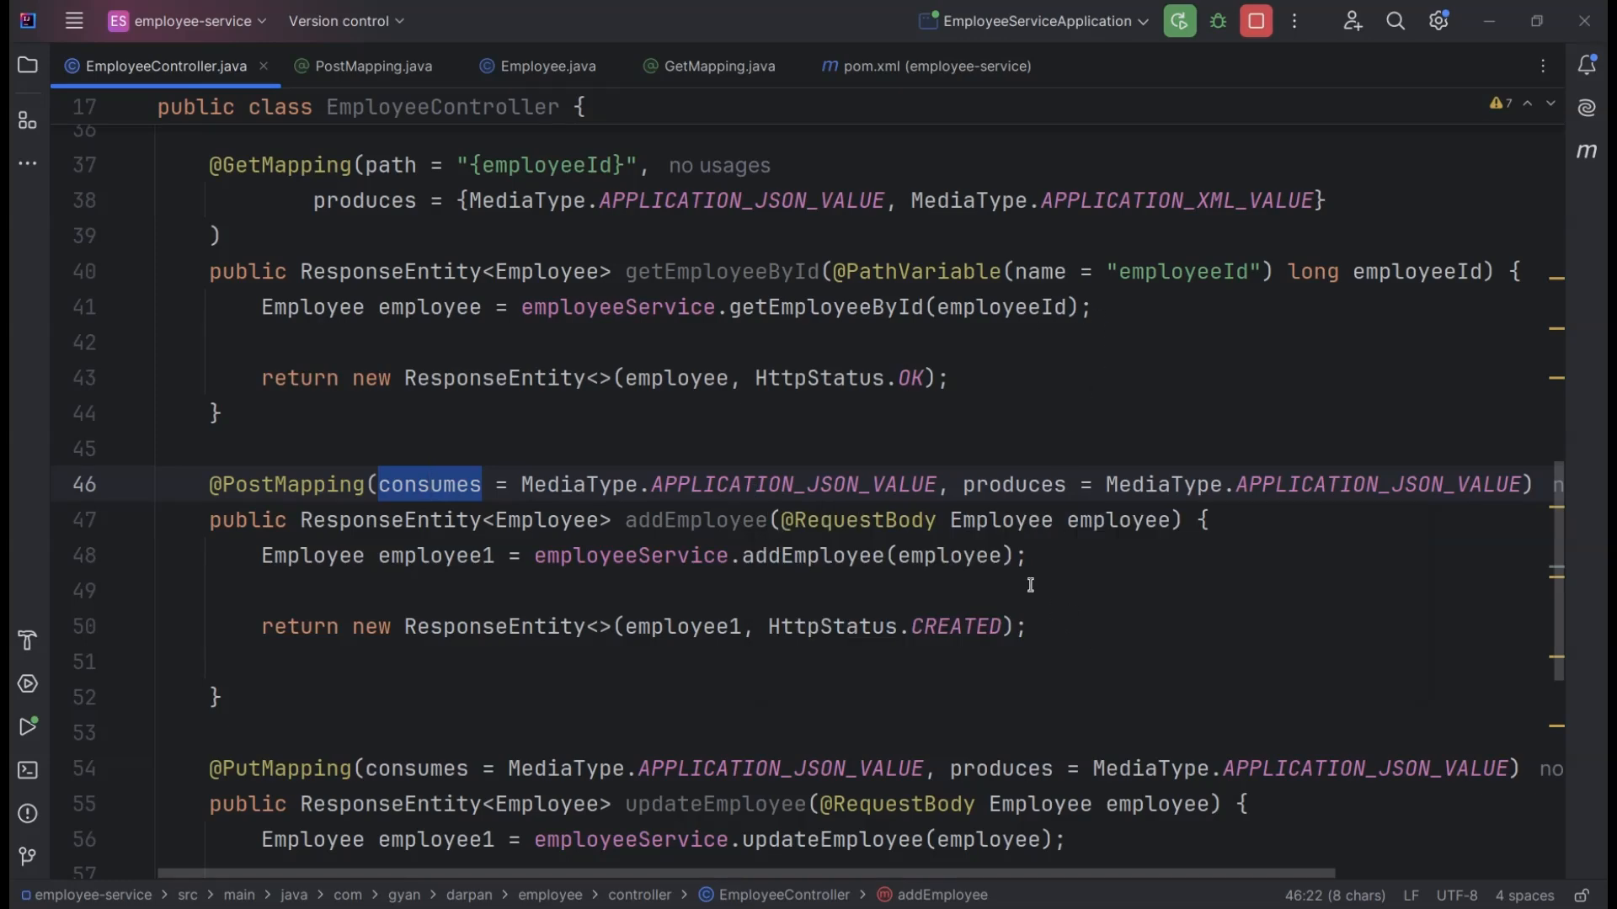
{"action": "mouse_move", "coordinate": [998, 521]}
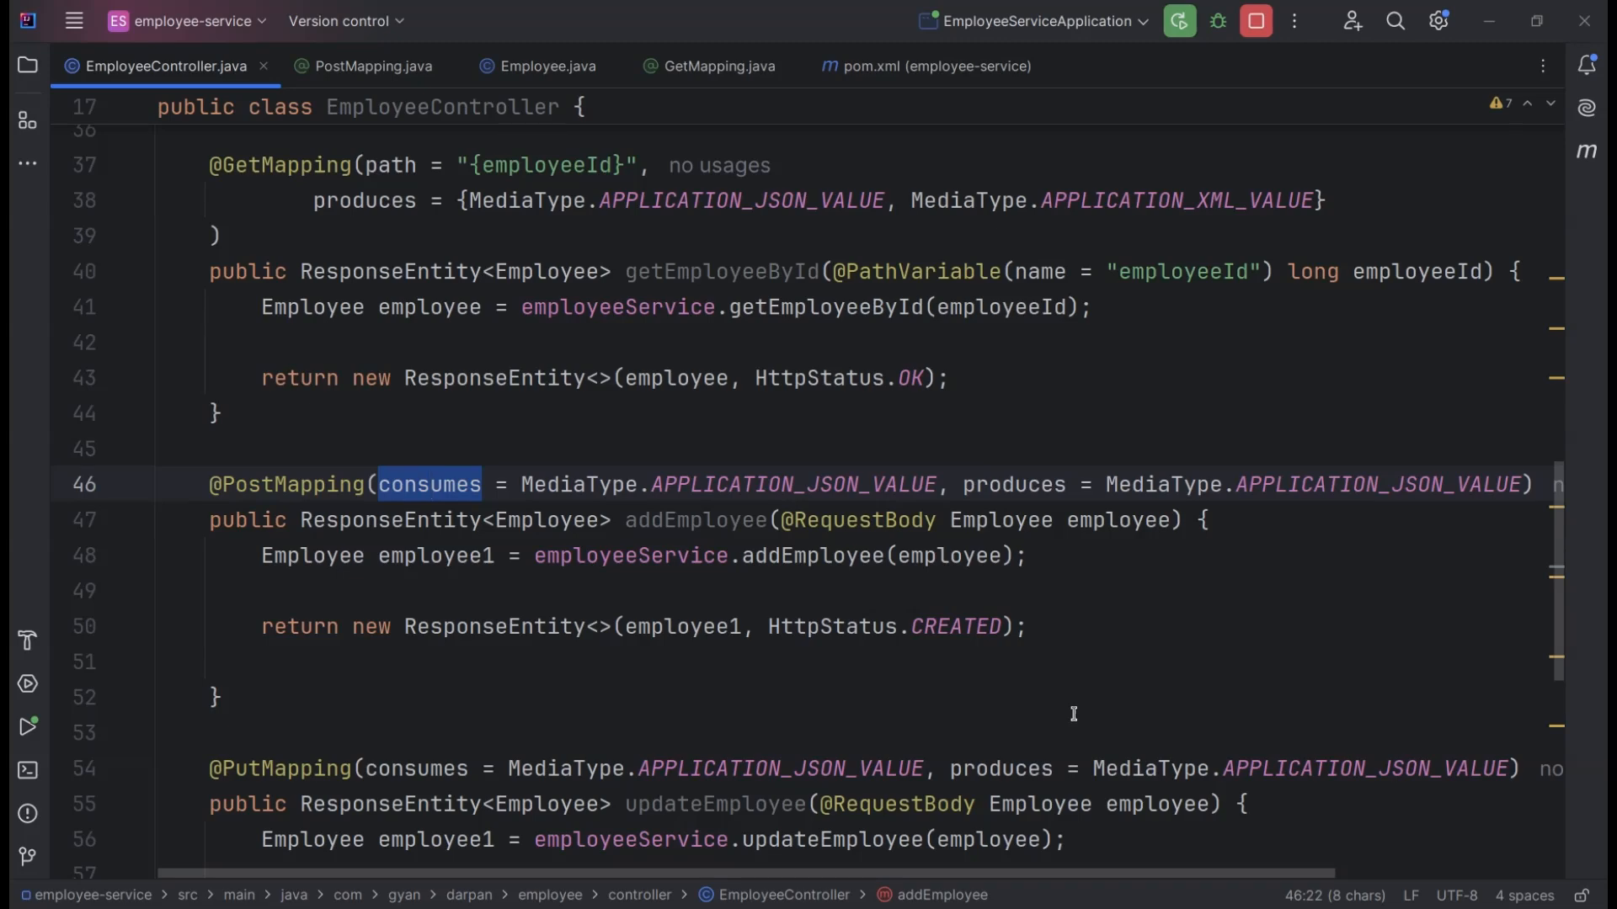
{"action": "mouse_move", "coordinate": [900, 523]}
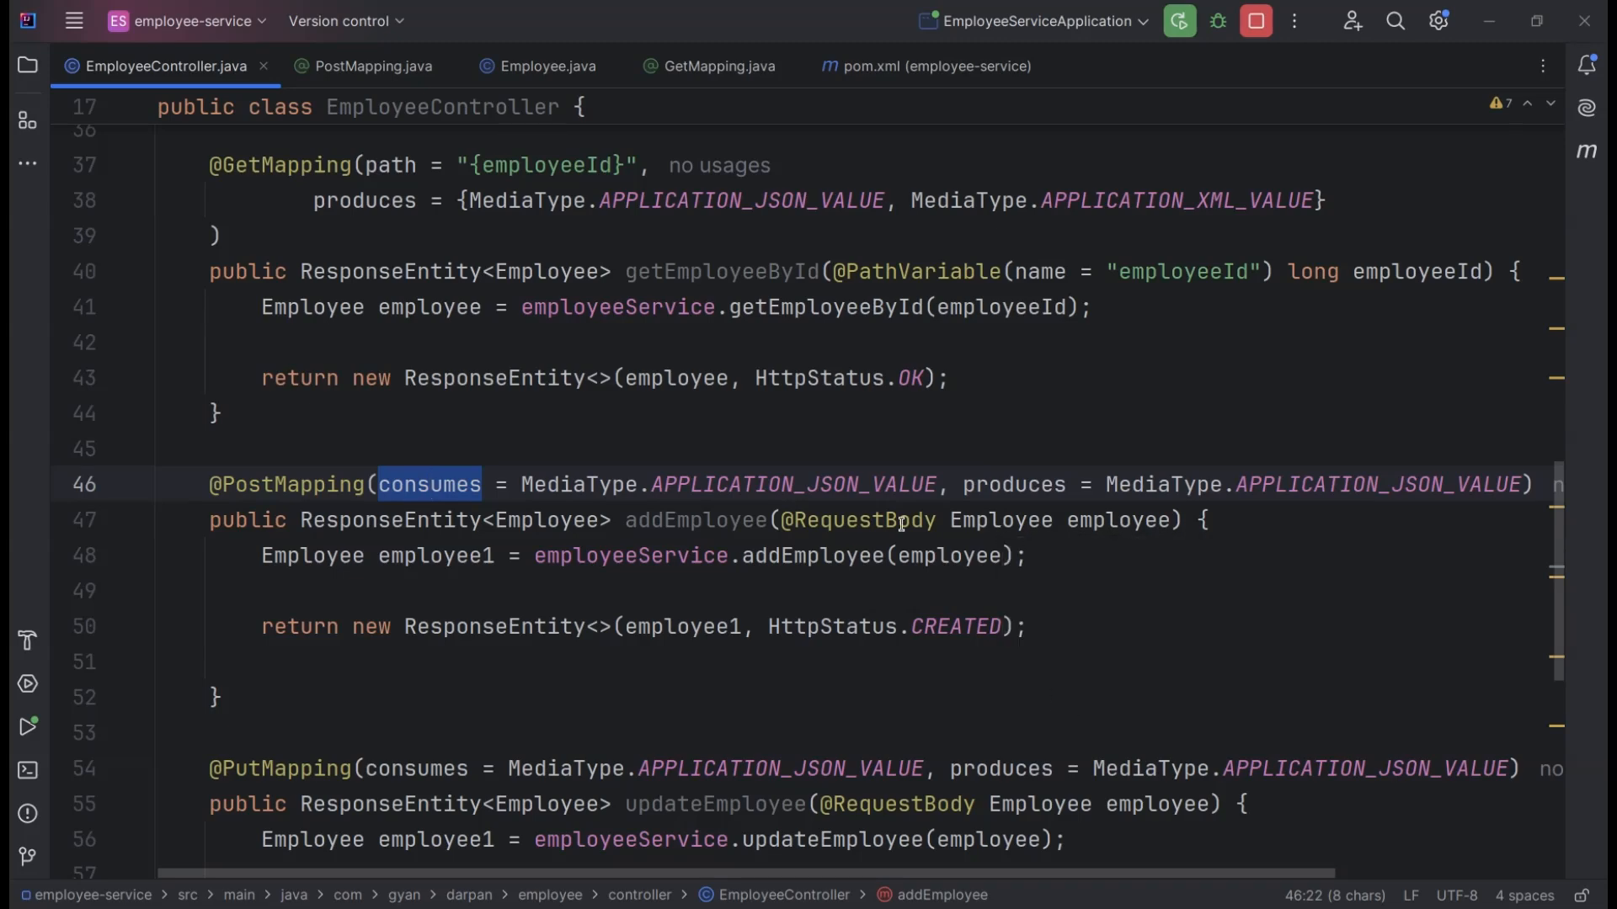
{"action": "mouse_move", "coordinate": [742, 485]}
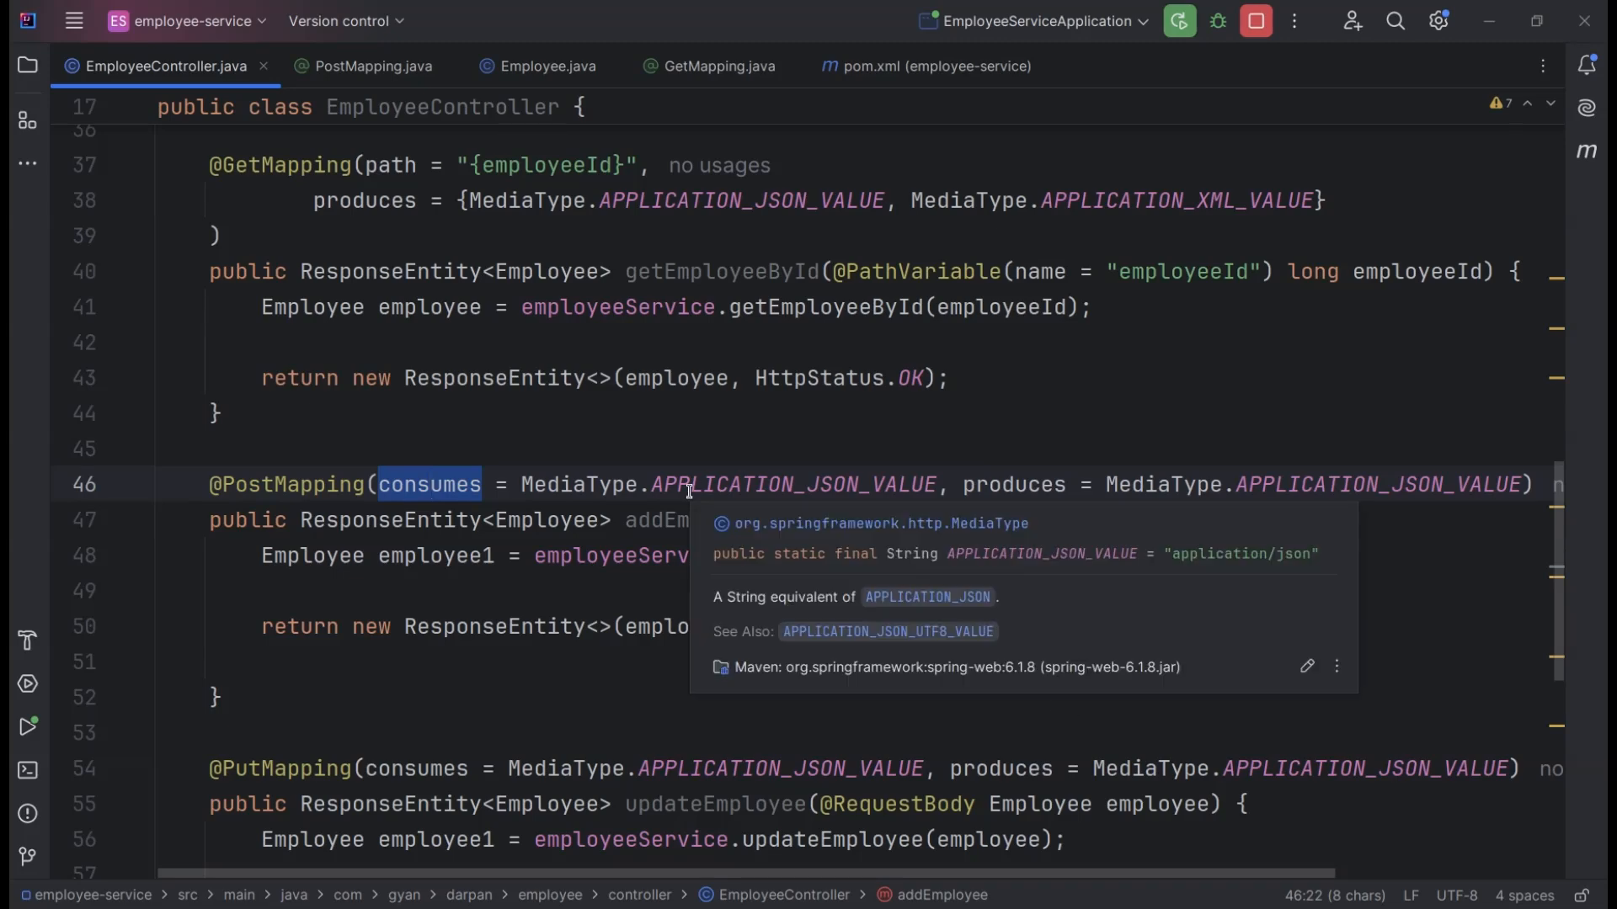